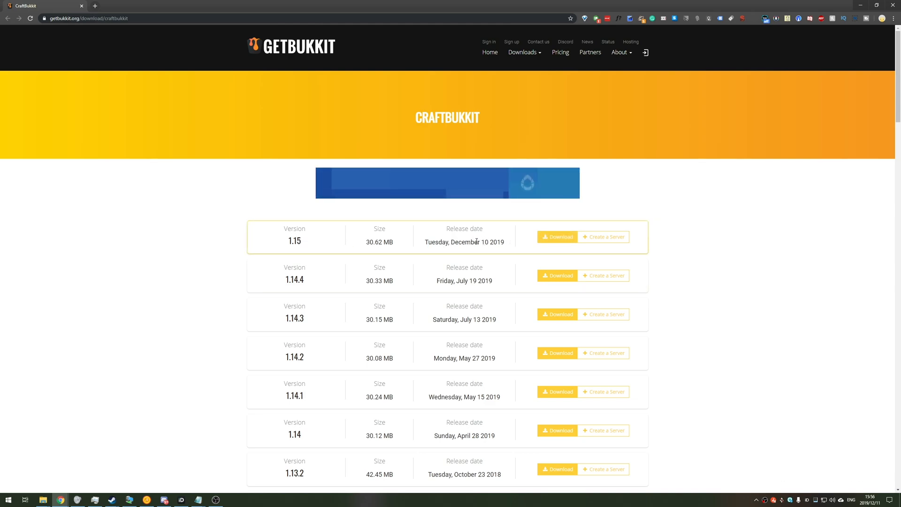
- Download the Craftbukkit-1.15-R0.1-SNAPSHOT.jar from the CraftBukkit 1.15 downloads entry
{"action": "left_click", "coordinate": [555, 236]}
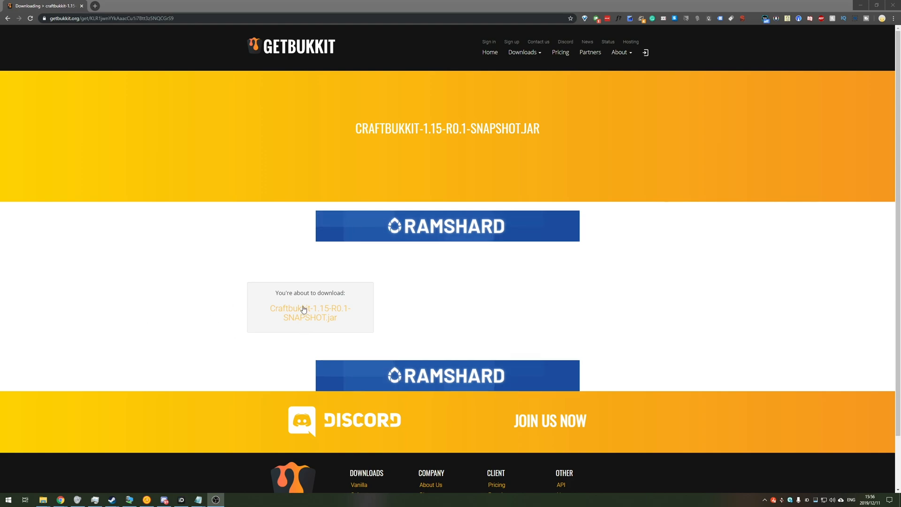
{"action": "left_click", "coordinate": [309, 313]}
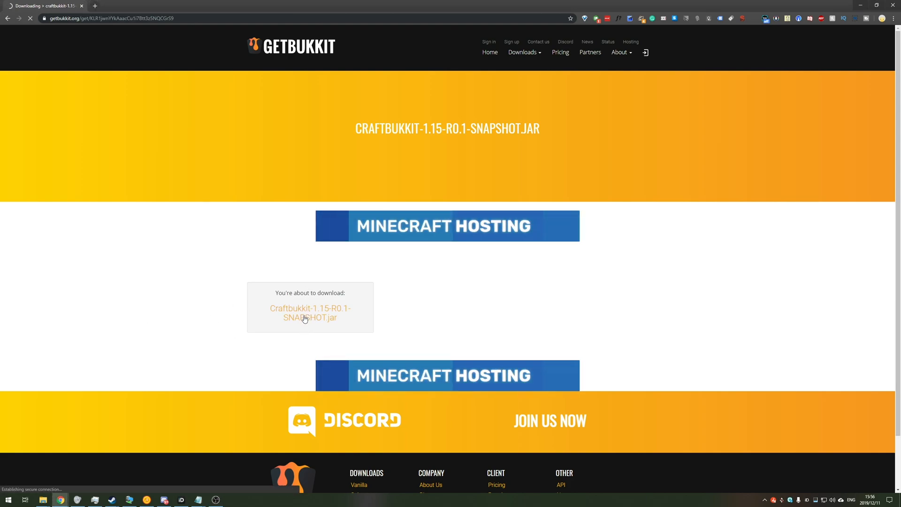
{"action": "left_click", "coordinate": [309, 312]}
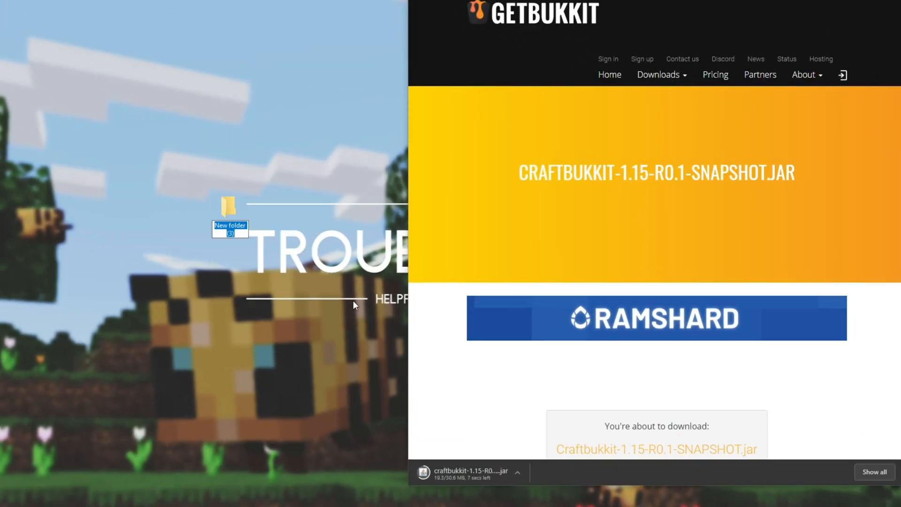
- Name the new folder Bukkit 1.15, keep the downloaded jar and place it there as bukkit.jar
{"action": "type", "text": "Bukkit 1.15"}
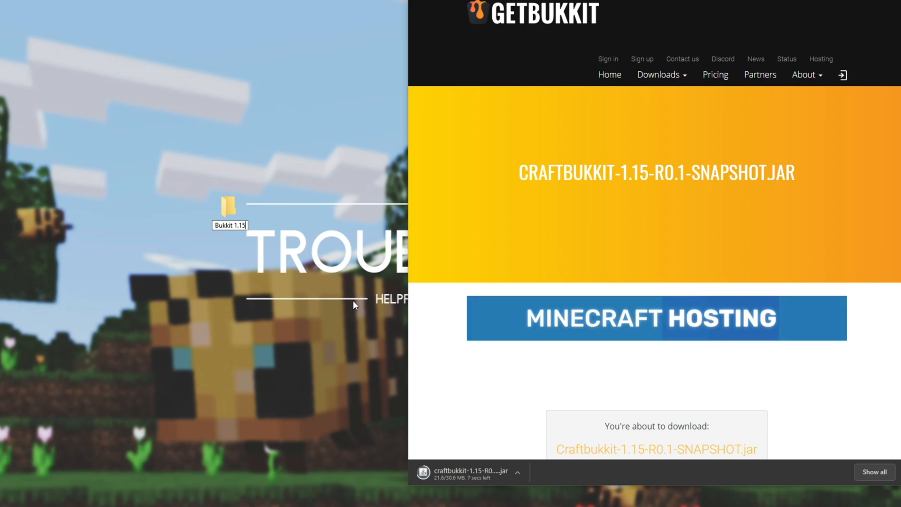
{"action": "double_click", "coordinate": [228, 206]}
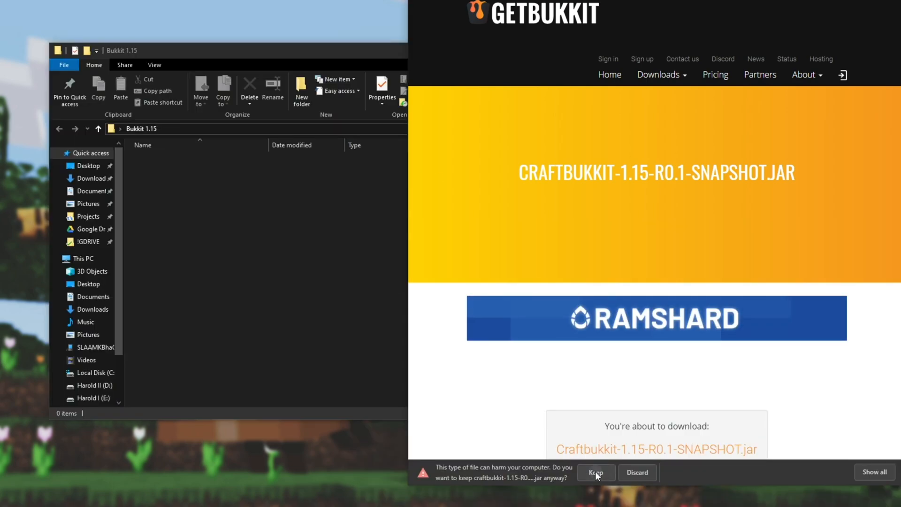
{"action": "left_click", "coordinate": [595, 472]}
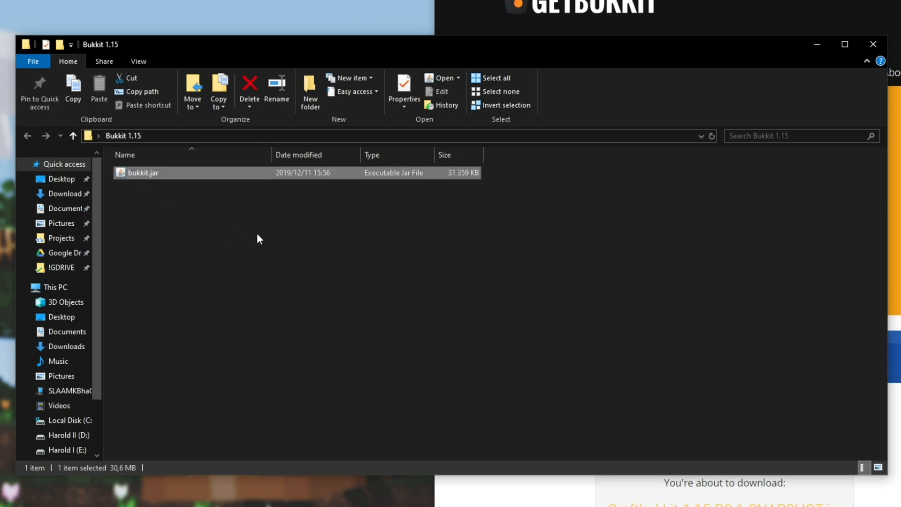
{"action": "mouse_move", "coordinate": [170, 185]}
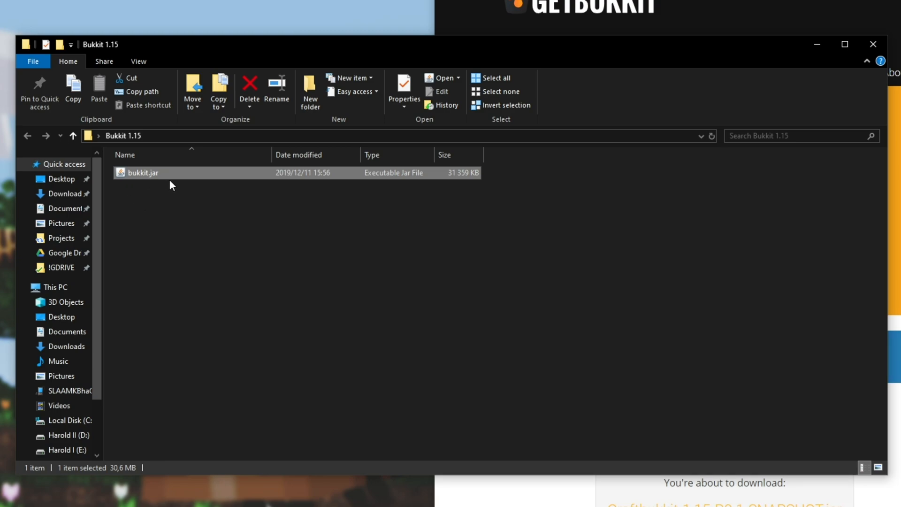
{"action": "mouse_move", "coordinate": [140, 98]}
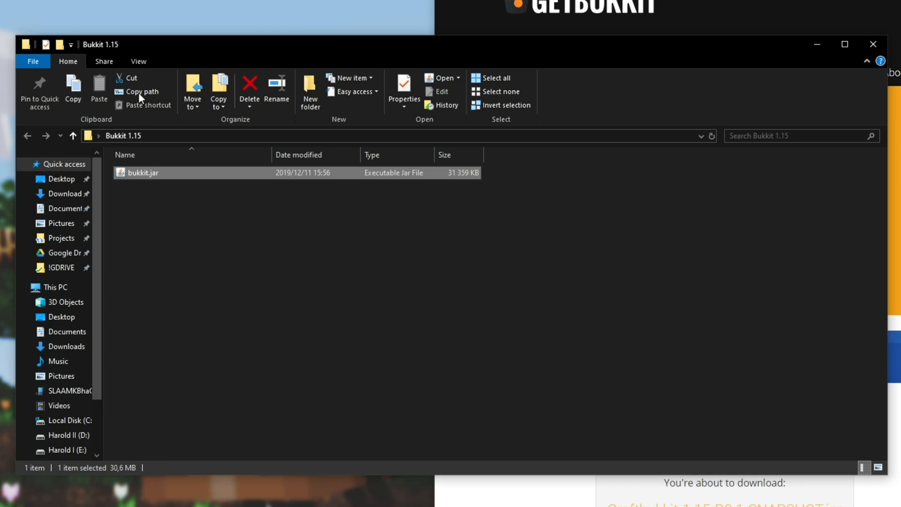
{"action": "left_click", "coordinate": [138, 62]}
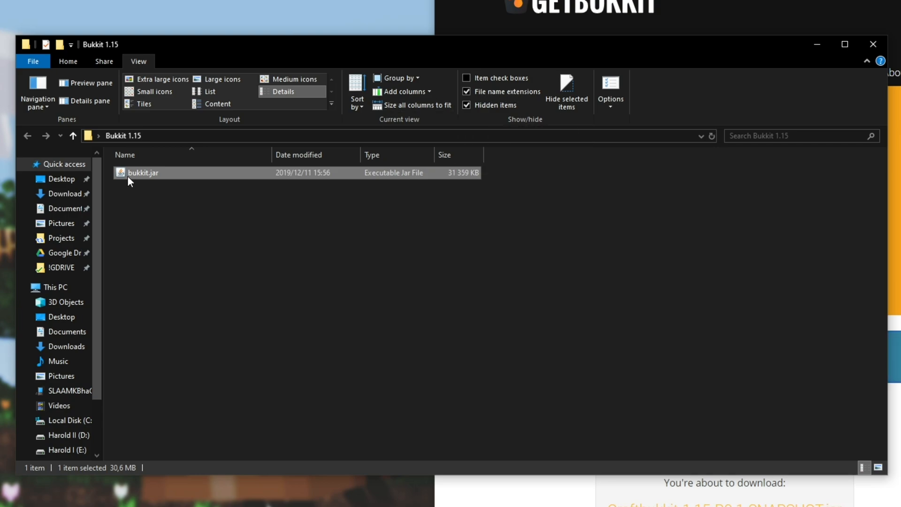
{"action": "left_click", "coordinate": [150, 199]}
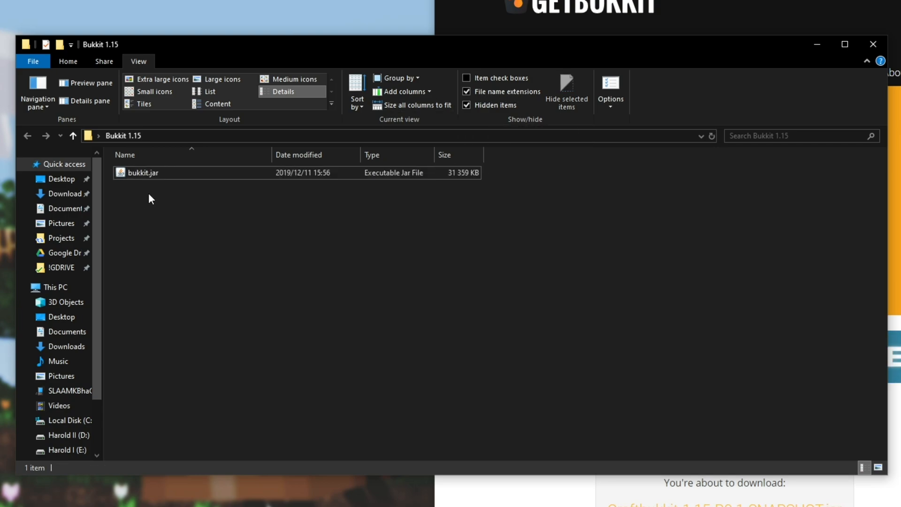
{"action": "mouse_move", "coordinate": [155, 194]}
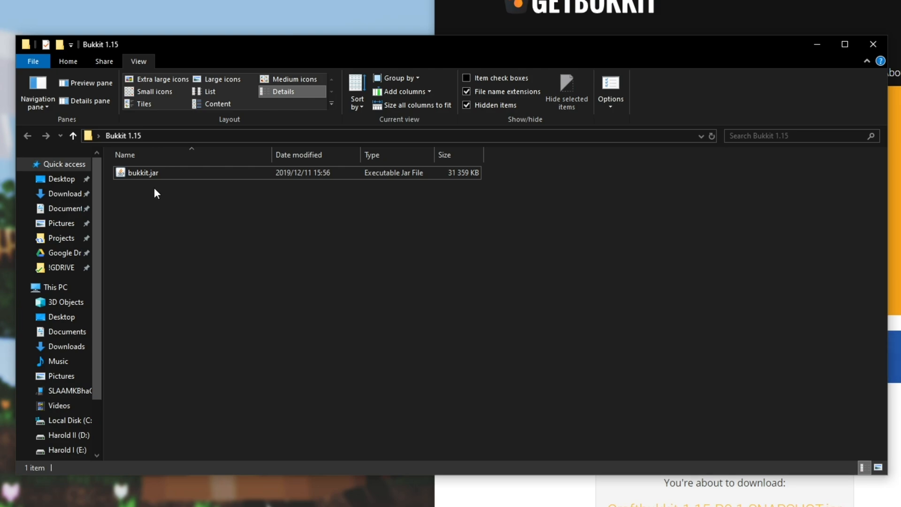
- Create a new text document and rename it start.bat, confirming the extension change
{"action": "right_click", "coordinate": [153, 193]}
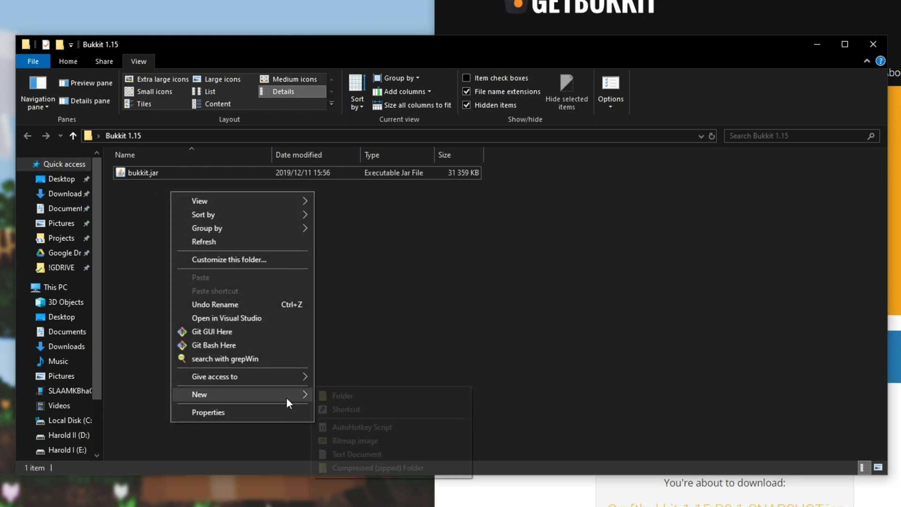
{"action": "left_click", "coordinate": [356, 454]}
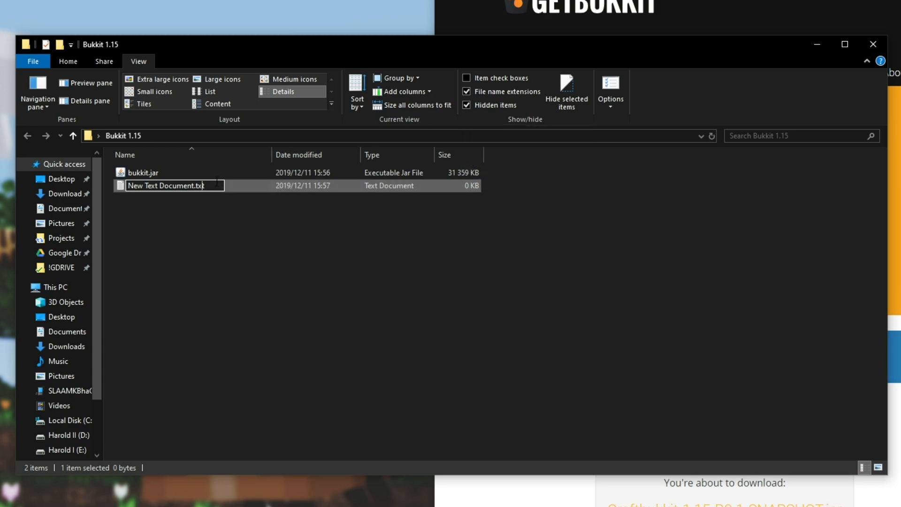
{"action": "type", "text": "star"}
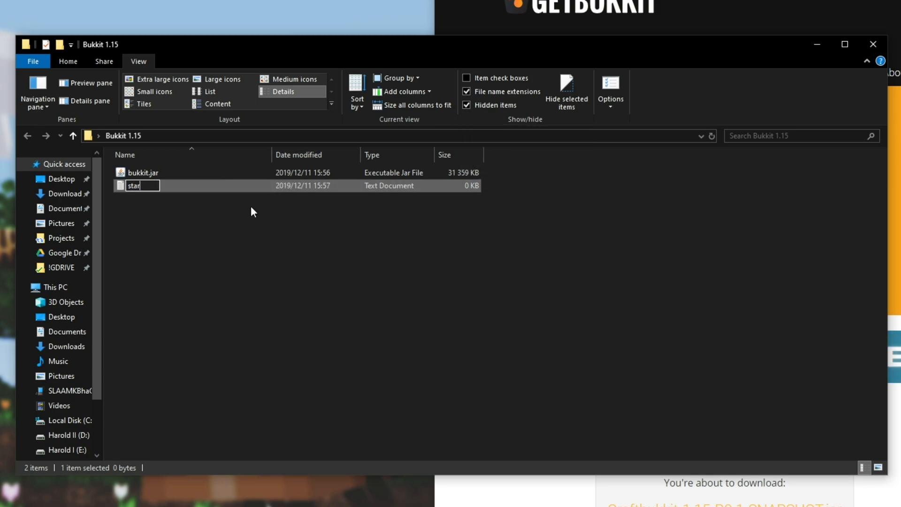
{"action": "type", "text": "t.bat"}
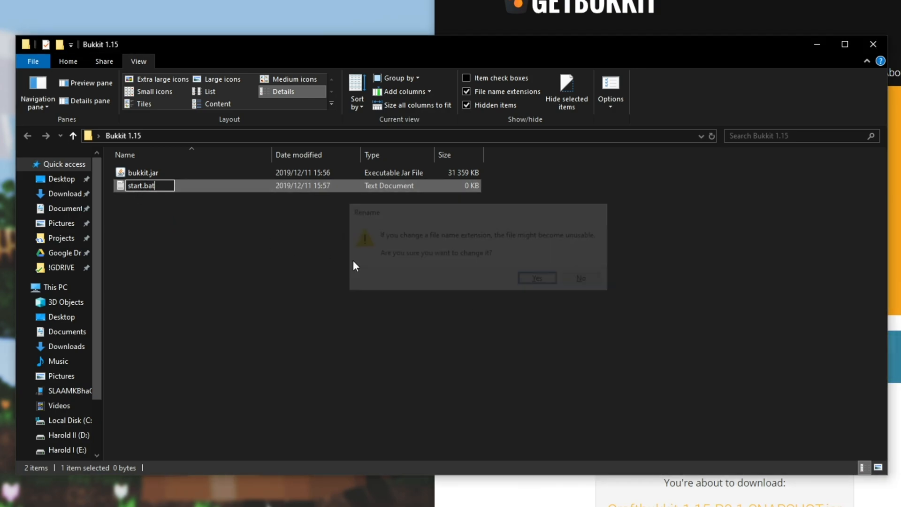
{"action": "left_click", "coordinate": [535, 278]}
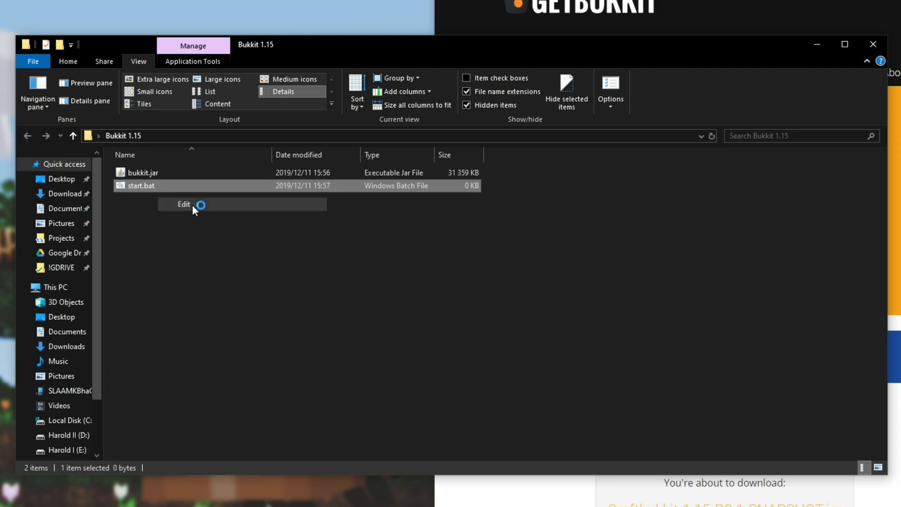
- Write start.bat as 'java -Xmx2048M -Xms2048M -jar bukkit.jar nogui' with a pause line
{"action": "left_click", "coordinate": [184, 204]}
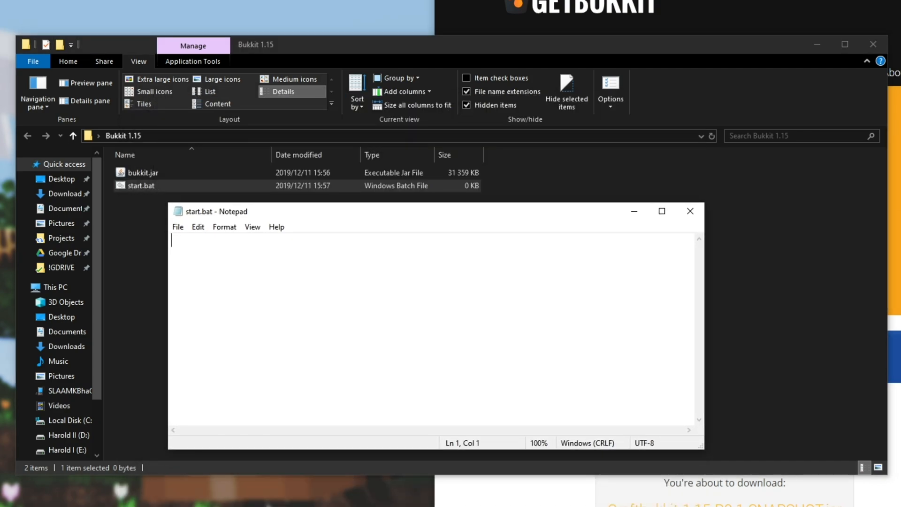
{"action": "type", "text": "java -Xmx2048M -Xms2048M -jar bukkit.jar nogui"}
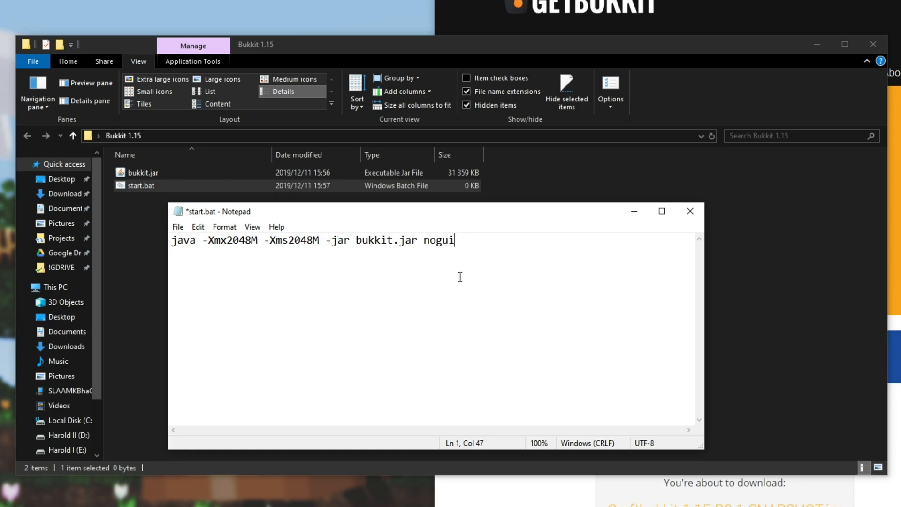
{"action": "key", "text": "Return"}
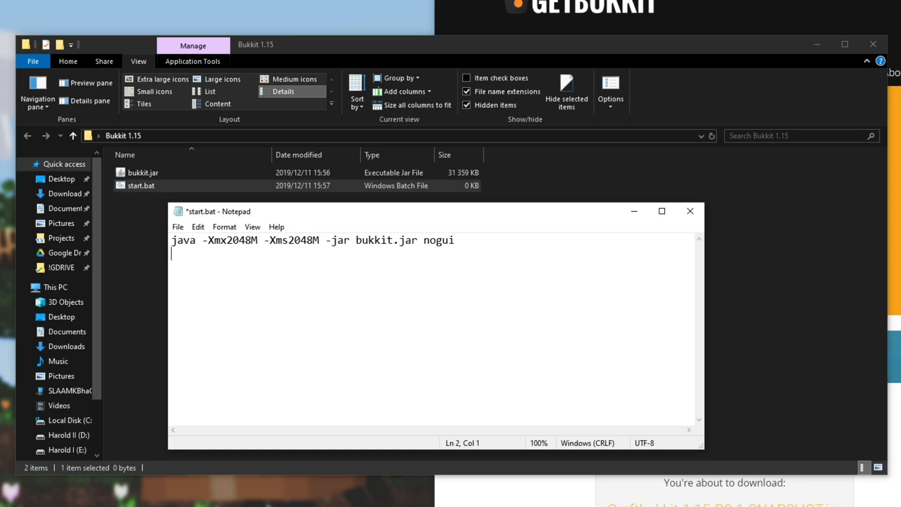
{"action": "type", "text": "pause"}
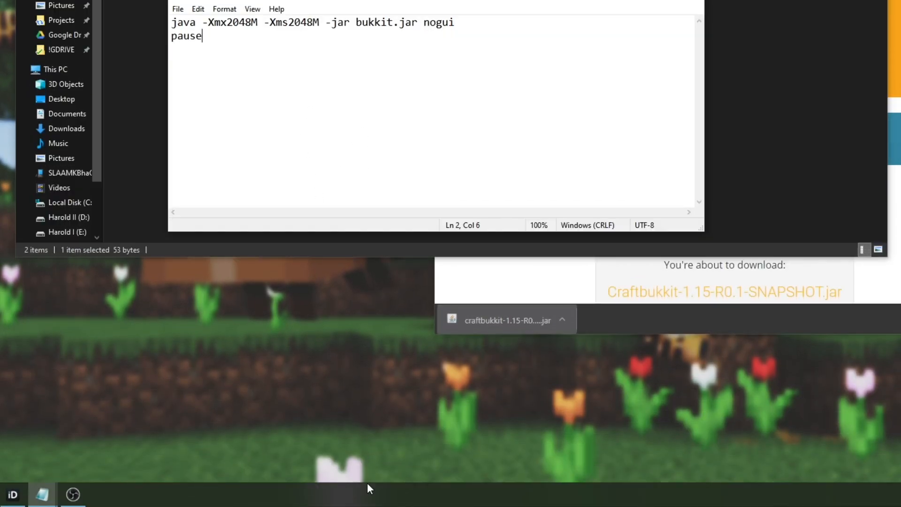
{"action": "mouse_move", "coordinate": [442, 429]}
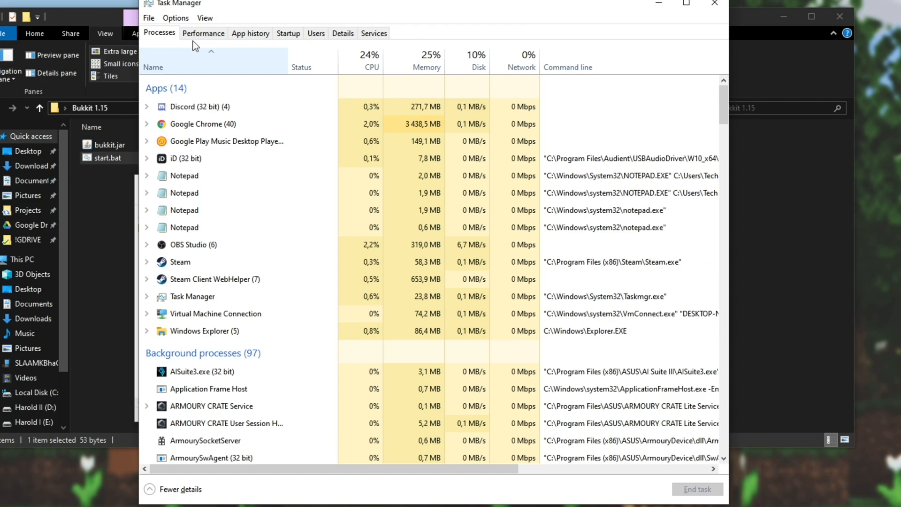
{"action": "left_click", "coordinate": [202, 33]}
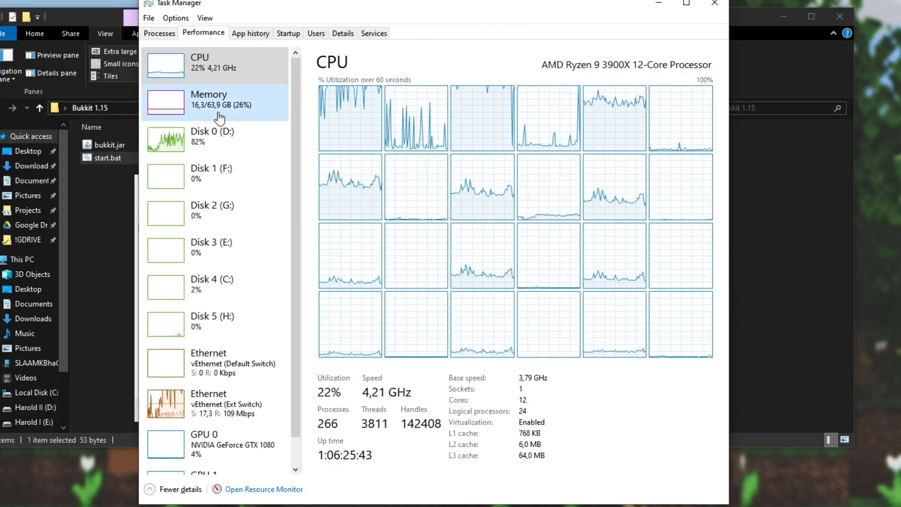
{"action": "left_click", "coordinate": [208, 98]}
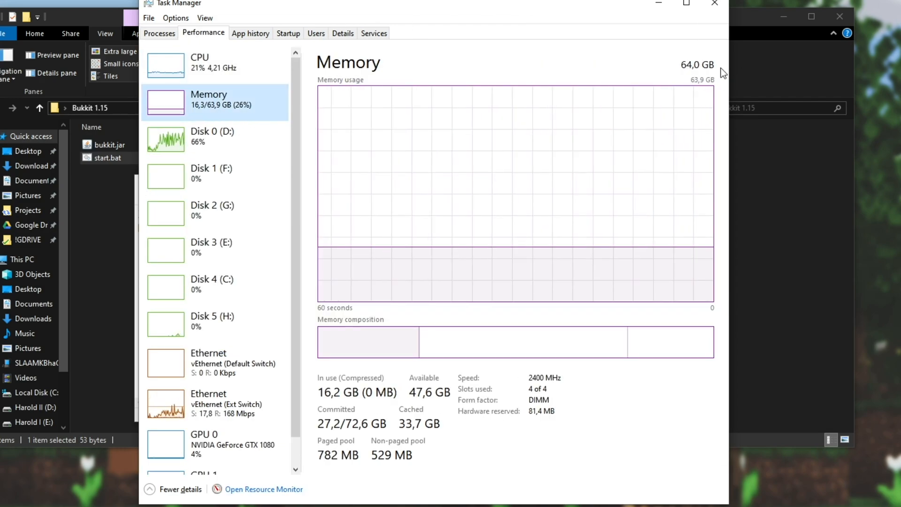
{"action": "mouse_move", "coordinate": [514, 242]}
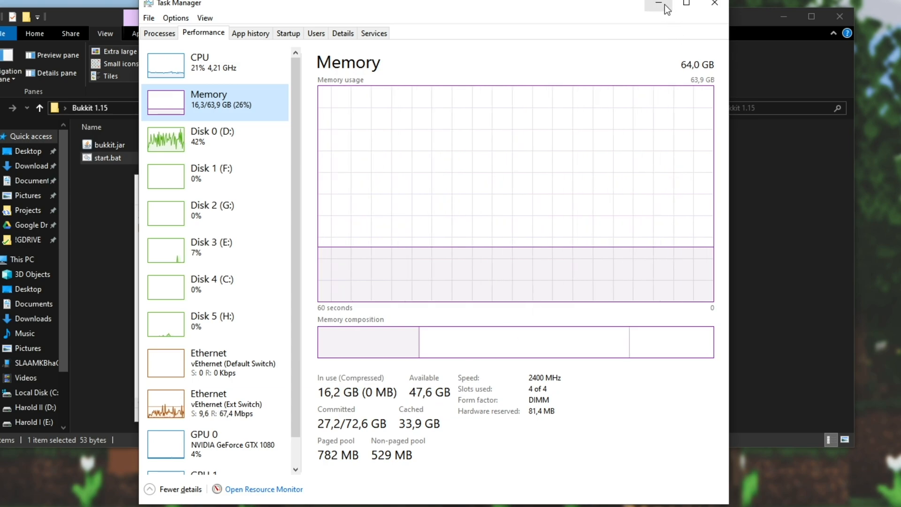
{"action": "mouse_move", "coordinate": [660, 5]}
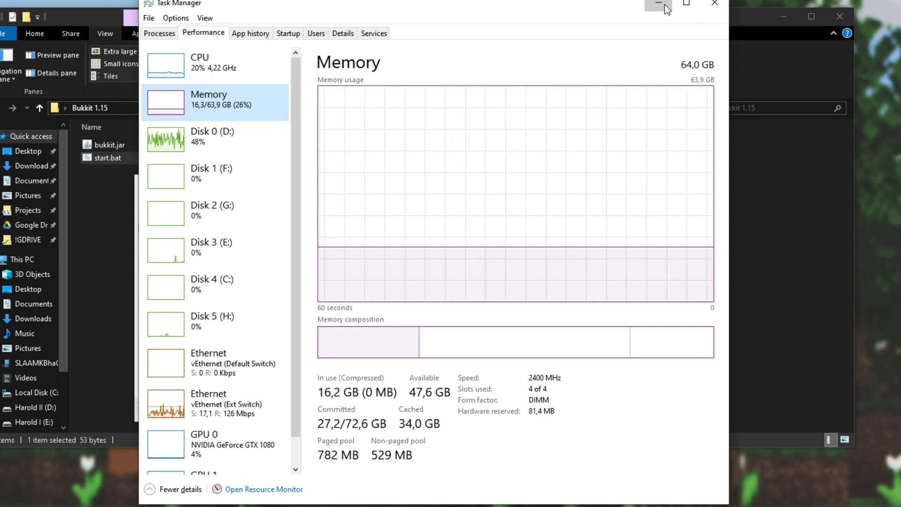
{"action": "left_click", "coordinate": [659, 3]}
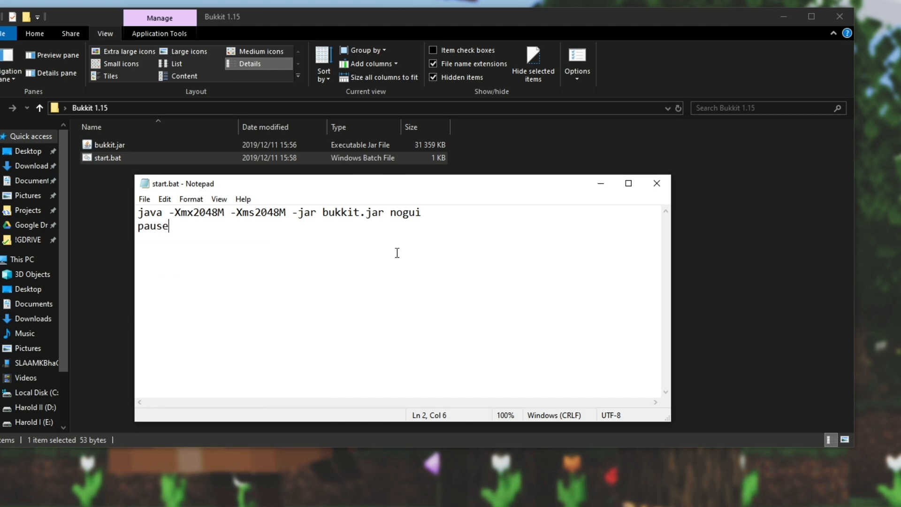
{"action": "mouse_move", "coordinate": [245, 229]}
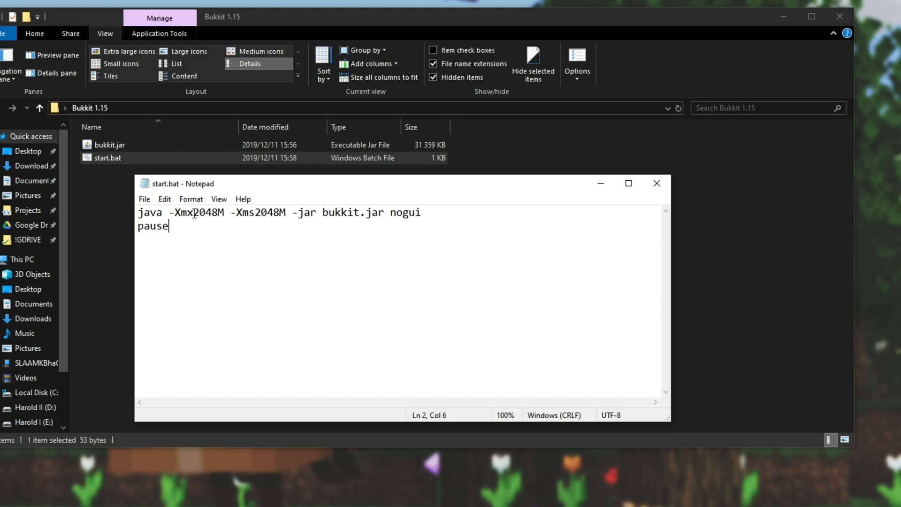
- Change the -Xmx maximum memory value to 4G, trying 4096M along the way
{"action": "double_click", "coordinate": [195, 212]}
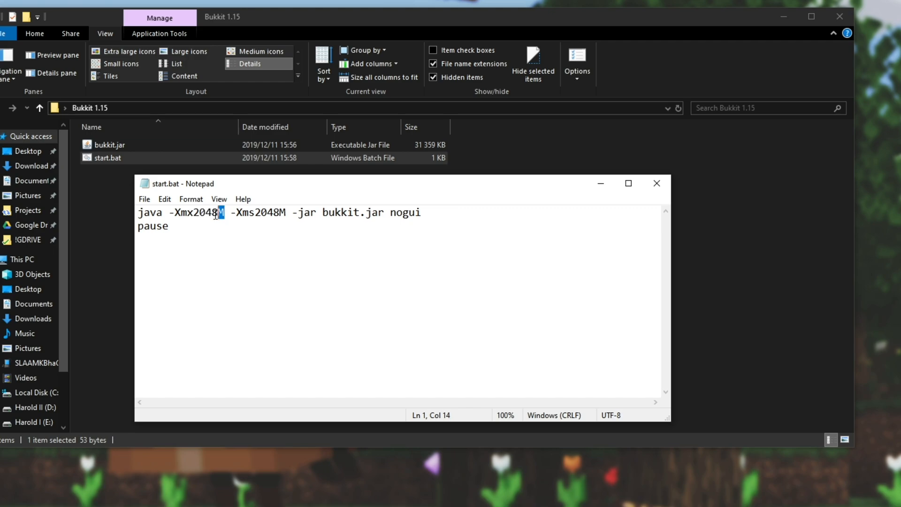
{"action": "double_click", "coordinate": [206, 212]}
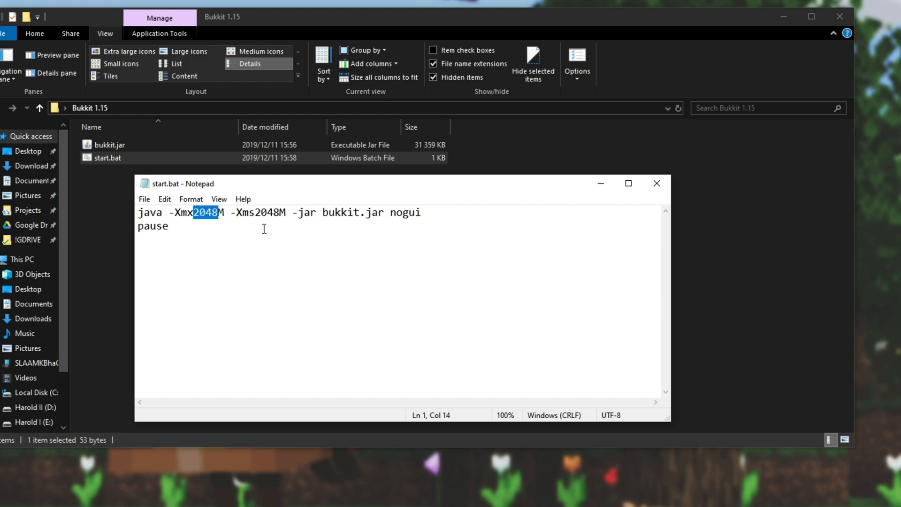
{"action": "type", "text": "4096"}
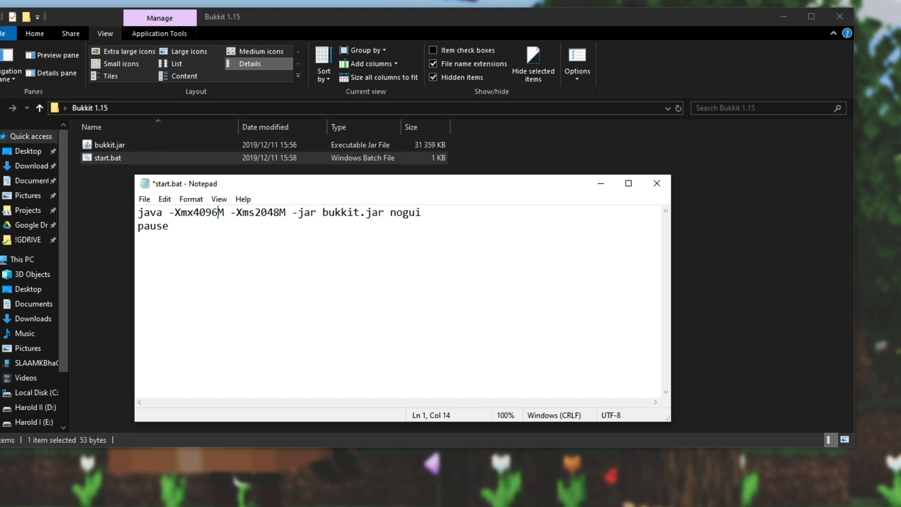
{"action": "mouse_move", "coordinate": [195, 219]}
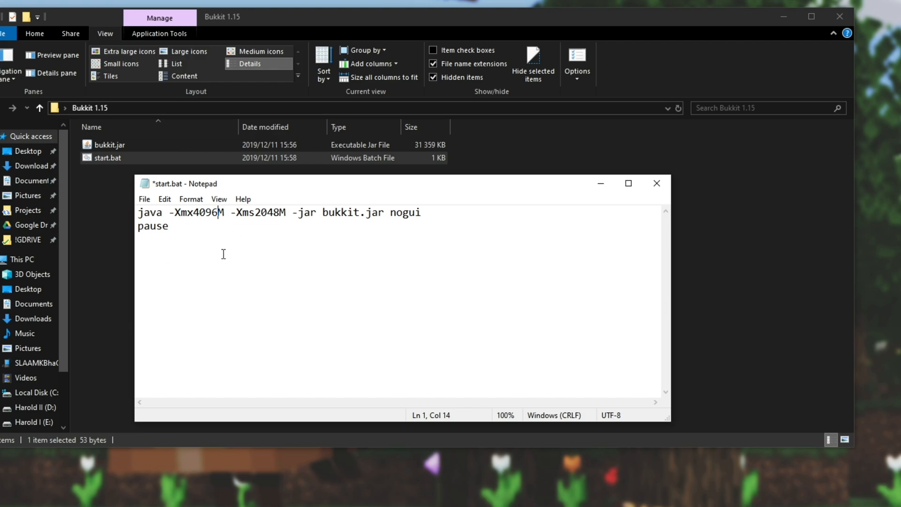
{"action": "double_click", "coordinate": [209, 212]}
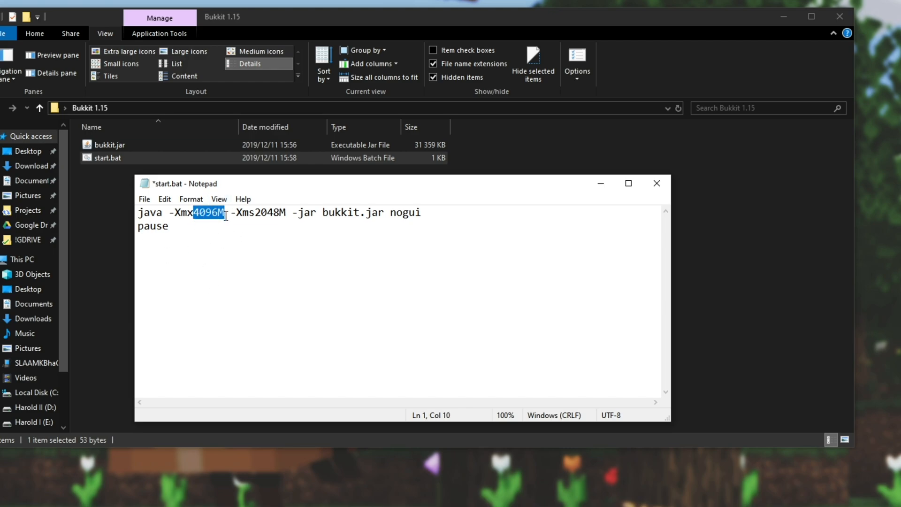
{"action": "type", "text": "4G"}
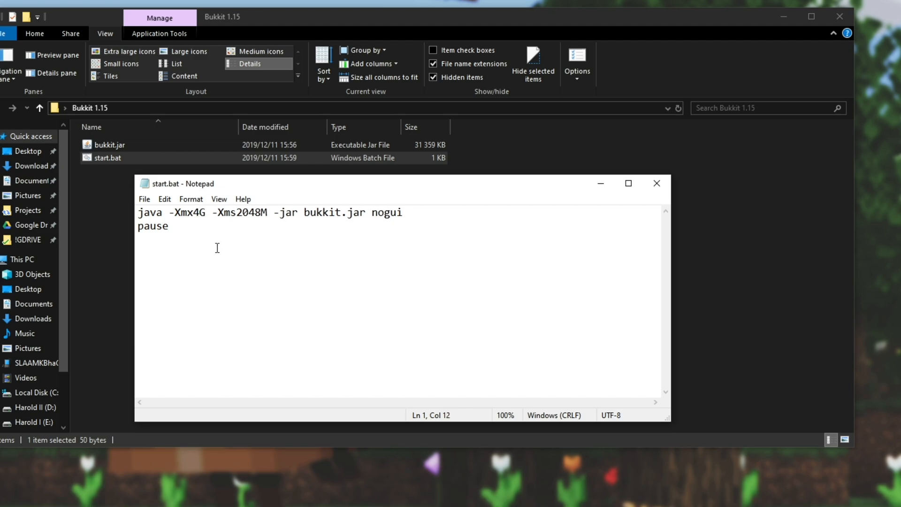
{"action": "type", "text": "4096M"}
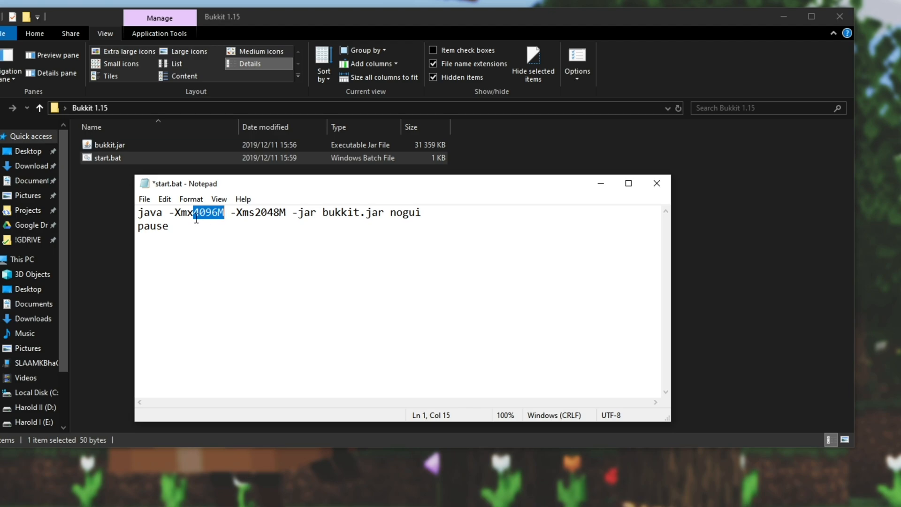
{"action": "type", "text": "4G"}
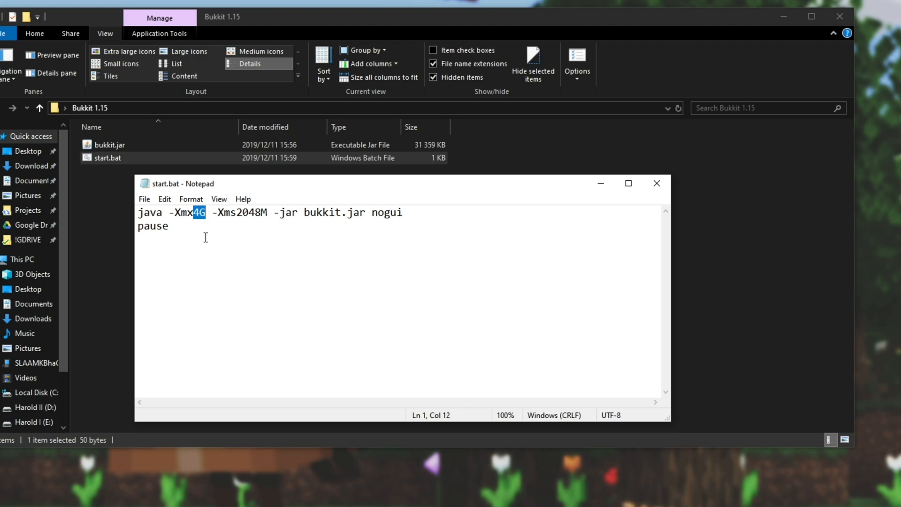
{"action": "left_click", "coordinate": [180, 242]}
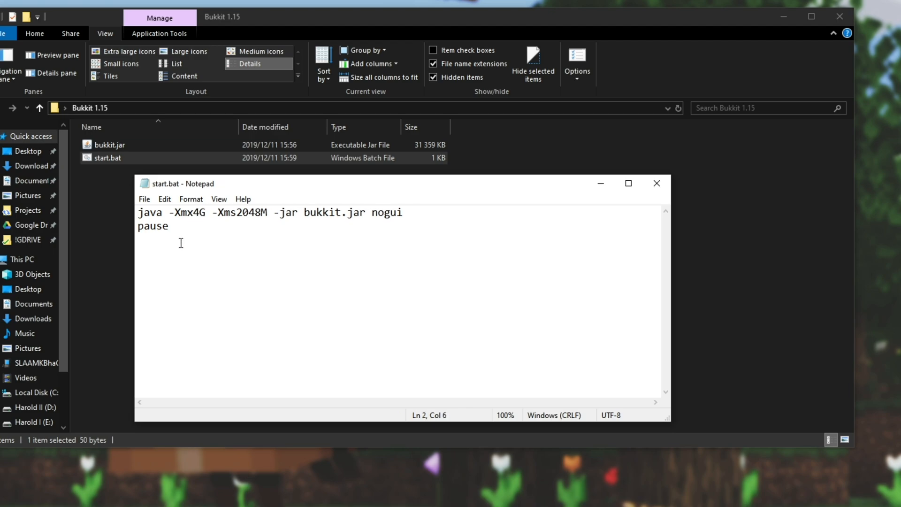
{"action": "mouse_move", "coordinate": [235, 214]}
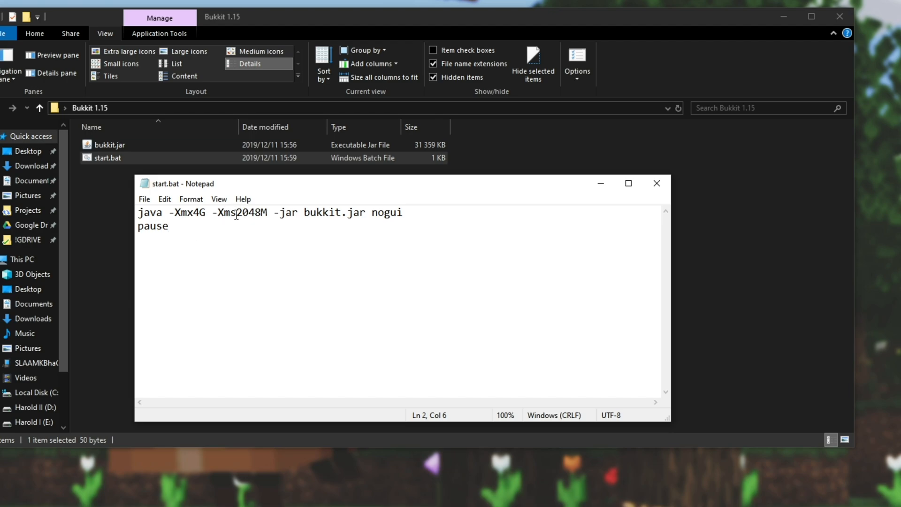
- Edit the -Xms minimum memory figure, save start.bat and review the flags and bukkit.jar name
{"action": "left_click", "coordinate": [237, 212]}
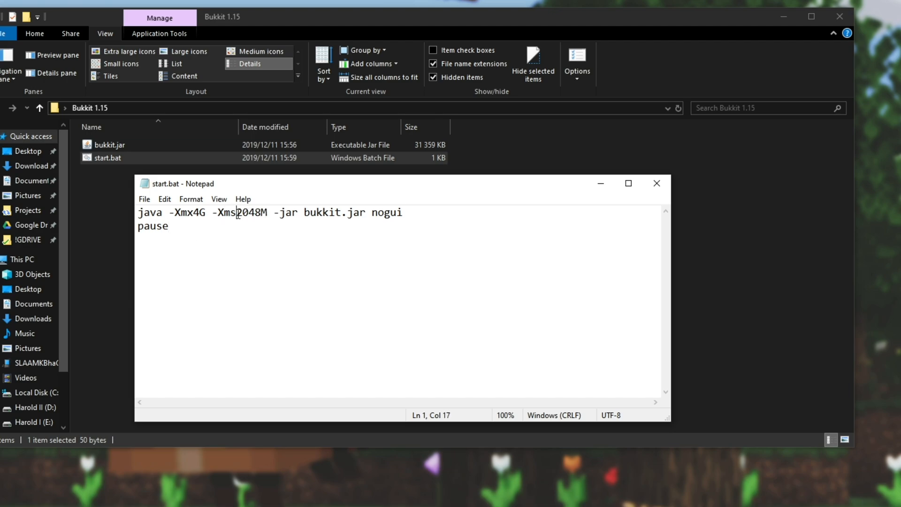
{"action": "double_click", "coordinate": [247, 212]}
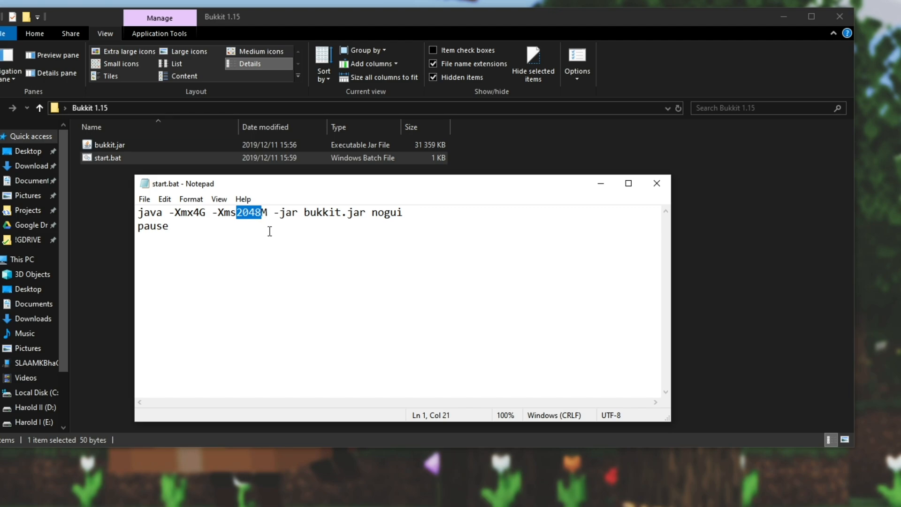
{"action": "type", "text": "1024"}
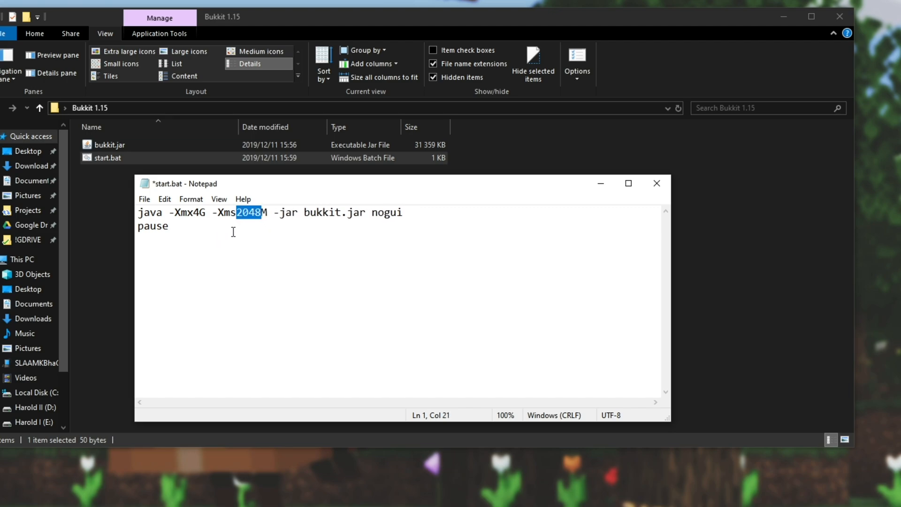
{"action": "key", "text": "ctrl+s"}
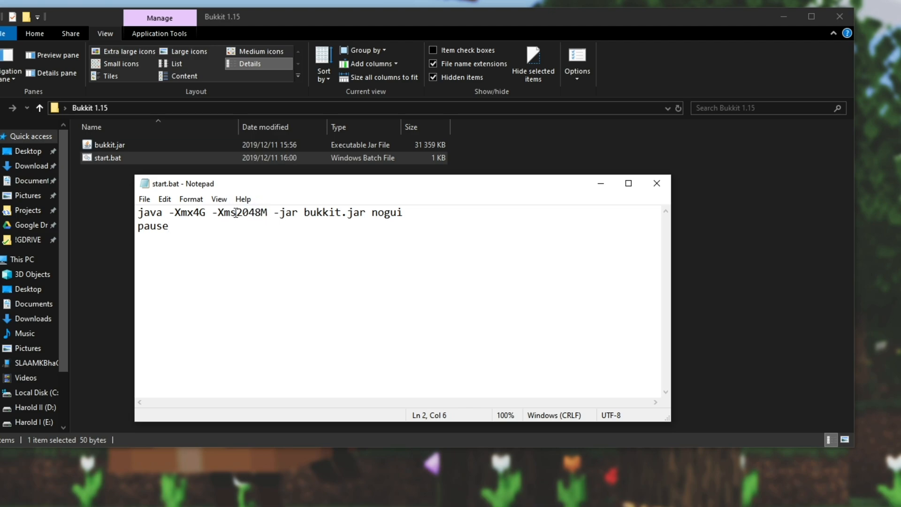
{"action": "double_click", "coordinate": [223, 213]}
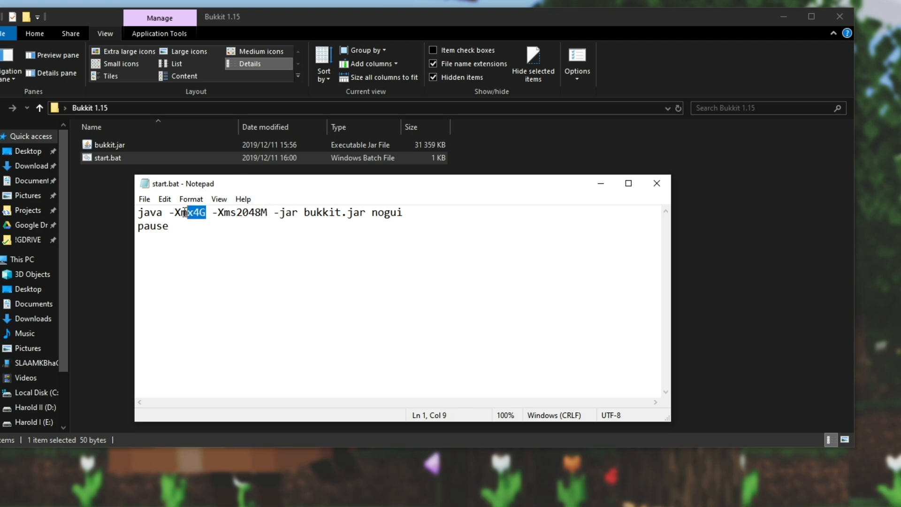
{"action": "double_click", "coordinate": [190, 212]}
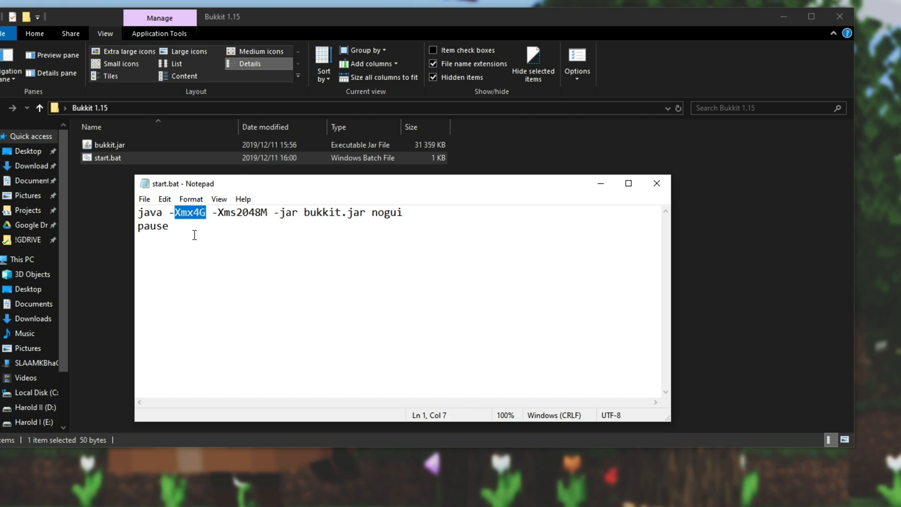
{"action": "left_click", "coordinate": [301, 213]}
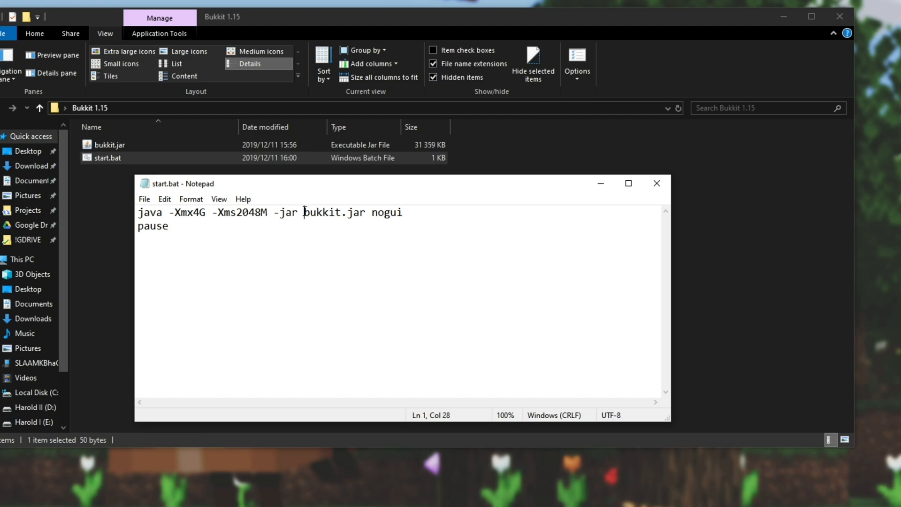
{"action": "double_click", "coordinate": [335, 212]}
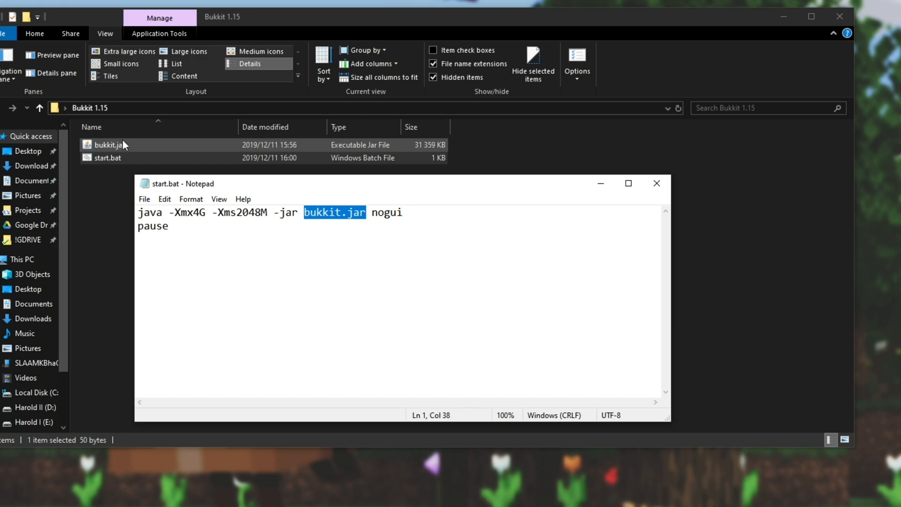
{"action": "mouse_move", "coordinate": [98, 151]}
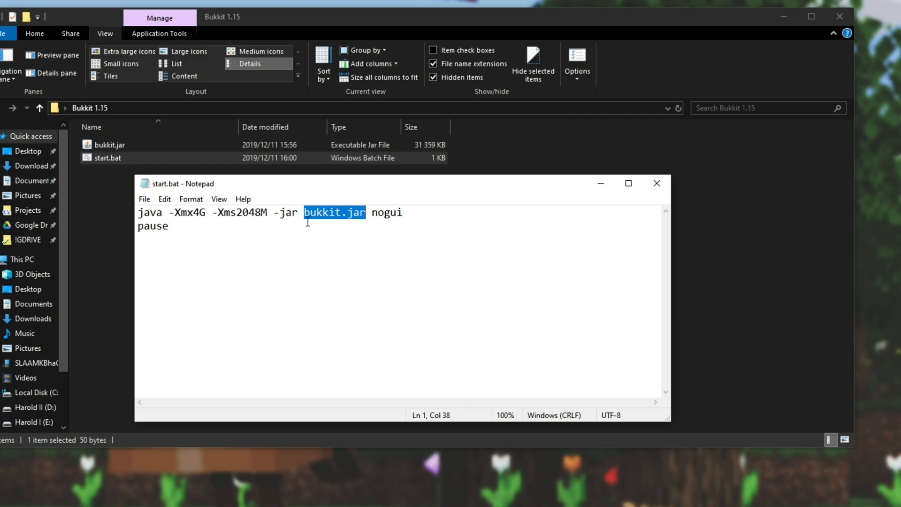
{"action": "mouse_move", "coordinate": [376, 244]}
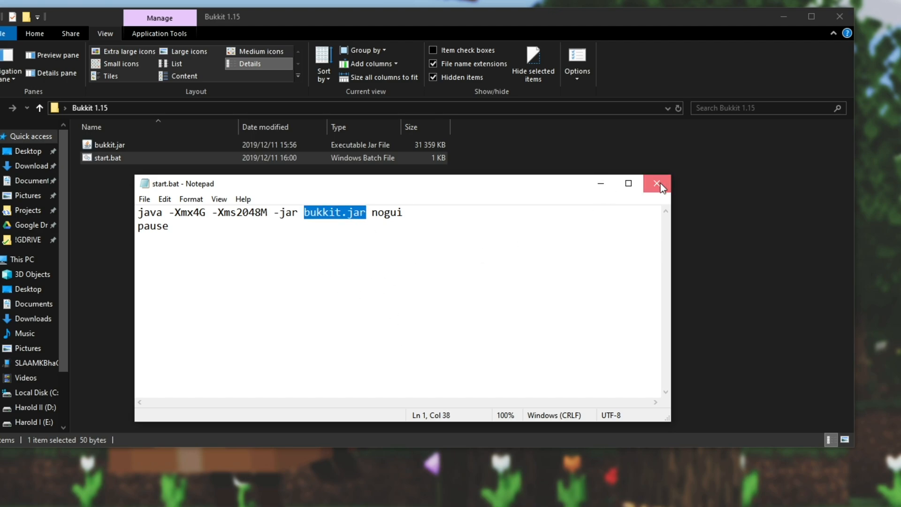
- Close Notepad and run start.bat once so the server generates its files
{"action": "left_click", "coordinate": [657, 183]}
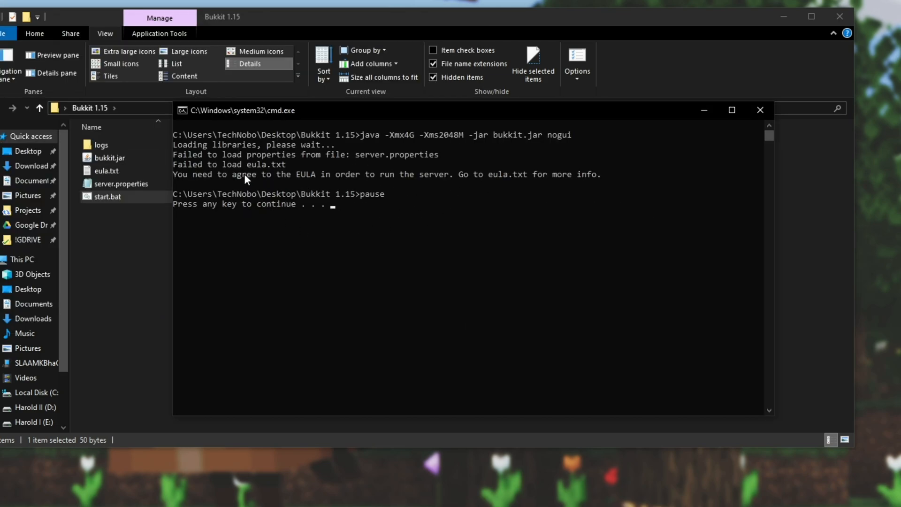
{"action": "mouse_move", "coordinate": [304, 161]}
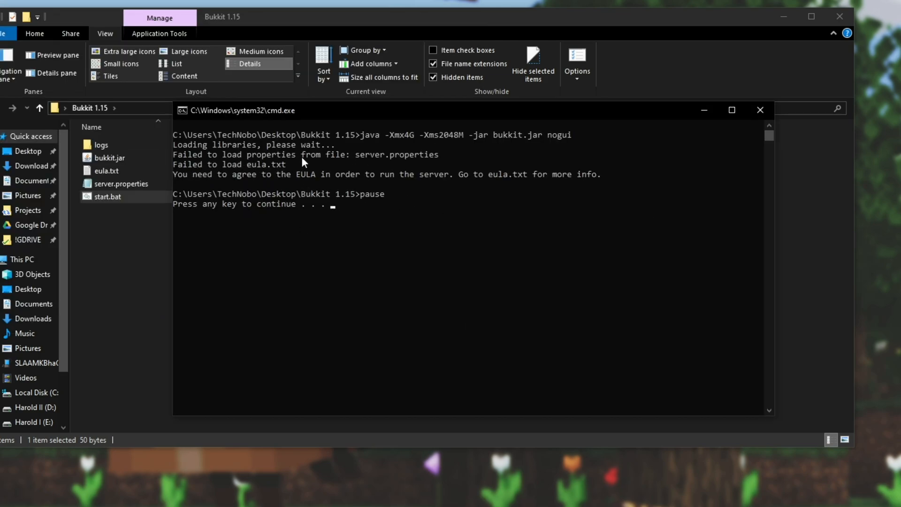
{"action": "mouse_move", "coordinate": [206, 213]}
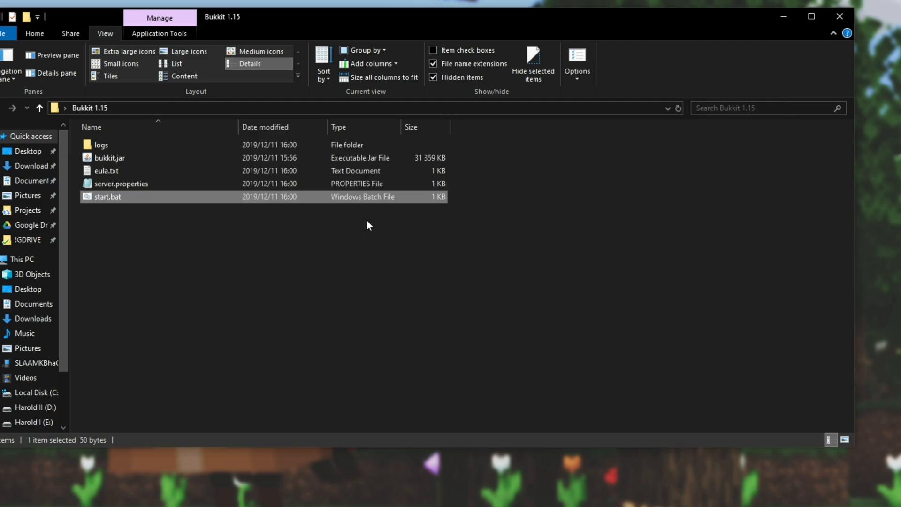
{"action": "mouse_move", "coordinate": [290, 152]}
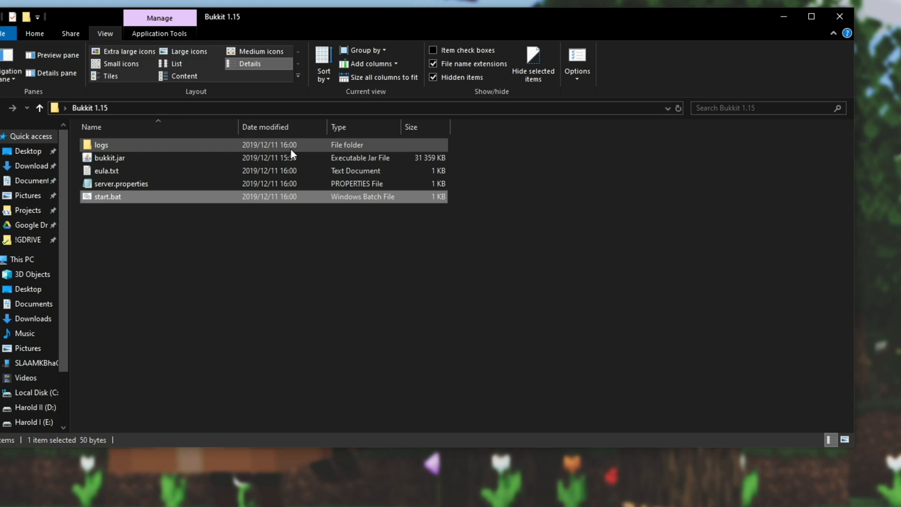
{"action": "left_click", "coordinate": [345, 239]}
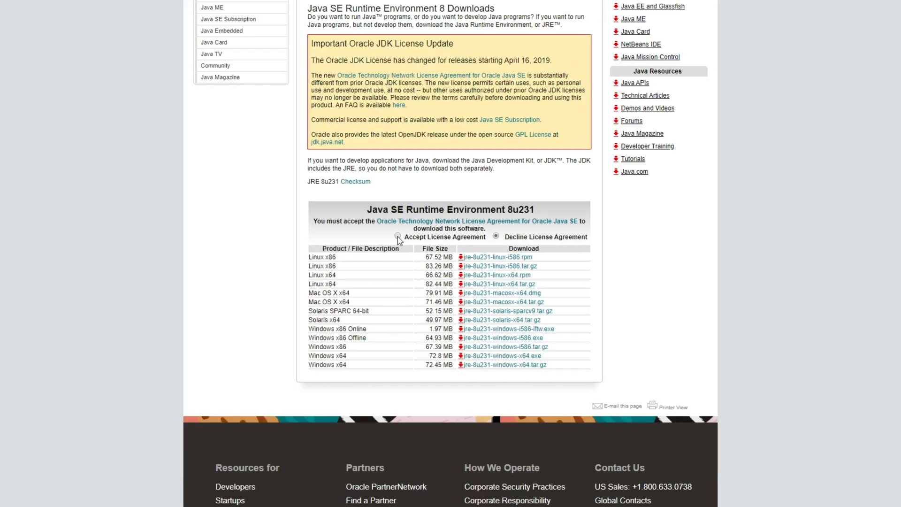
- Accept the Java SE Runtime 8u231 license and highlight the Windows x64 installer
{"action": "left_click", "coordinate": [396, 236]}
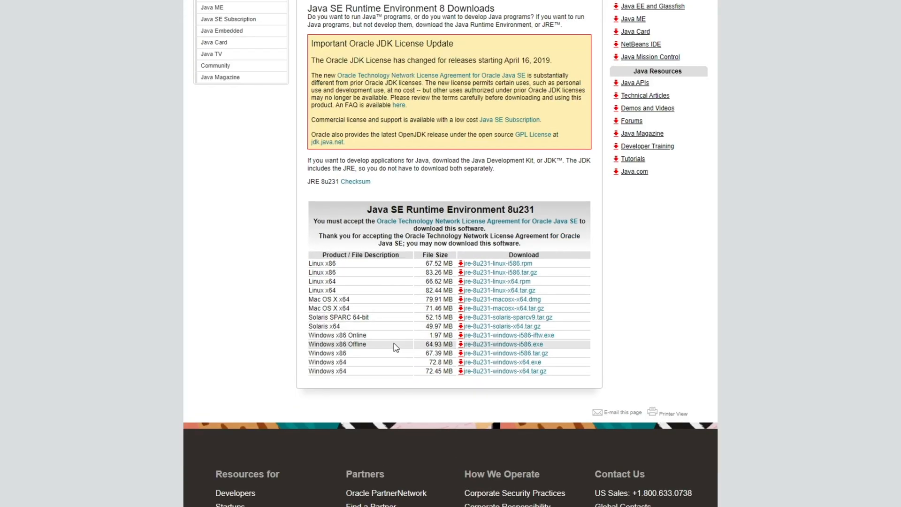
{"action": "double_click", "coordinate": [337, 343]}
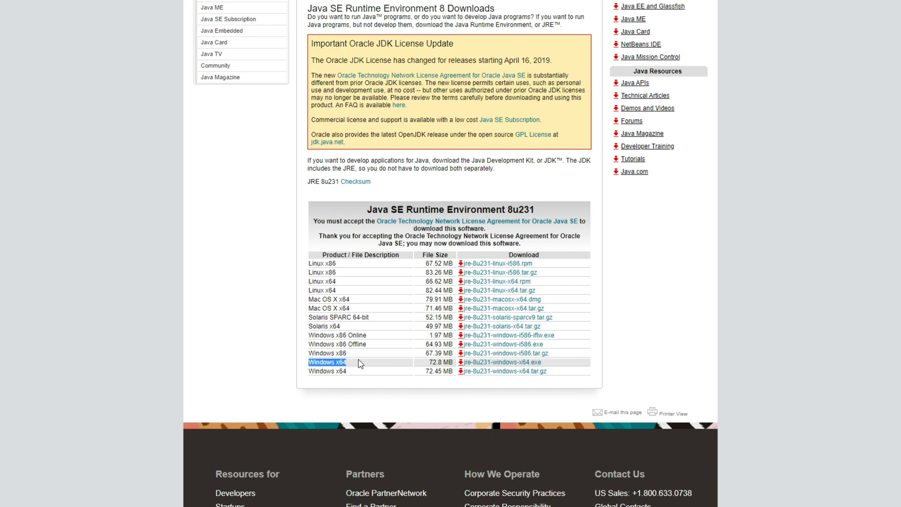
{"action": "mouse_move", "coordinate": [477, 363]}
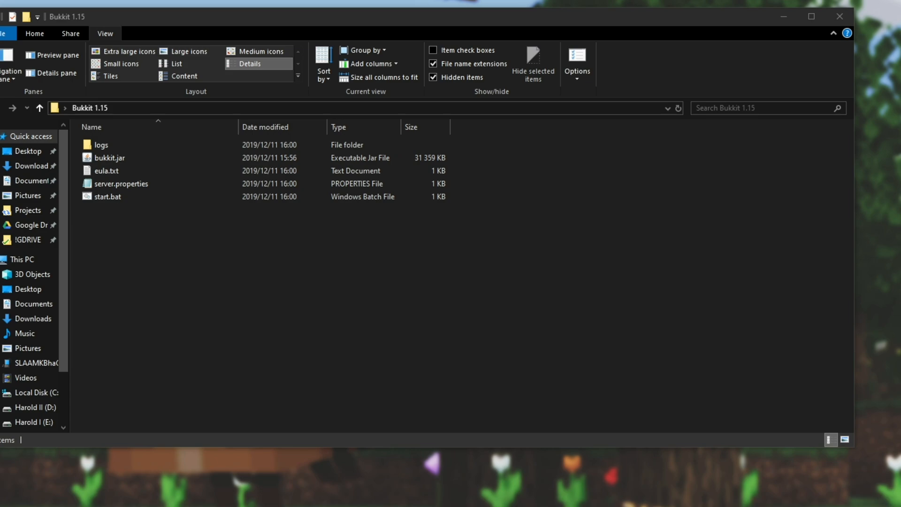
{"action": "mouse_move", "coordinate": [346, 261]}
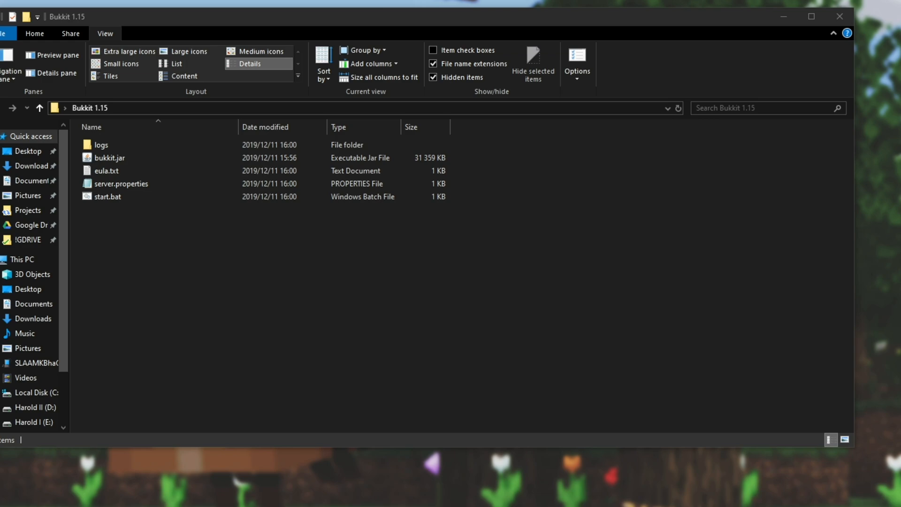
{"action": "mouse_move", "coordinate": [649, 307]}
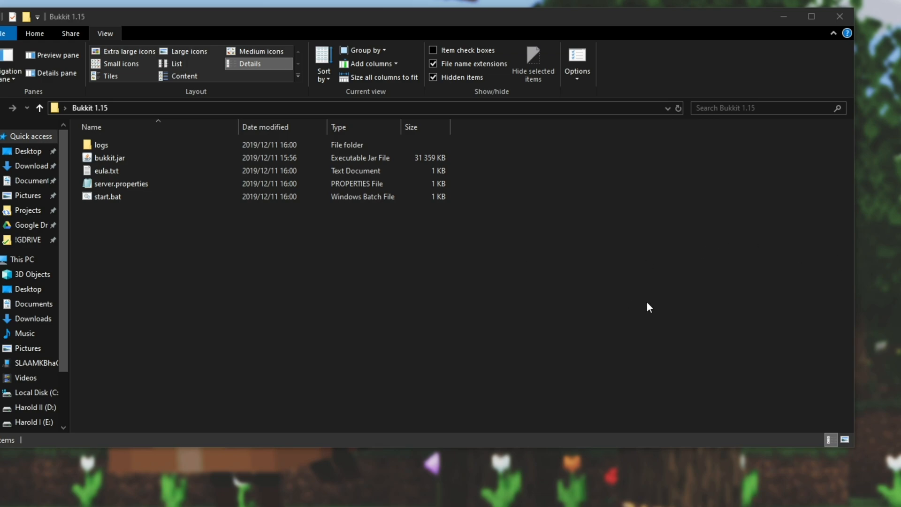
- View the Bukkit 1.15 folder with logs, eula.txt, server.properties, bukkit.jar and start.bat
{"action": "left_click", "coordinate": [107, 197]}
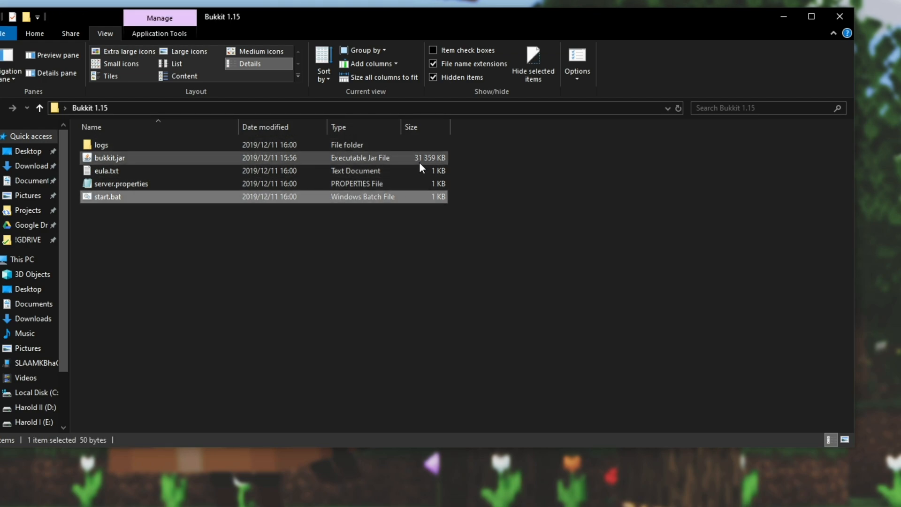
- Open eula.txt and change eula=false to true
{"action": "double_click", "coordinate": [106, 170]}
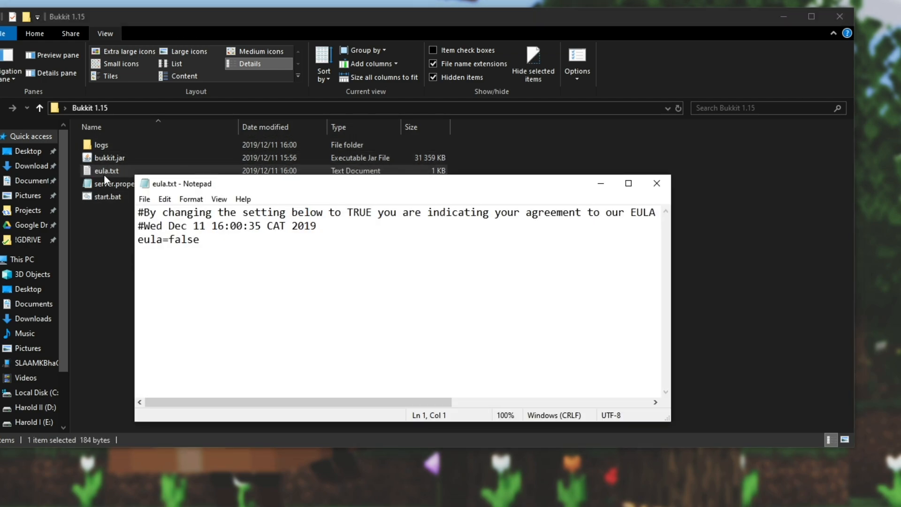
{"action": "double_click", "coordinate": [184, 239]}
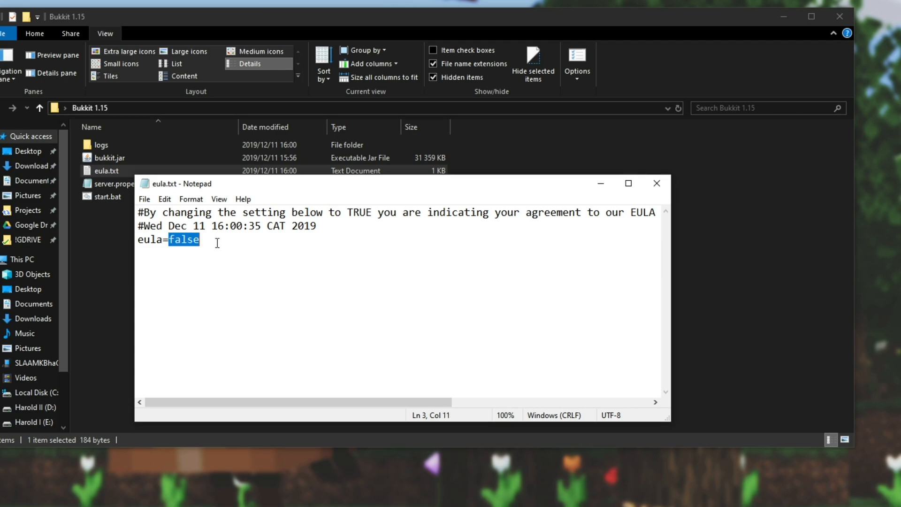
{"action": "mouse_move", "coordinate": [239, 250]}
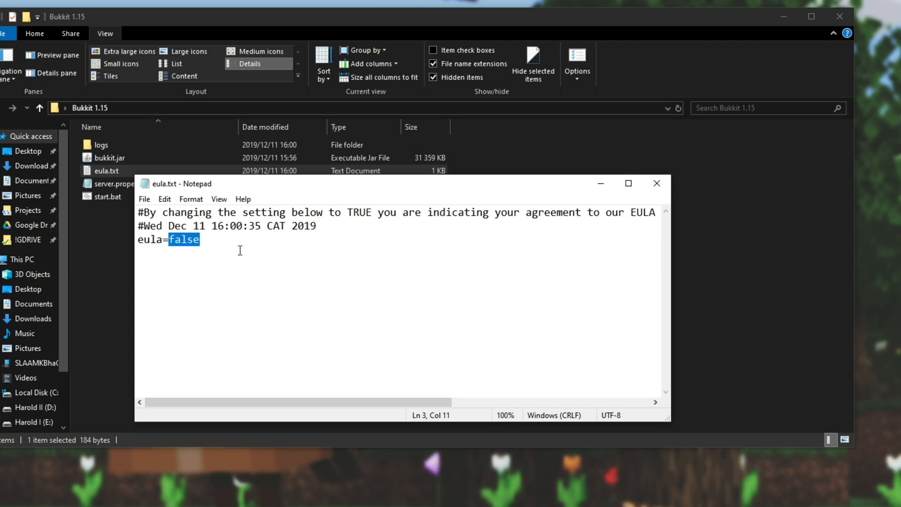
{"action": "type", "text": "true"}
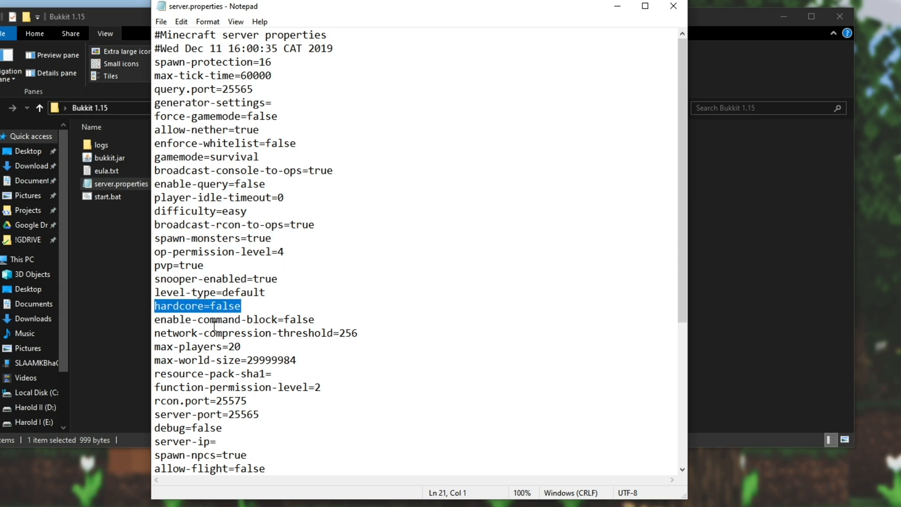
- Review the max-players and server-port 25565 settings in server.properties
{"action": "double_click", "coordinate": [197, 346]}
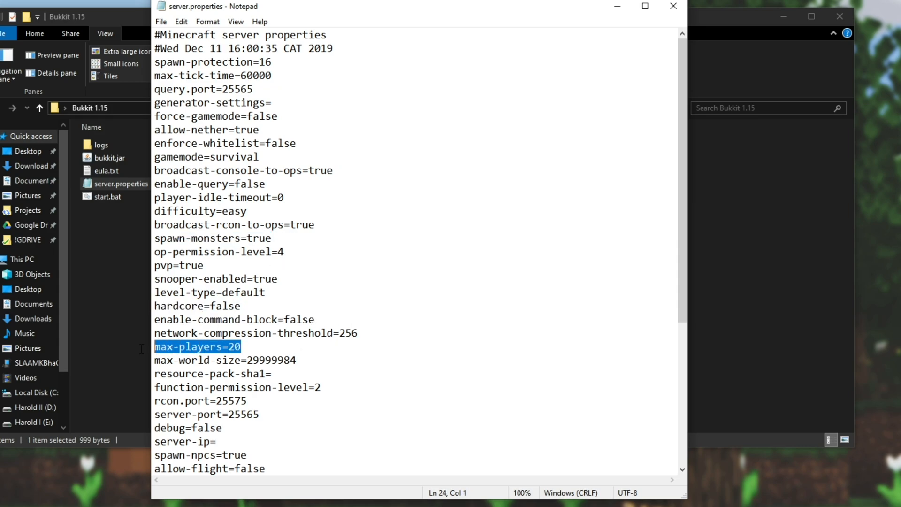
{"action": "scroll", "scroll_direction": "down", "scroll_amount": 3}
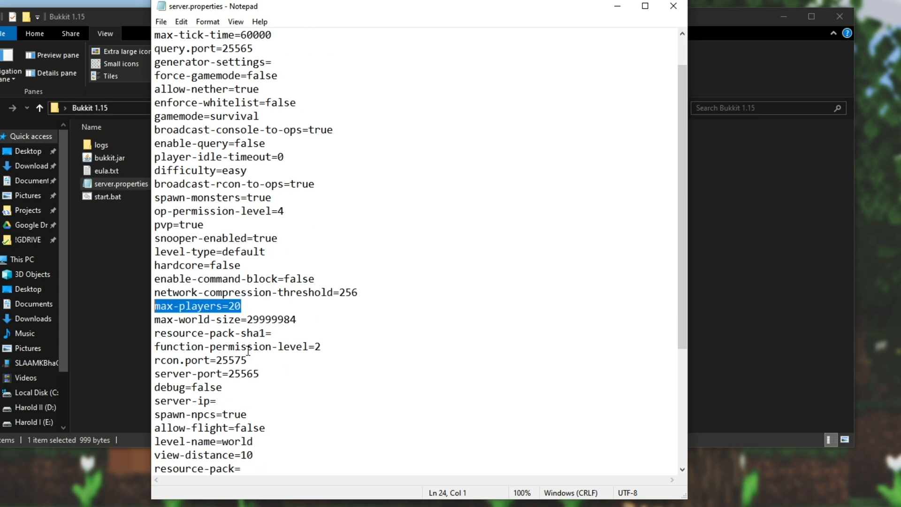
{"action": "double_click", "coordinate": [207, 373]}
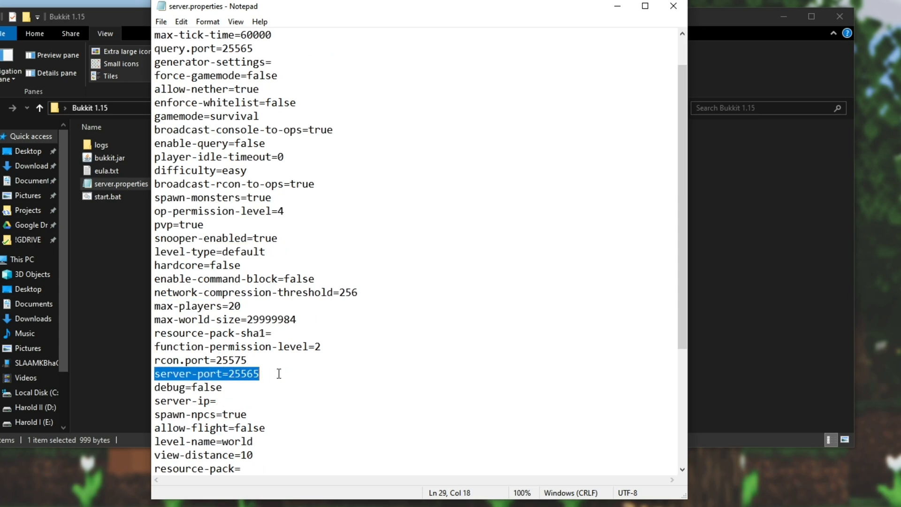
{"action": "left_click", "coordinate": [229, 374]}
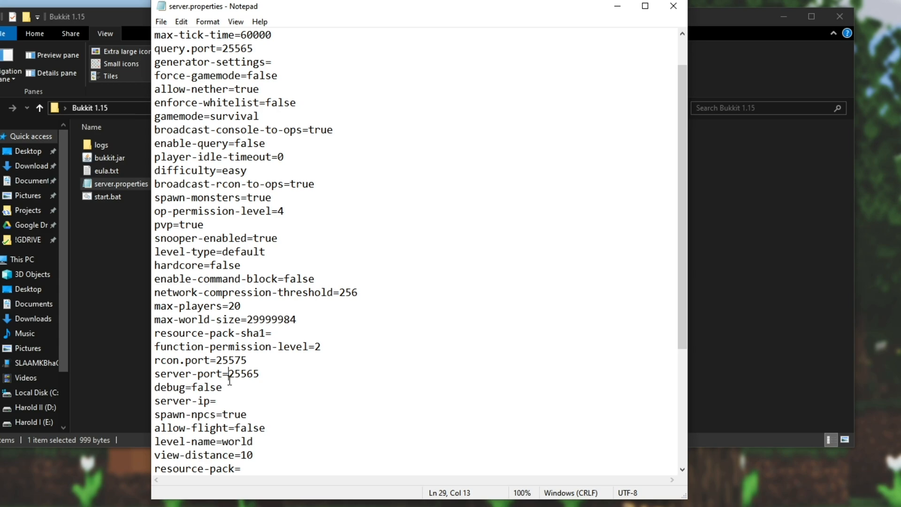
{"action": "double_click", "coordinate": [244, 372]}
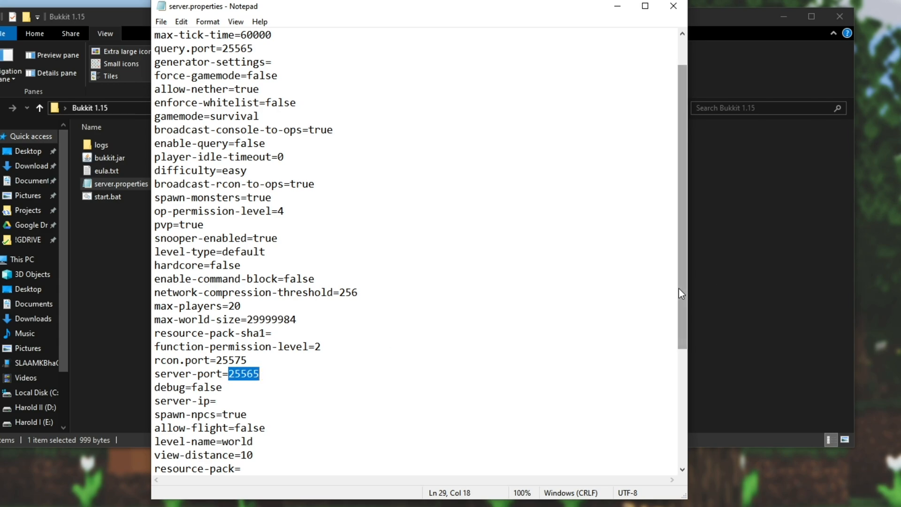
{"action": "scroll", "scroll_direction": "down", "scroll_amount": 3}
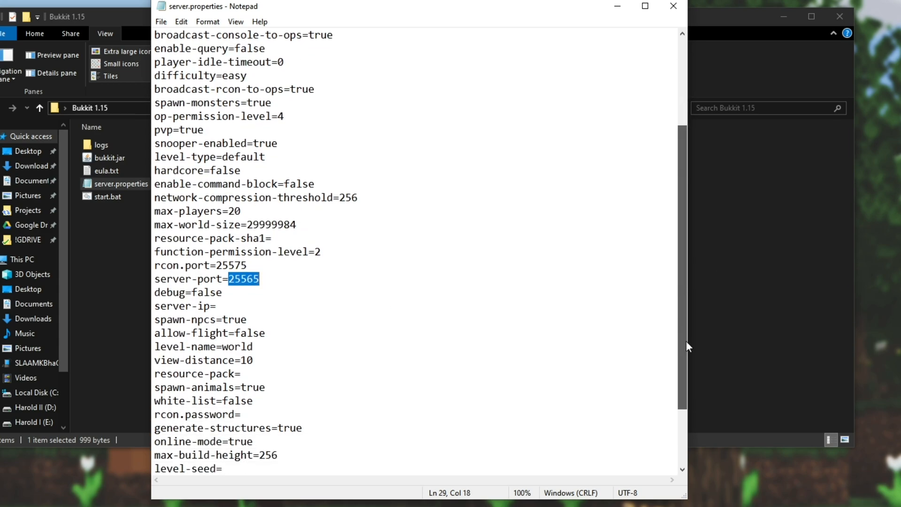
{"action": "scroll", "scroll_direction": "down", "scroll_amount": 3}
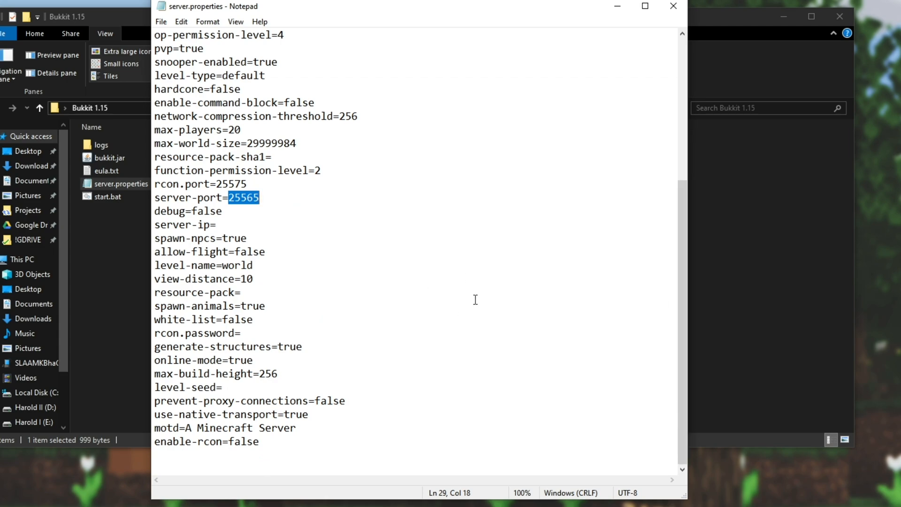
- Set the motd to 'TroubleChute Bukkit 1.15', save server.properties and close it
{"action": "double_click", "coordinate": [166, 428]}
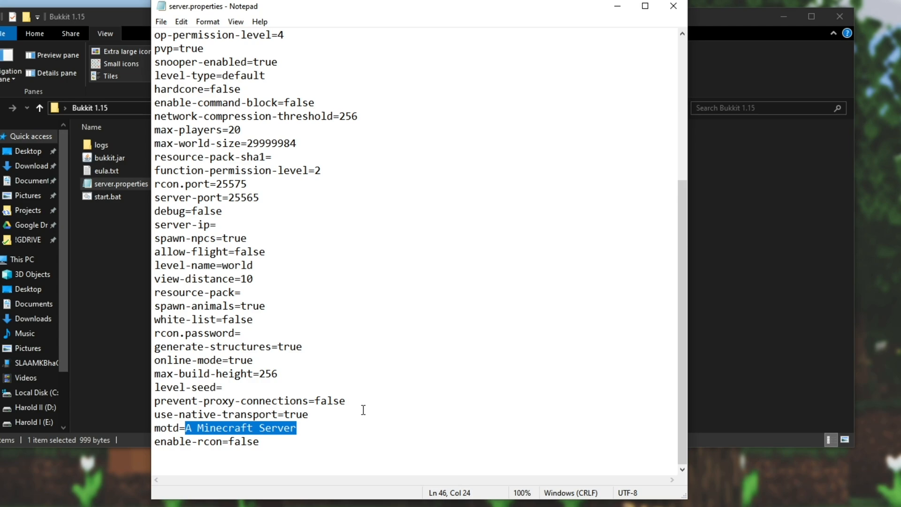
{"action": "type", "text": "TroubleChute"}
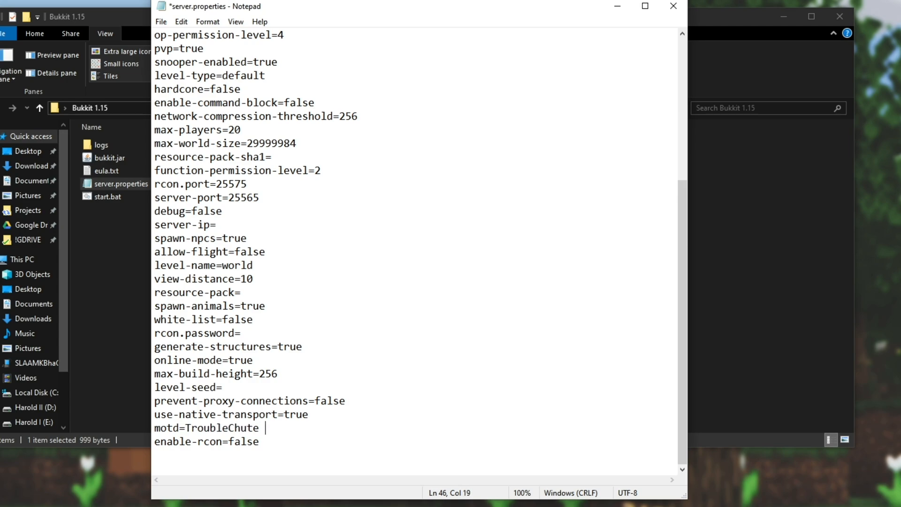
{"action": "type", "text": "Bukkit 1.15"}
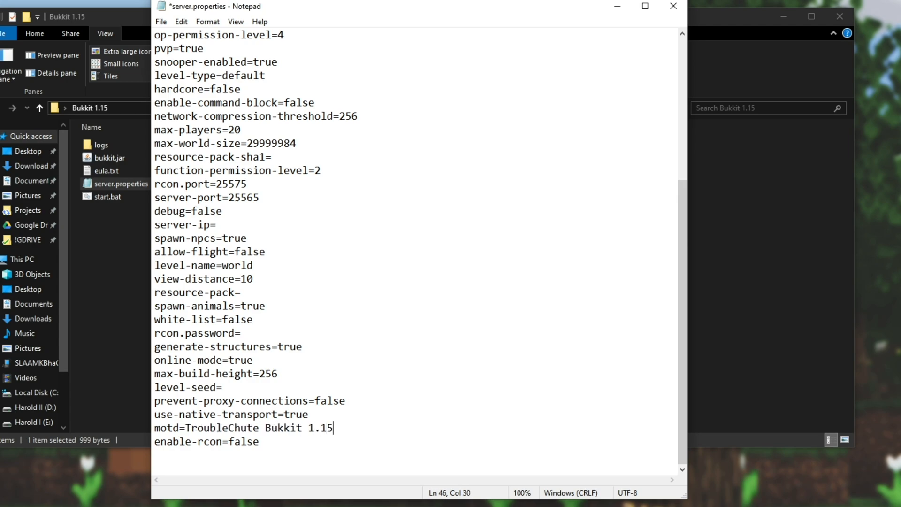
{"action": "mouse_move", "coordinate": [398, 334]}
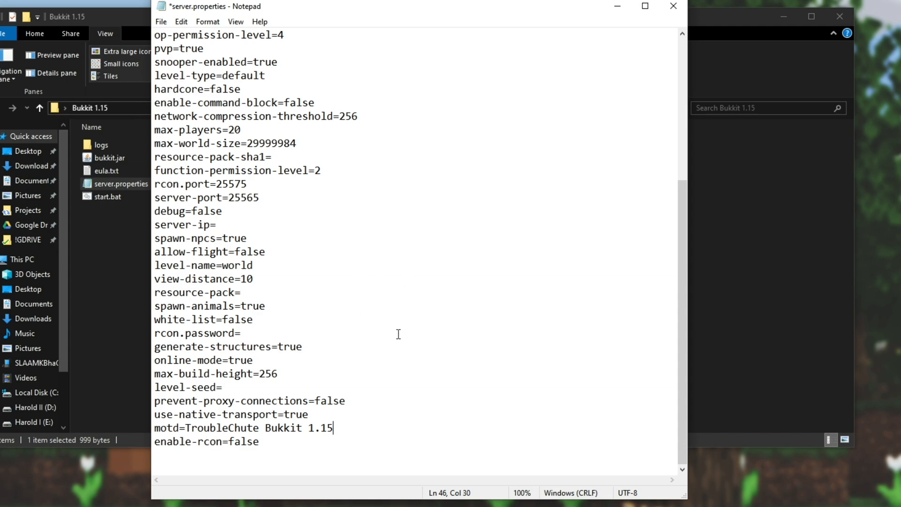
{"action": "key", "text": "ctrl+s"}
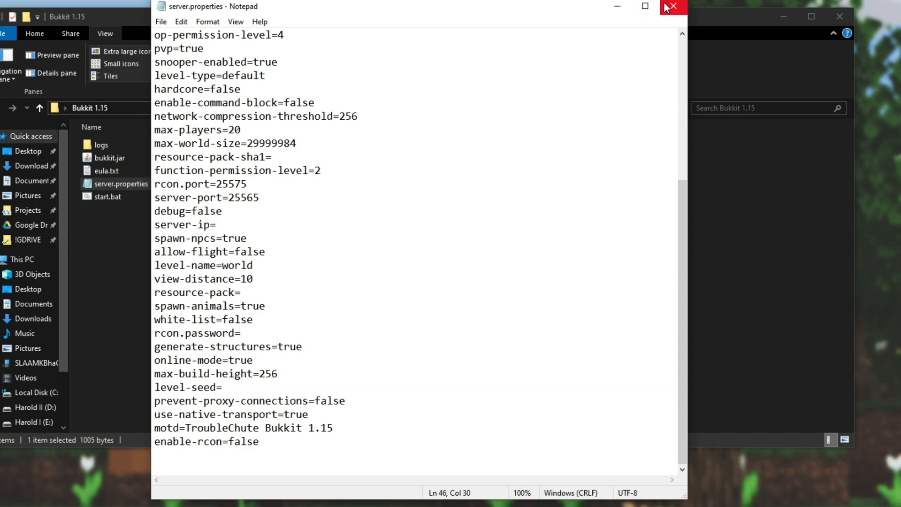
{"action": "left_click", "coordinate": [671, 7]}
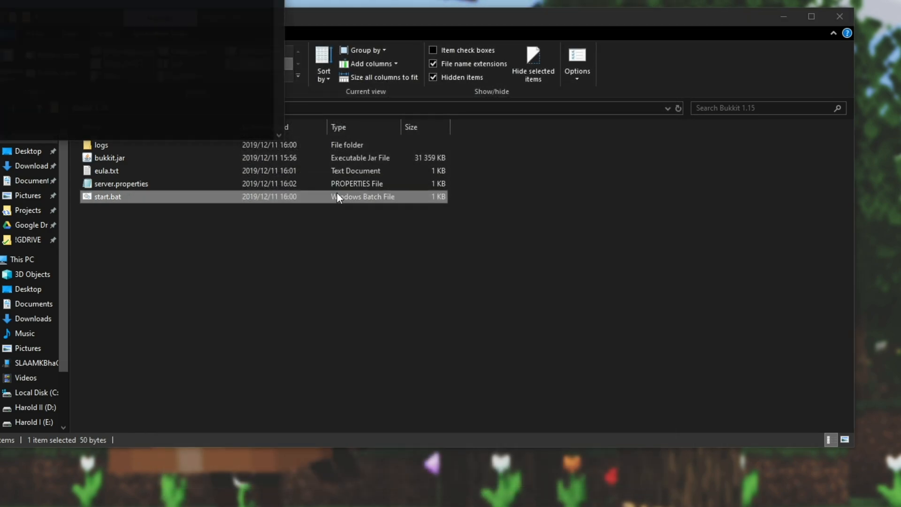
- Run start.bat to launch the CraftBukkit 1.15 server and generate the world and plugins folders
{"action": "double_click", "coordinate": [107, 196]}
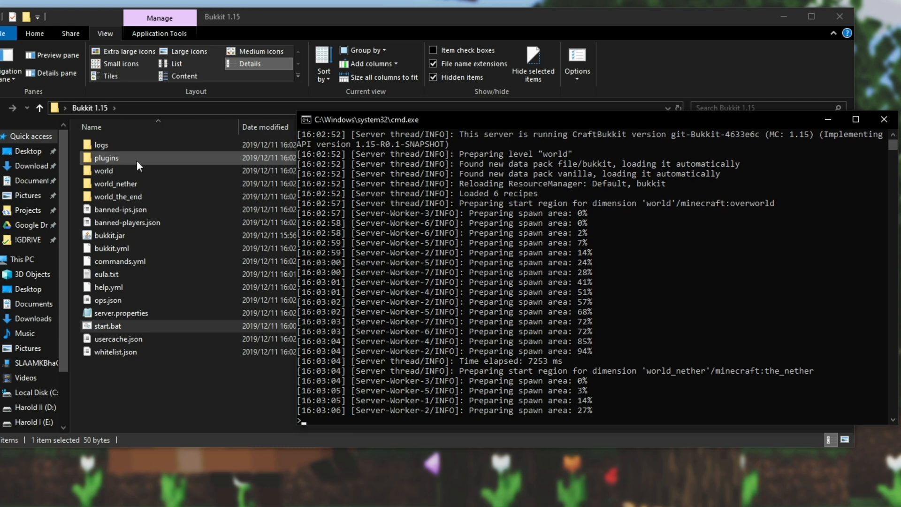
{"action": "double_click", "coordinate": [106, 157]}
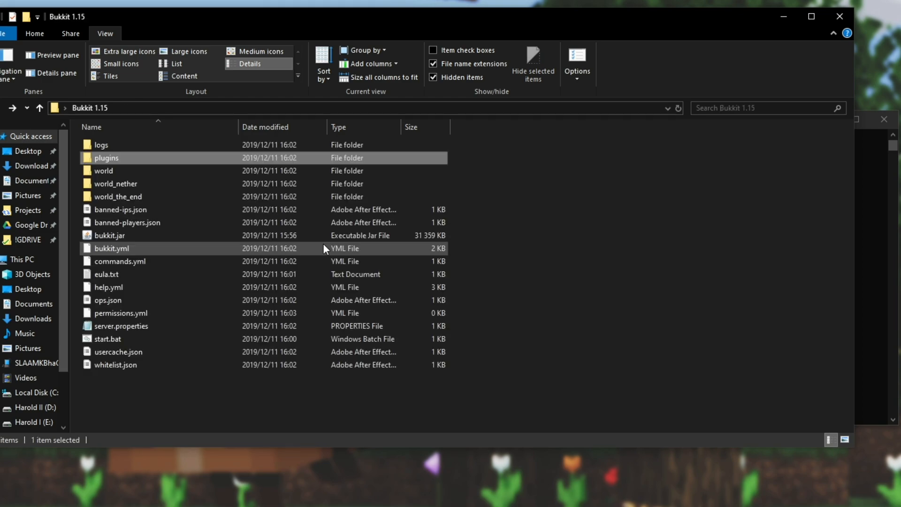
{"action": "mouse_move", "coordinate": [877, 232]}
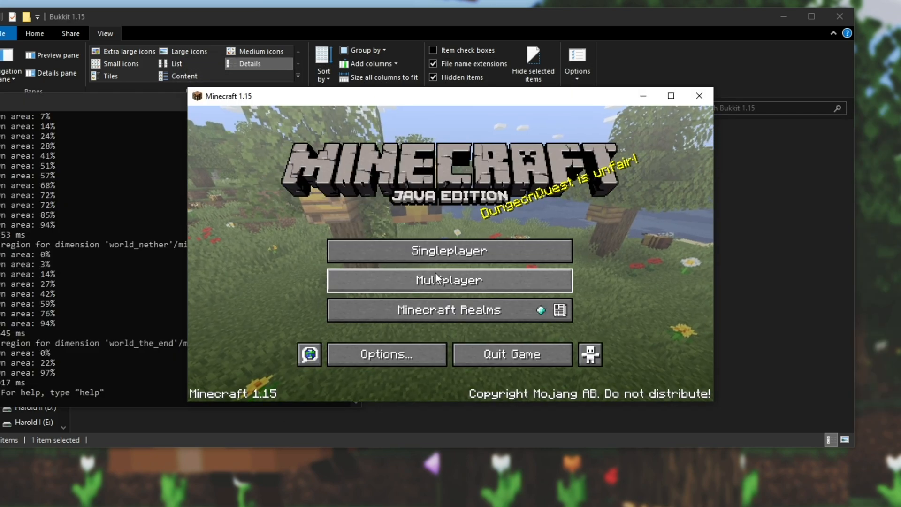
- In the Multiplayer Add Server form, try localhost and 127.0.0.1 as the address, then clear it
{"action": "left_click", "coordinate": [449, 280]}
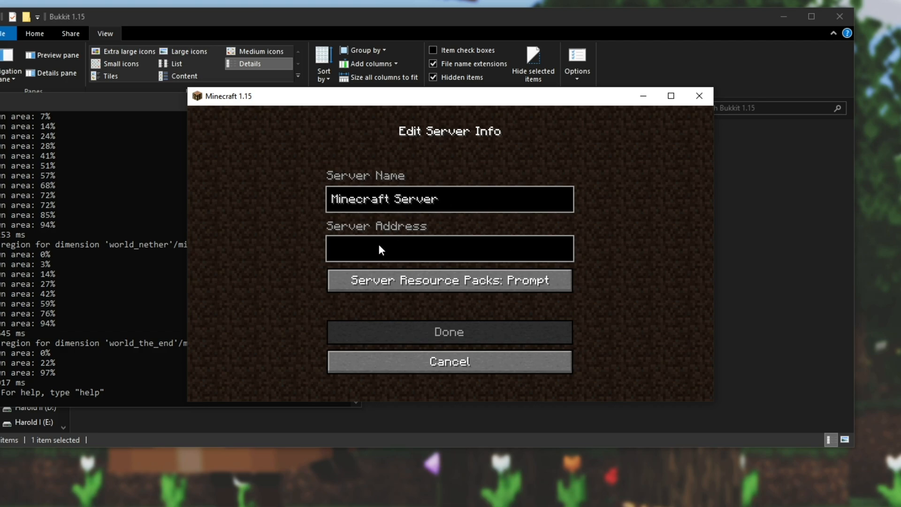
{"action": "left_click", "coordinate": [449, 248]}
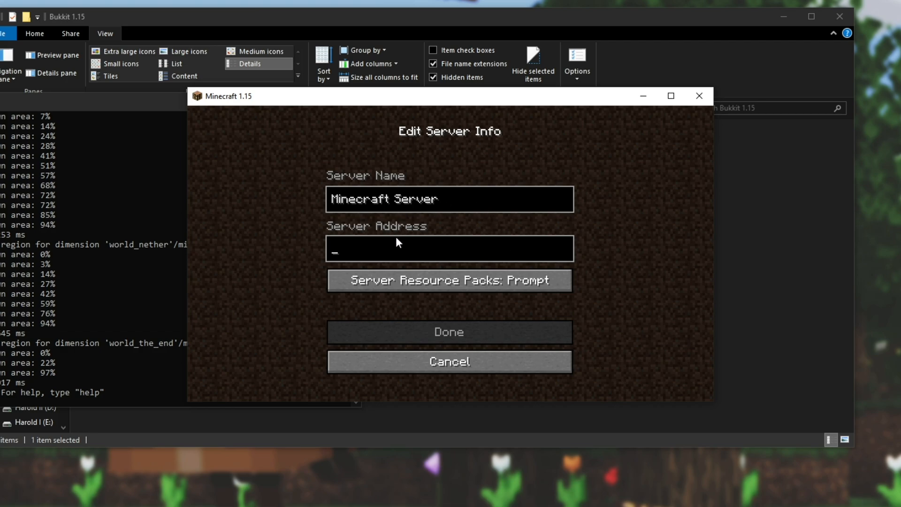
{"action": "type", "text": "localhost"}
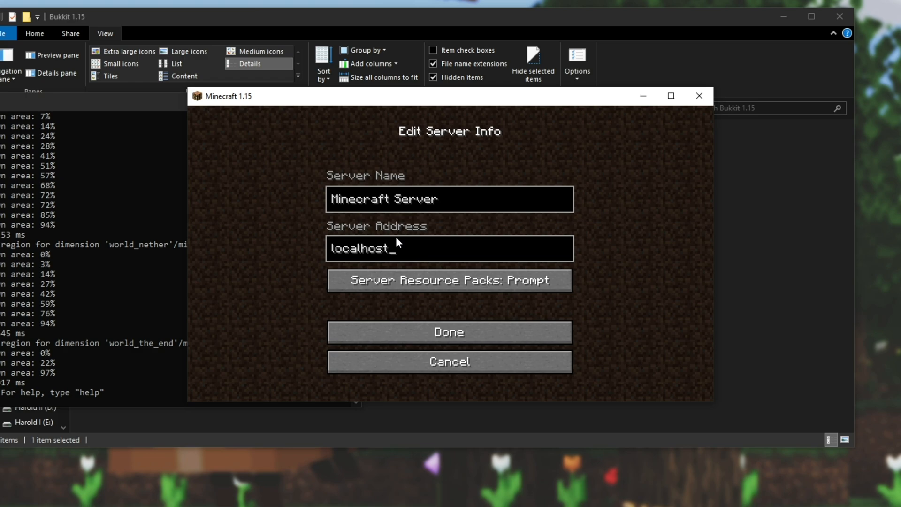
{"action": "type", "text": "127.0.0.1"}
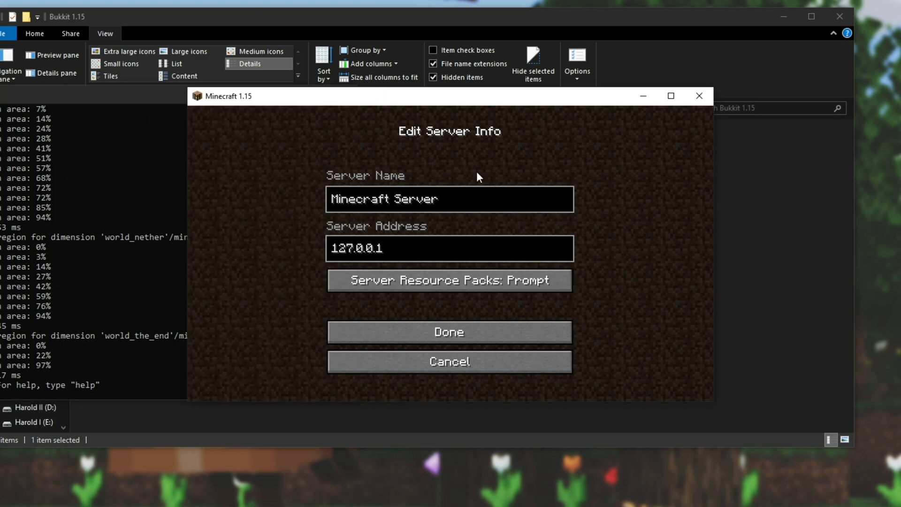
{"action": "left_click", "coordinate": [449, 247]}
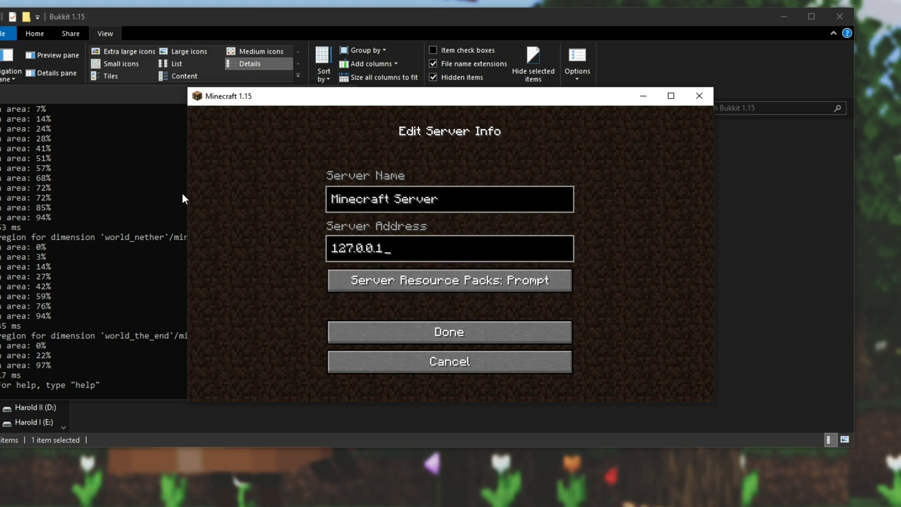
{"action": "mouse_move", "coordinate": [229, 229]}
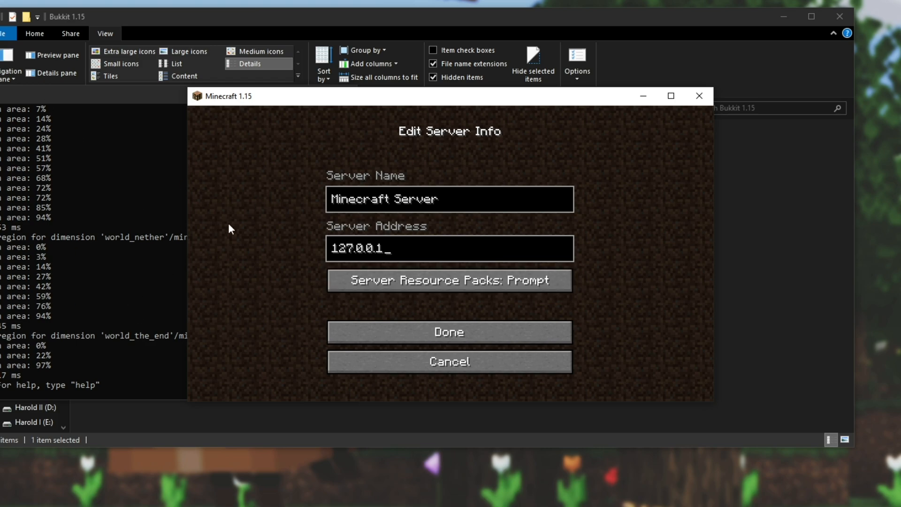
{"action": "mouse_move", "coordinate": [425, 255]}
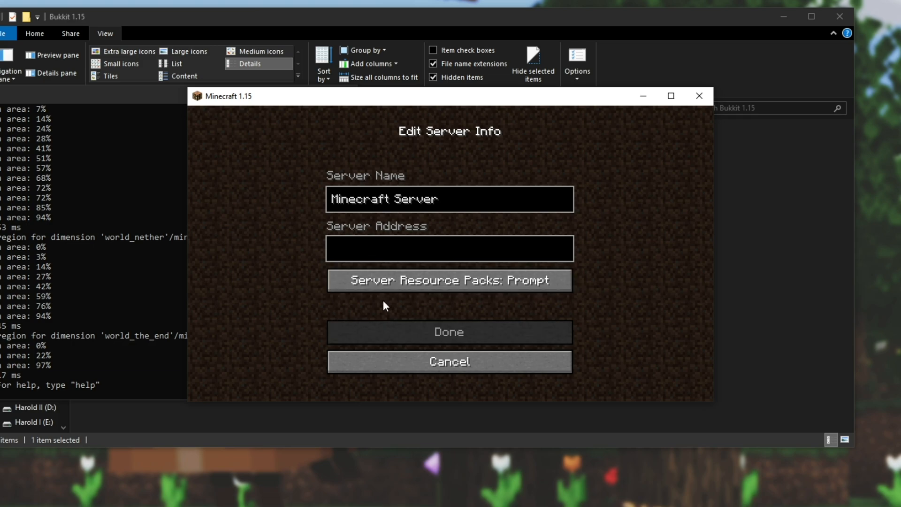
{"action": "left_click", "coordinate": [450, 247]}
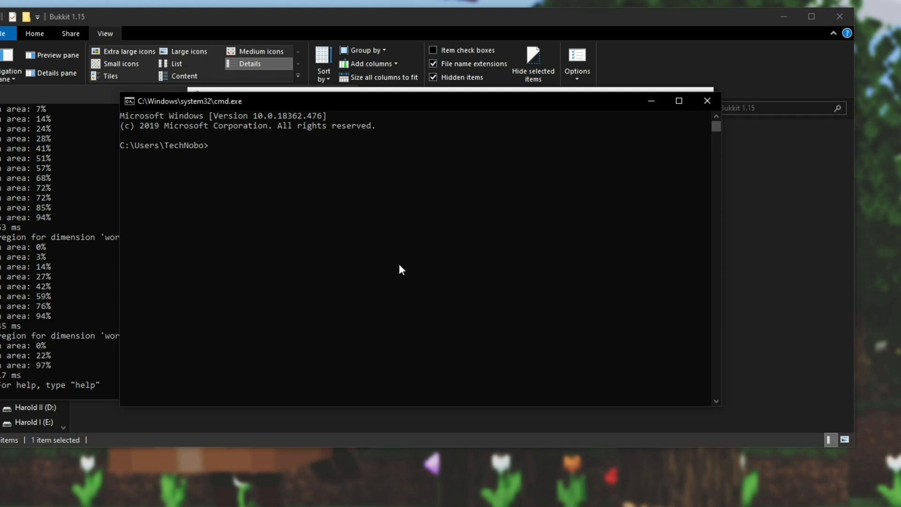
- Run ipconfig and select the IPv4 address 192.168.1.20 from the output
{"action": "type", "text": "ipconfig"}
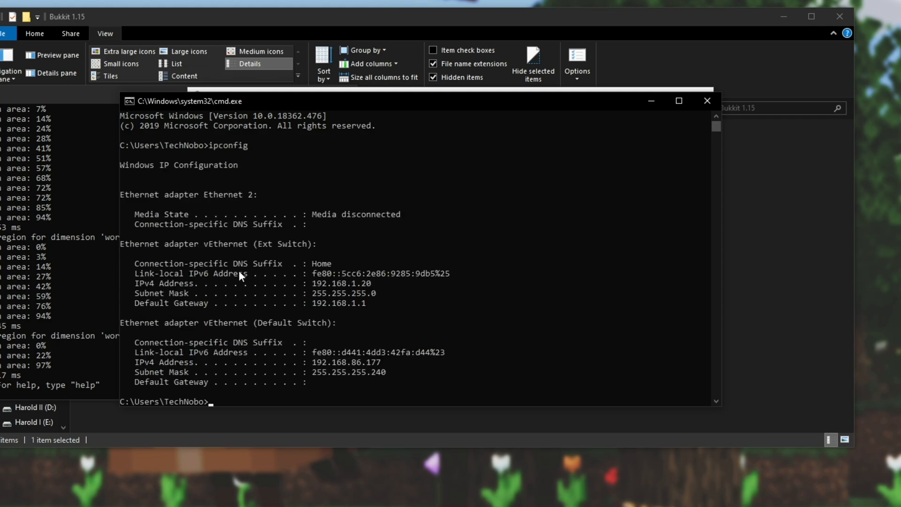
{"action": "mouse_move", "coordinate": [124, 250]}
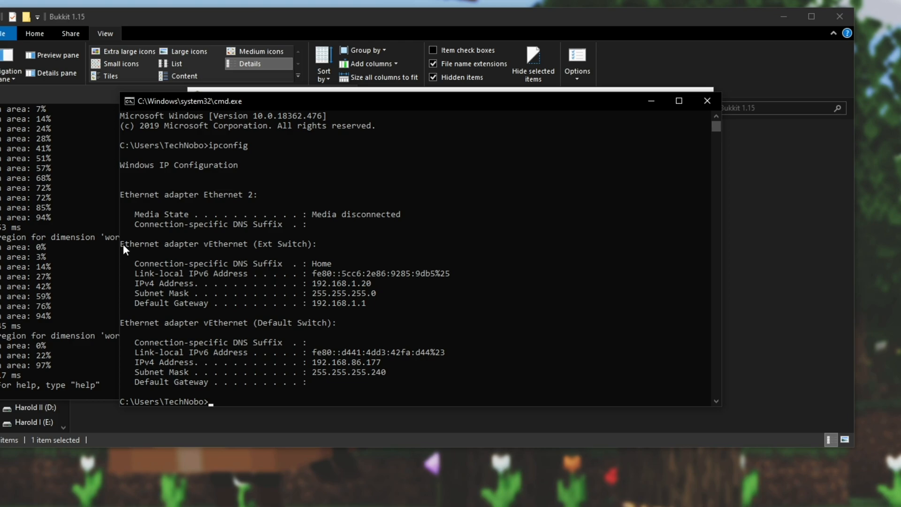
{"action": "double_click", "coordinate": [158, 243]}
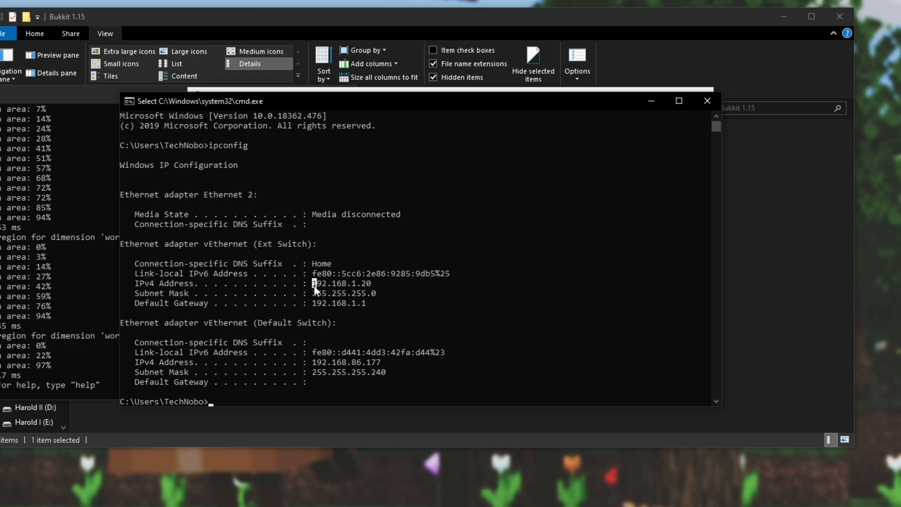
{"action": "double_click", "coordinate": [342, 282]}
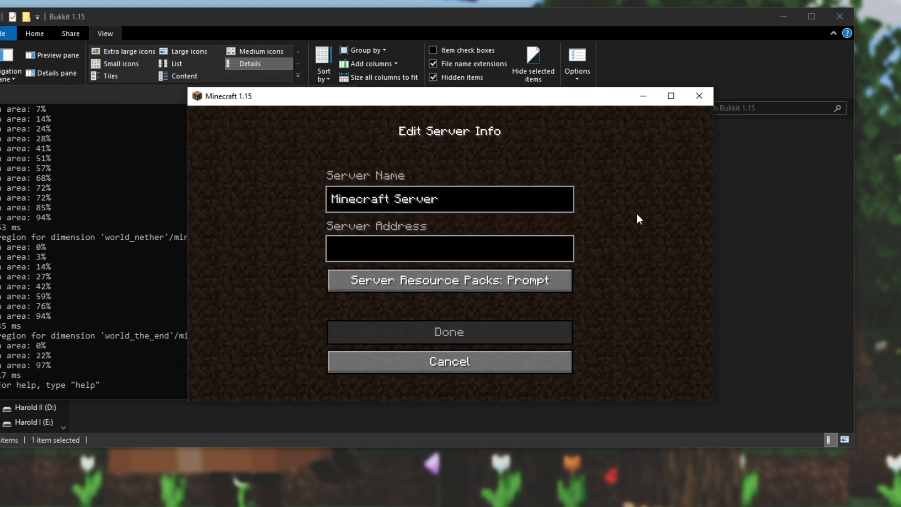
{"action": "mouse_move", "coordinate": [481, 252]}
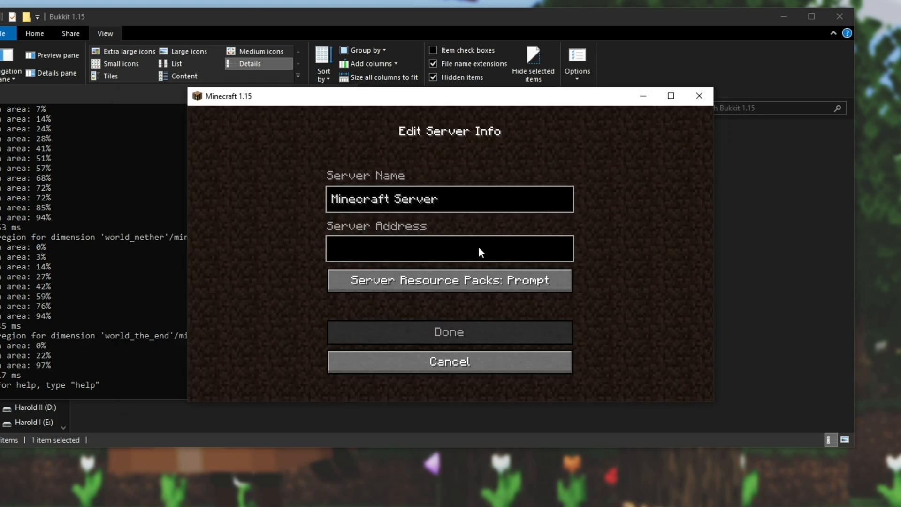
- Enter 192.168.1.20 as the Server Address for Minecraft Server
{"action": "type", "text": "192.16"}
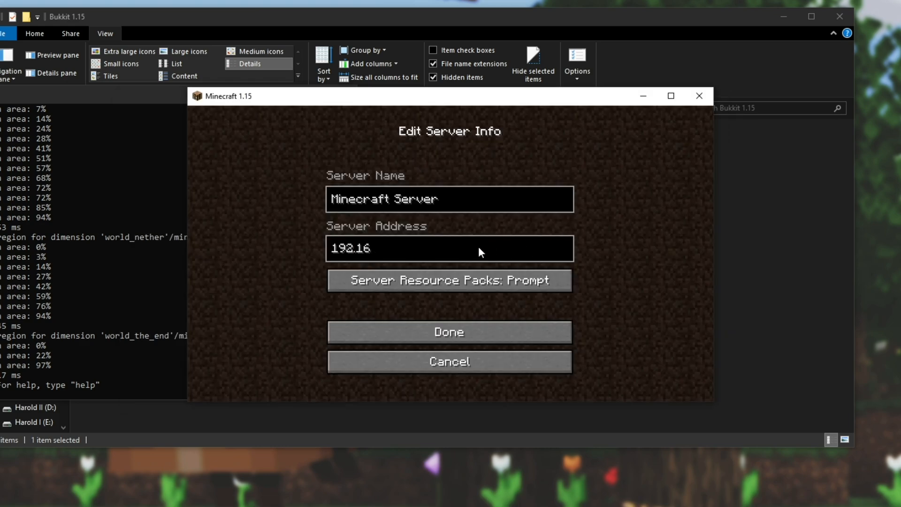
{"action": "type", "text": "8.1.20"}
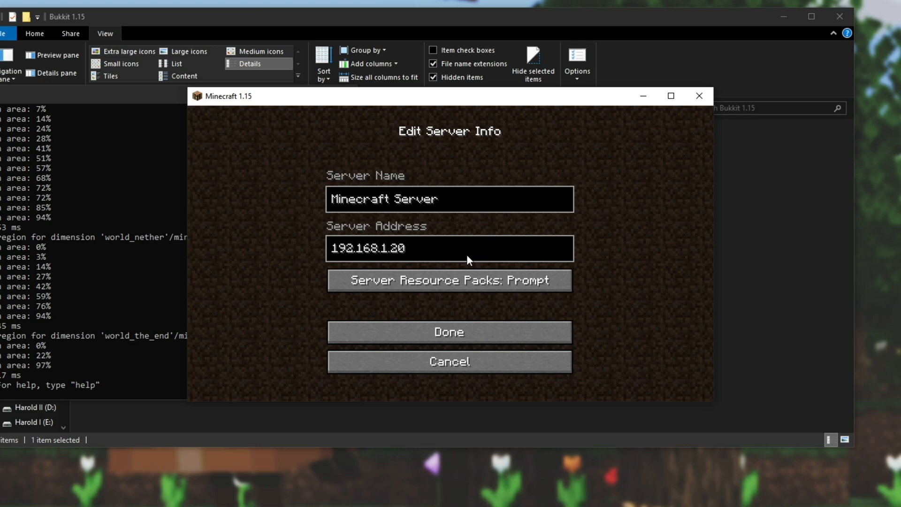
{"action": "key", "text": "Backspace"}
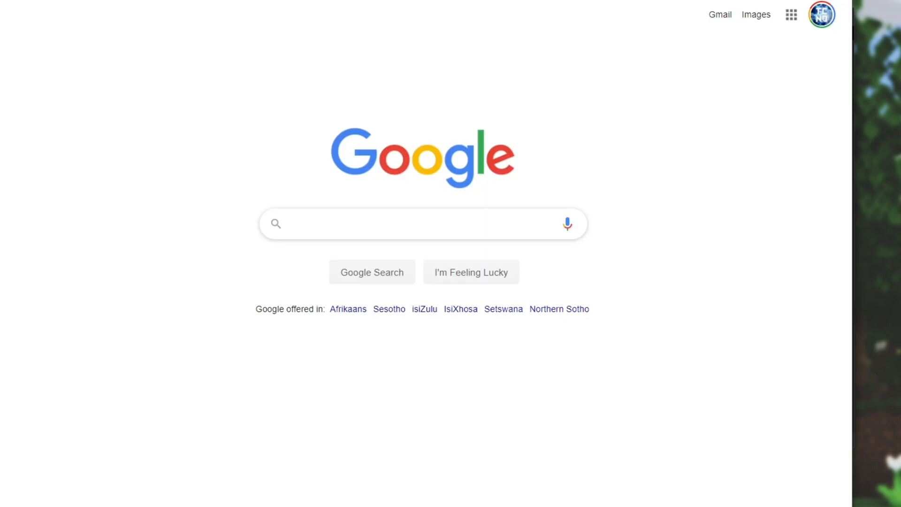
- Search Google for 'what is my ip' and select the public IP shown
{"action": "type", "text": "what is my ip"}
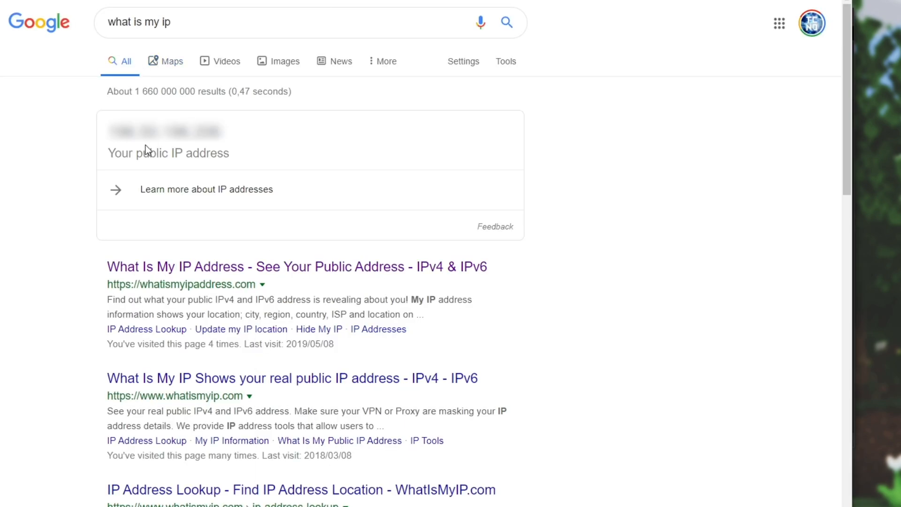
{"action": "double_click", "coordinate": [165, 131]}
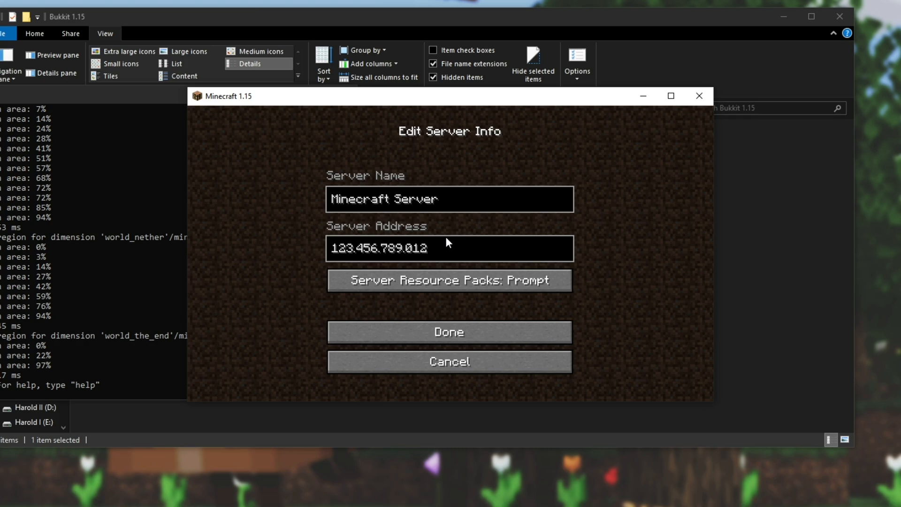
- Replace the server address with the public IP 123.456.789.012
{"action": "left_click", "coordinate": [449, 248]}
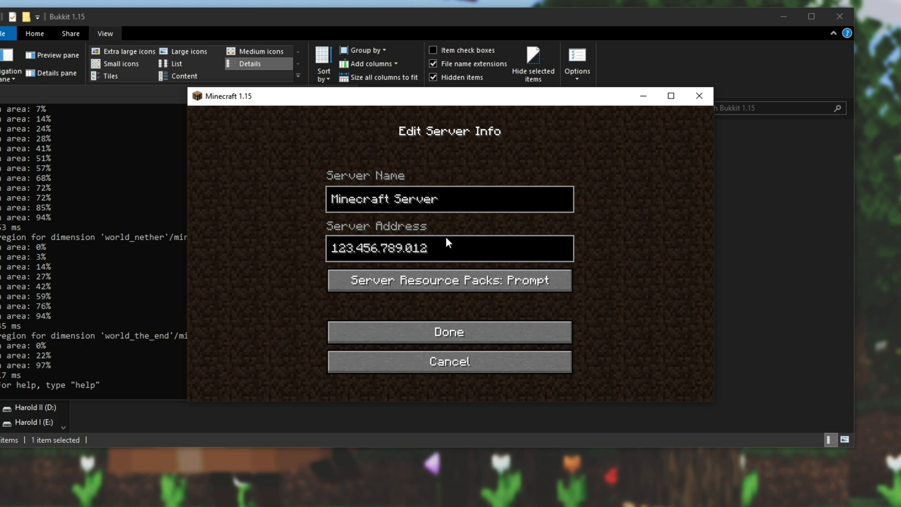
{"action": "mouse_move", "coordinate": [411, 252]}
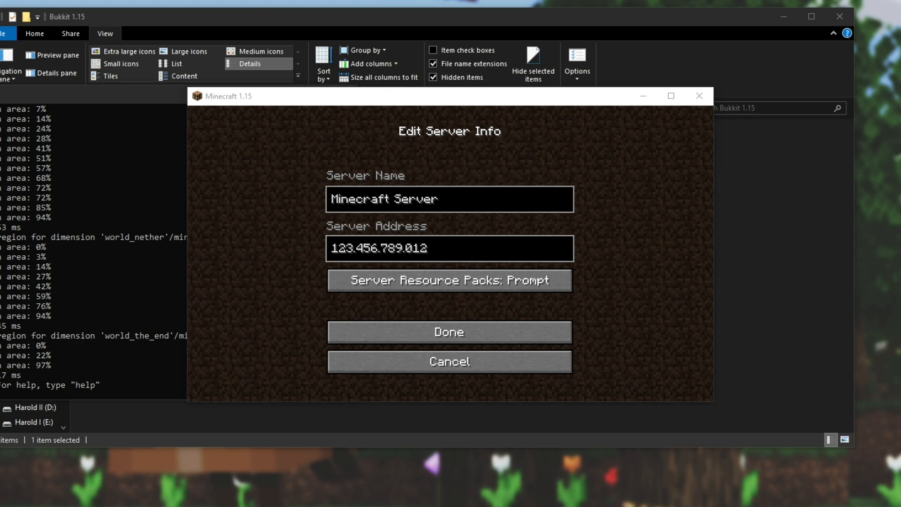
{"action": "left_click", "coordinate": [449, 248]}
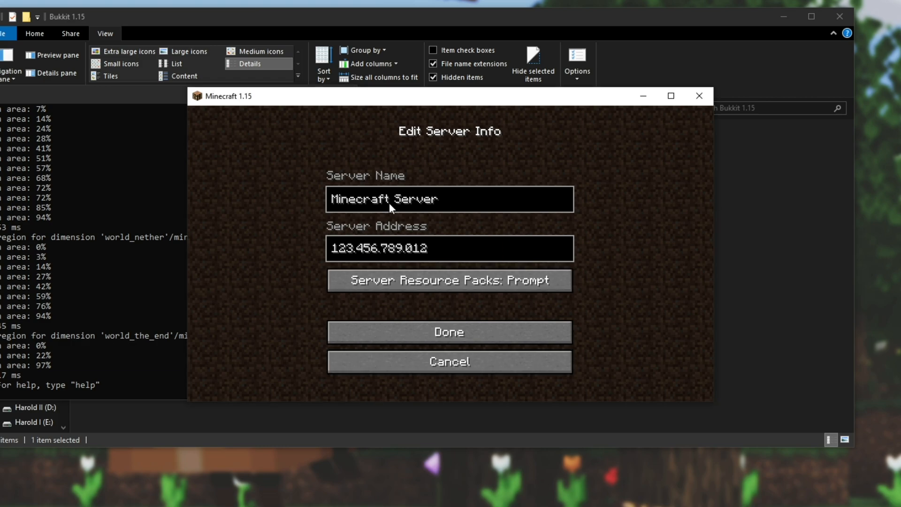
{"action": "mouse_move", "coordinate": [528, 266]}
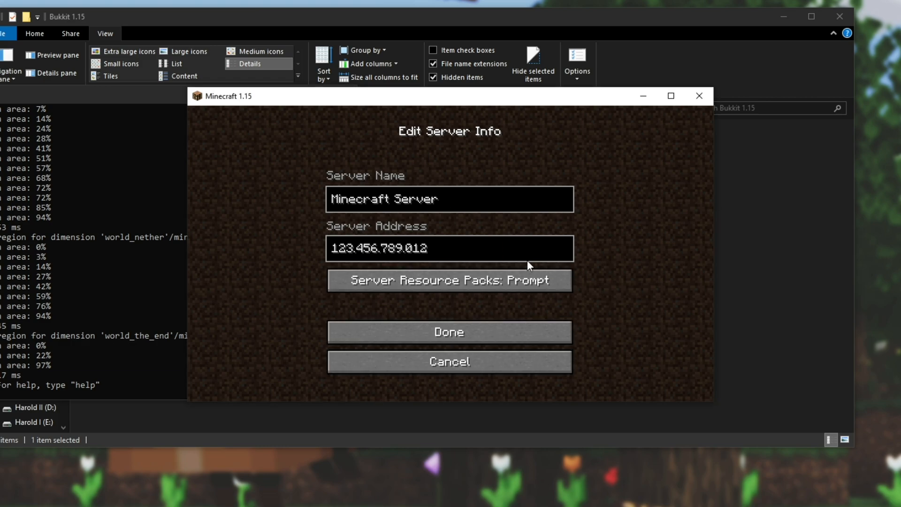
{"action": "mouse_move", "coordinate": [625, 209]}
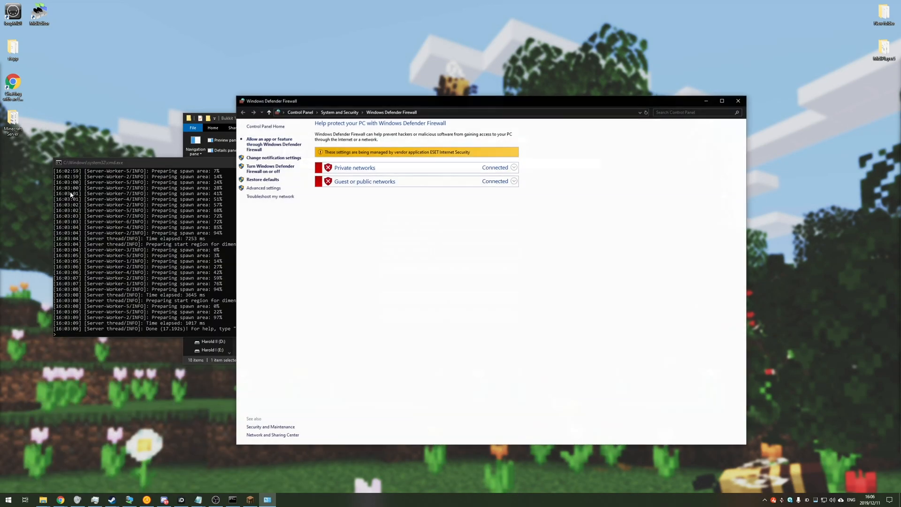
- Add an inbound rule MC allowing TCP port 25565 on all profiles
{"action": "left_click", "coordinate": [722, 101]}
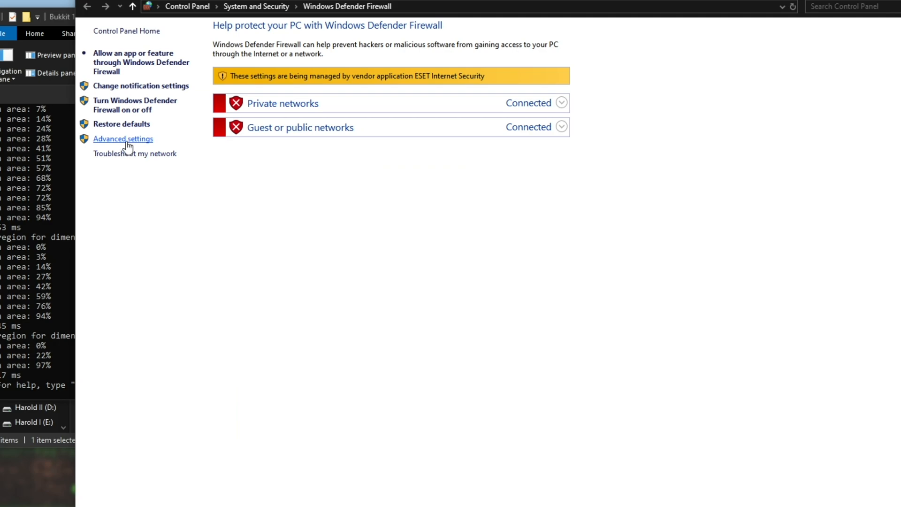
{"action": "left_click", "coordinate": [122, 139]}
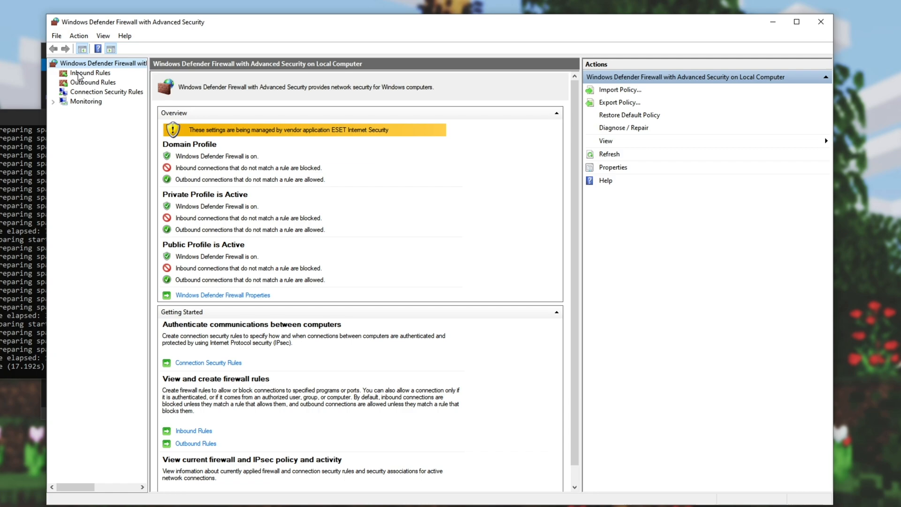
{"action": "left_click", "coordinate": [89, 72]}
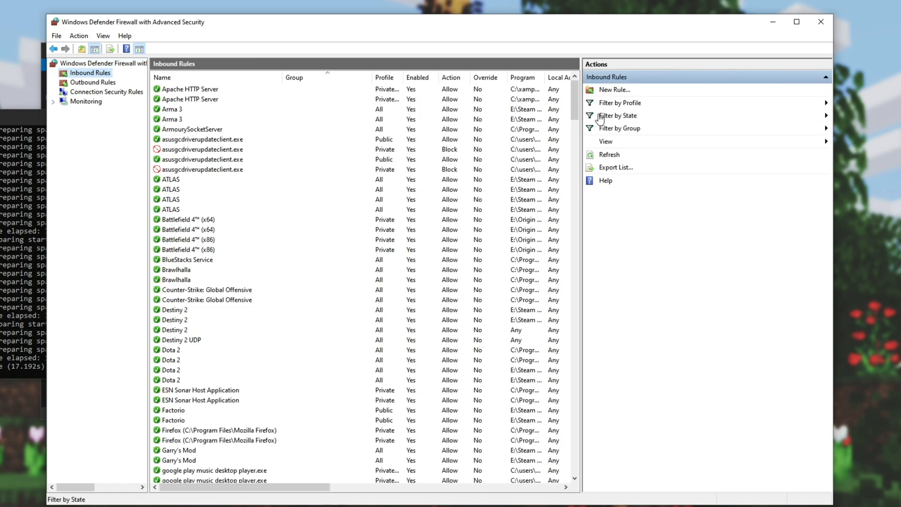
{"action": "left_click", "coordinate": [614, 89]}
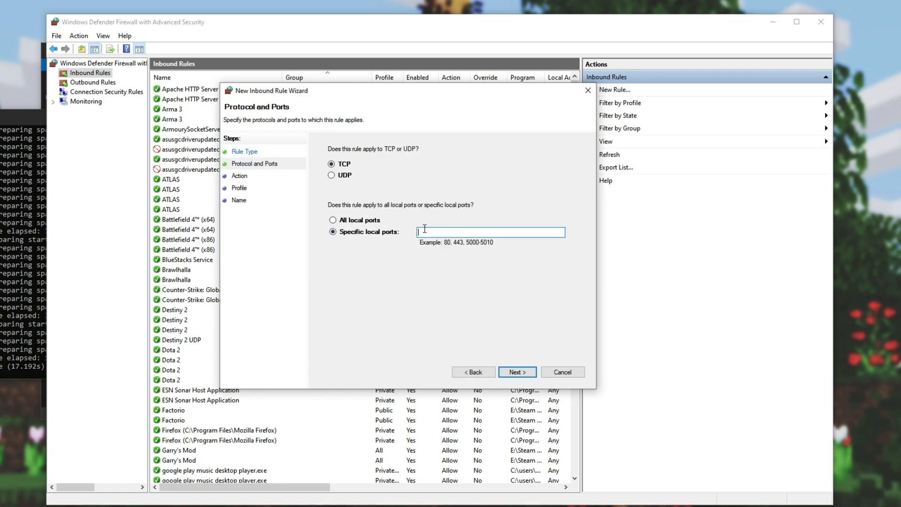
{"action": "type", "text": "25565"}
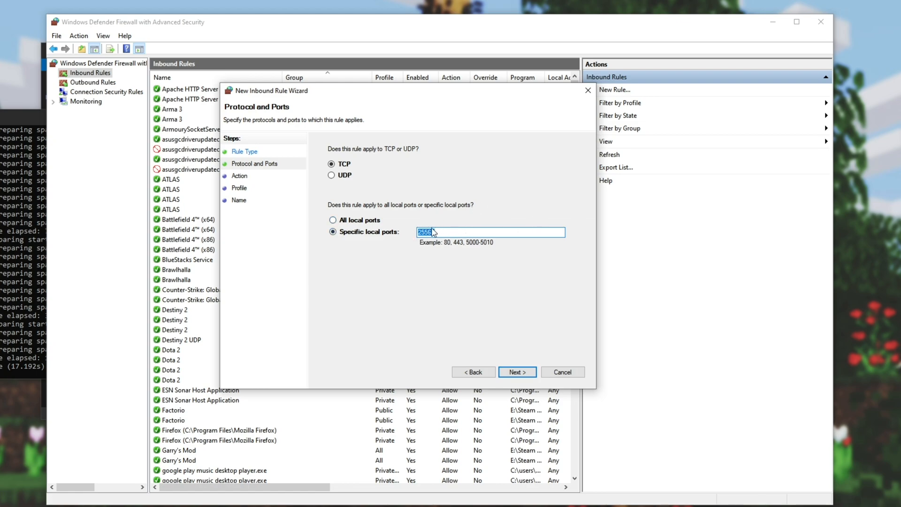
{"action": "left_click", "coordinate": [516, 372]}
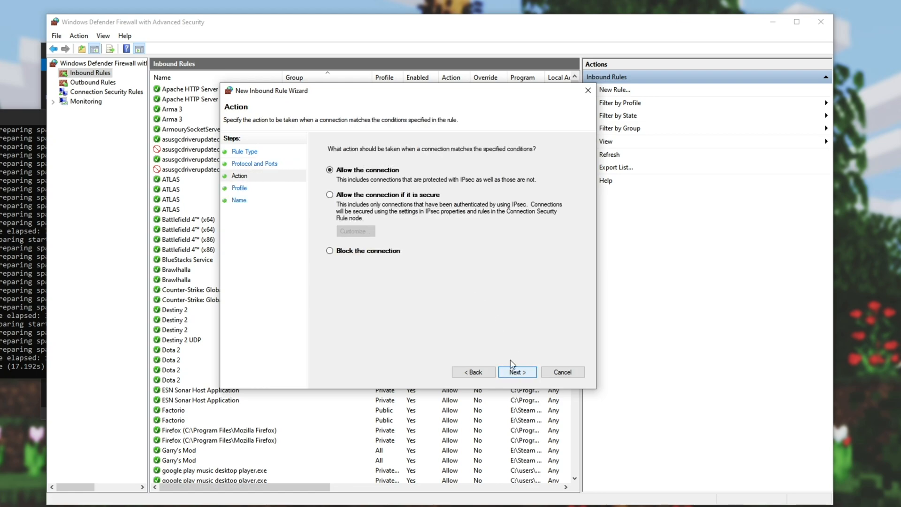
{"action": "left_click", "coordinate": [516, 372]}
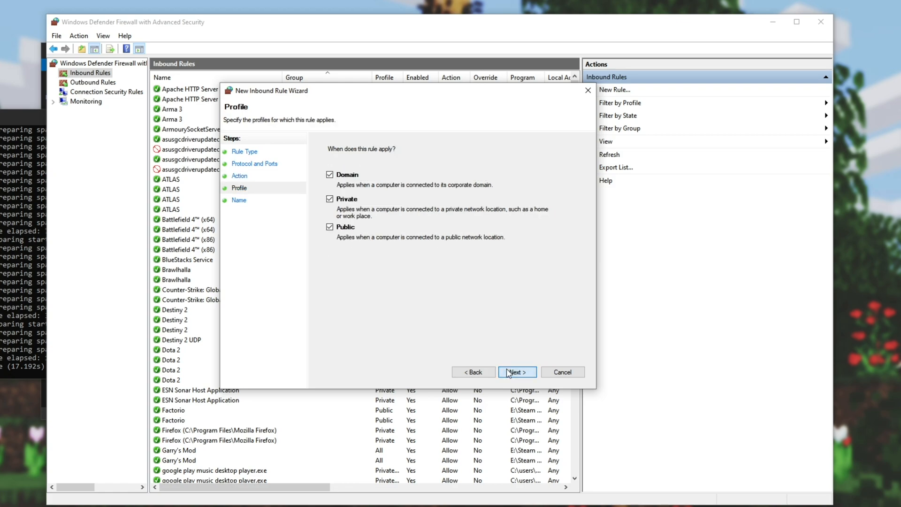
{"action": "left_click", "coordinate": [515, 371]}
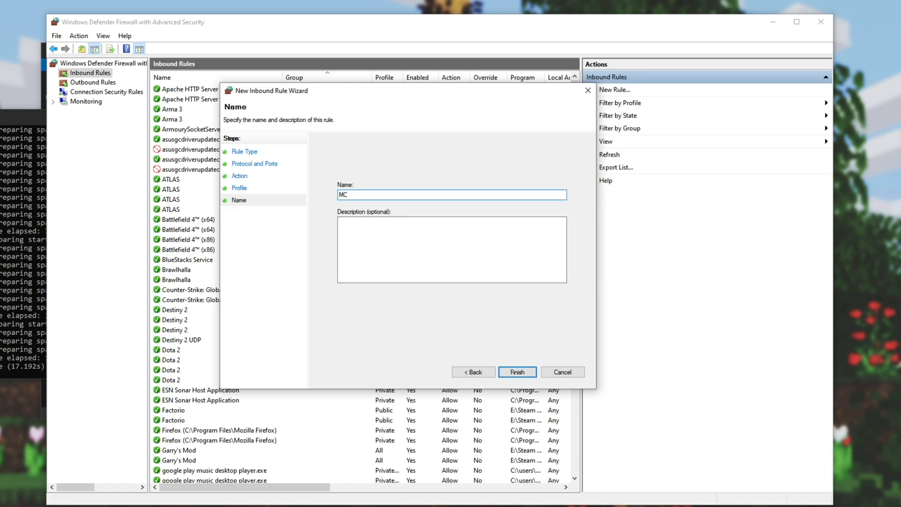
{"action": "left_click", "coordinate": [515, 371]}
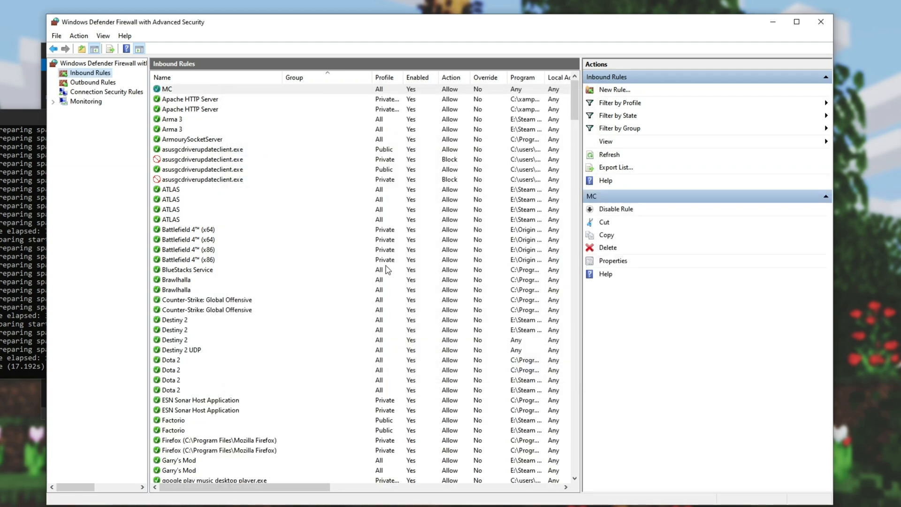
{"action": "mouse_move", "coordinate": [609, 92]}
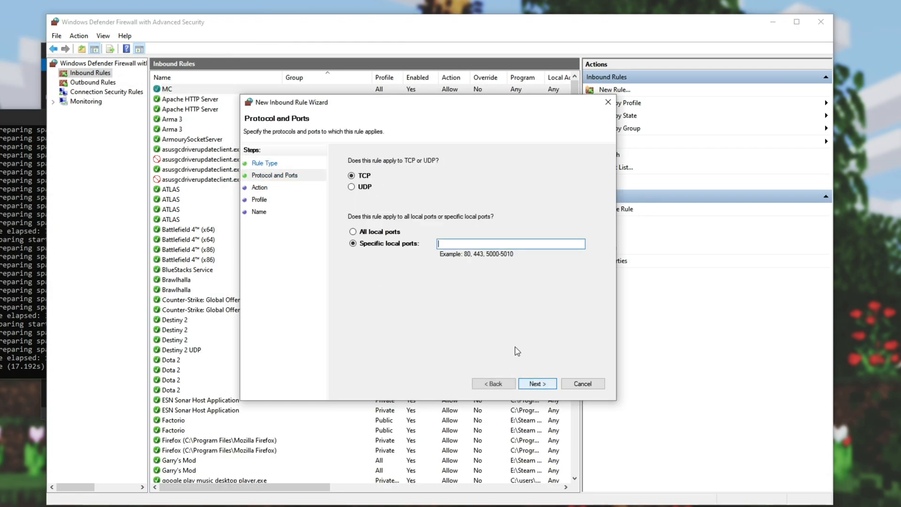
- Add a second inbound rule MC allowing UDP connections
{"action": "left_click", "coordinate": [352, 186]}
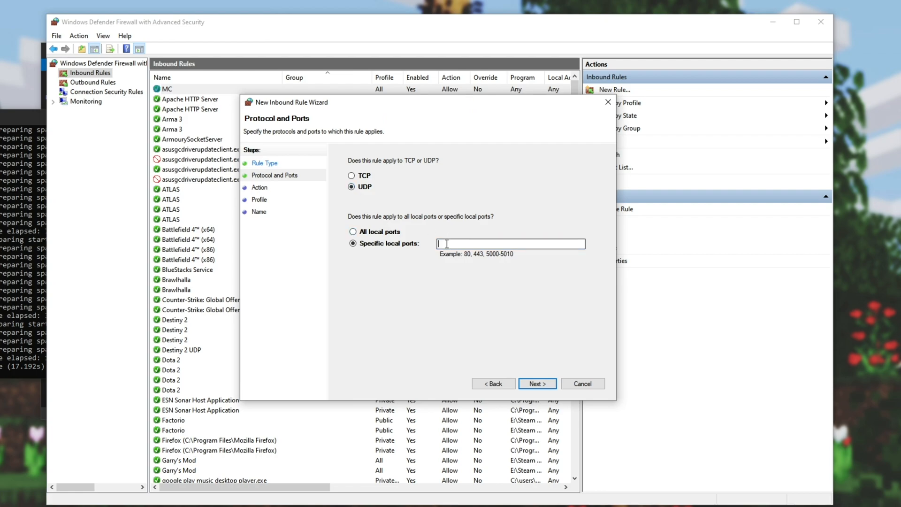
{"action": "left_click", "coordinate": [536, 383]}
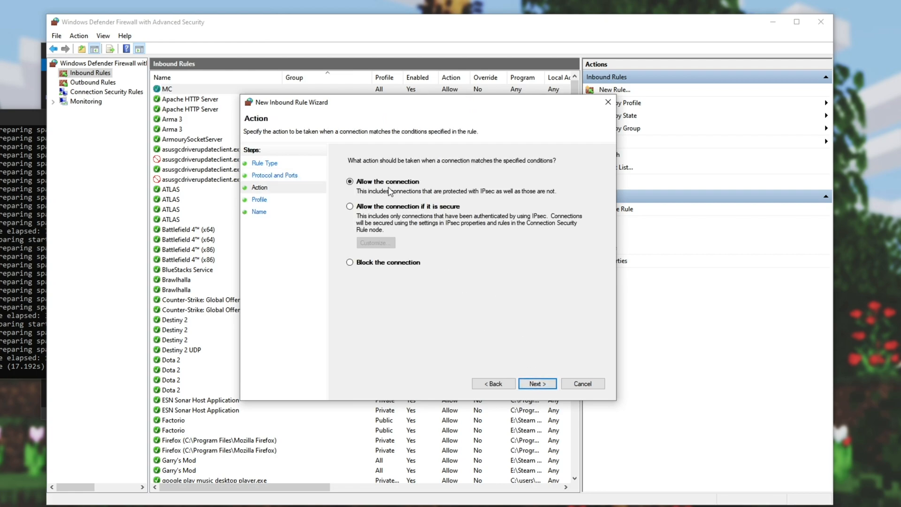
{"action": "left_click", "coordinate": [536, 383]}
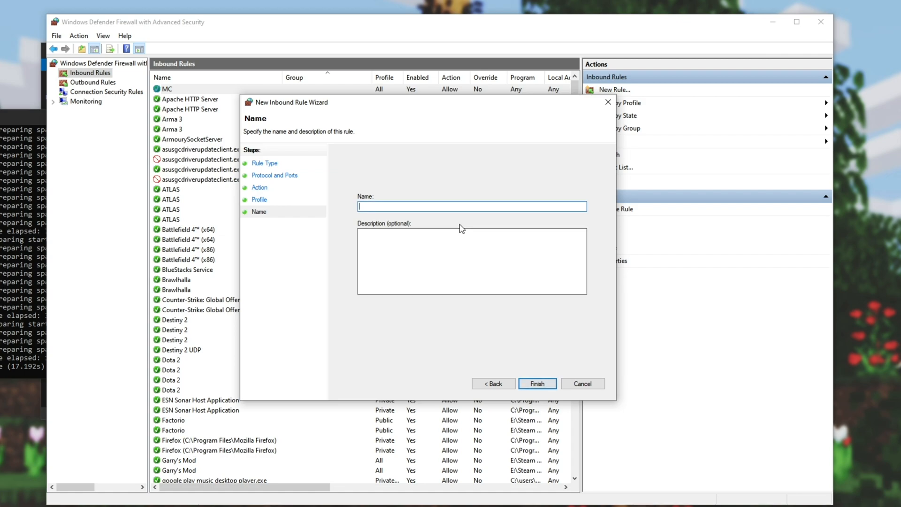
{"action": "left_click", "coordinate": [581, 383]}
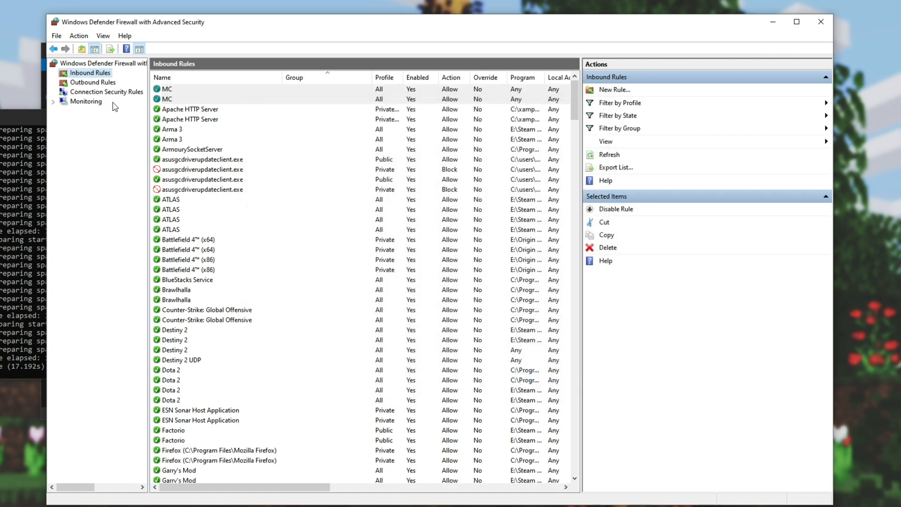
- Add an outbound rule allowing TCP port 25565
{"action": "left_click", "coordinate": [92, 82]}
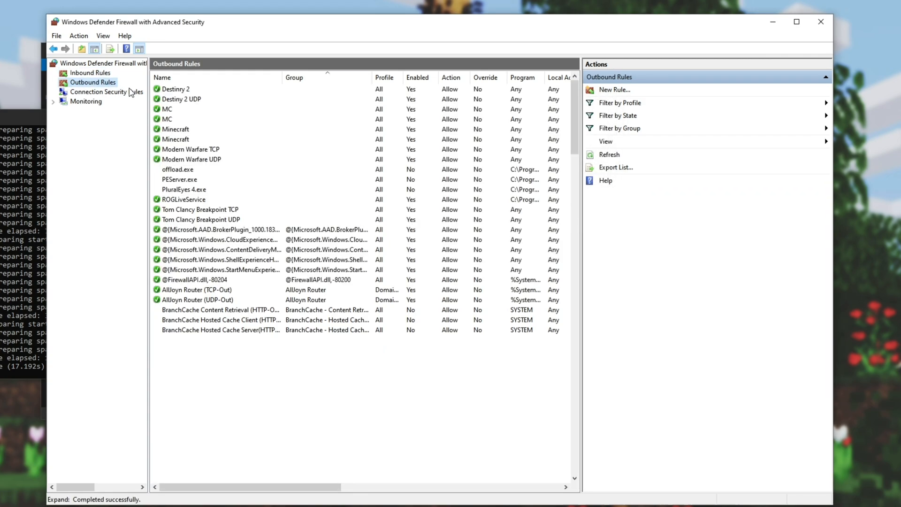
{"action": "left_click", "coordinate": [614, 89]}
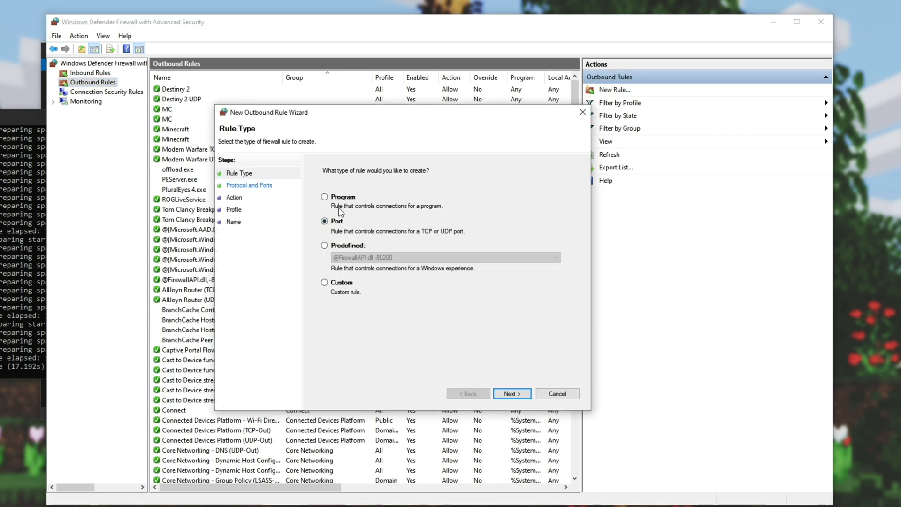
{"action": "left_click", "coordinate": [511, 394]}
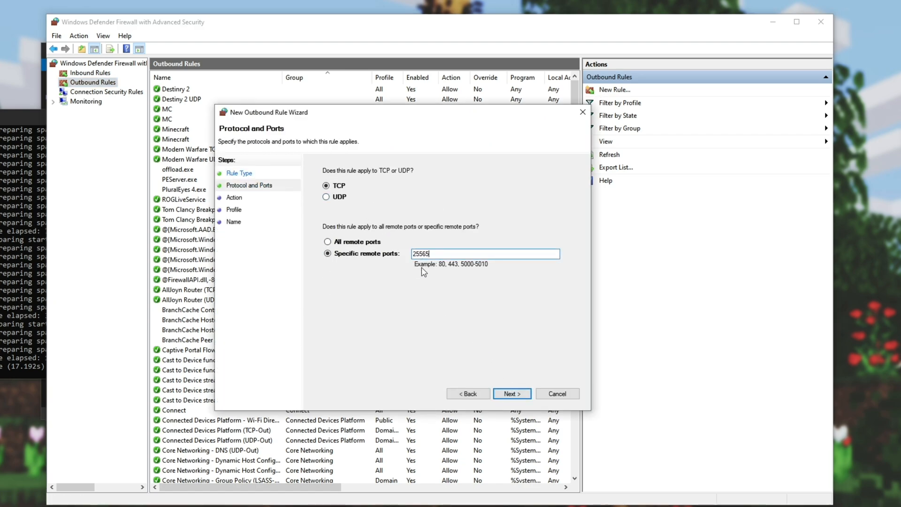
{"action": "left_click", "coordinate": [510, 393]}
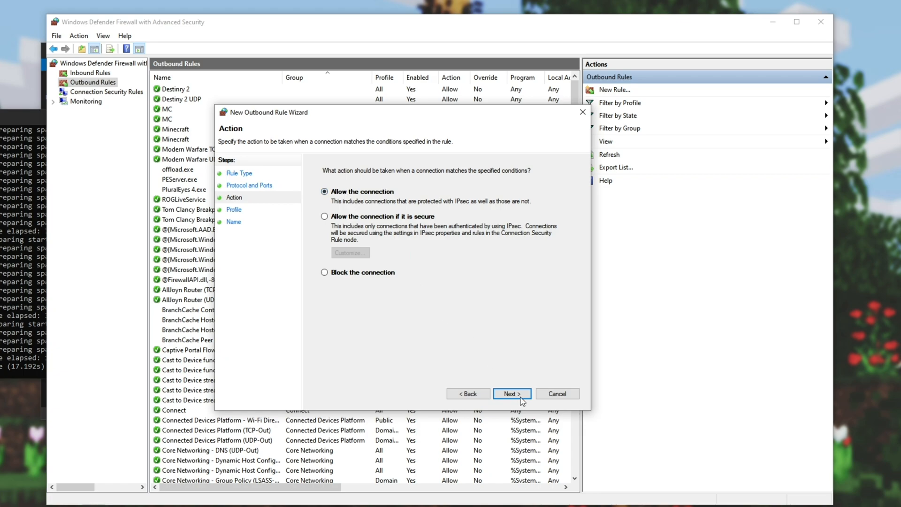
{"action": "left_click", "coordinate": [510, 393]}
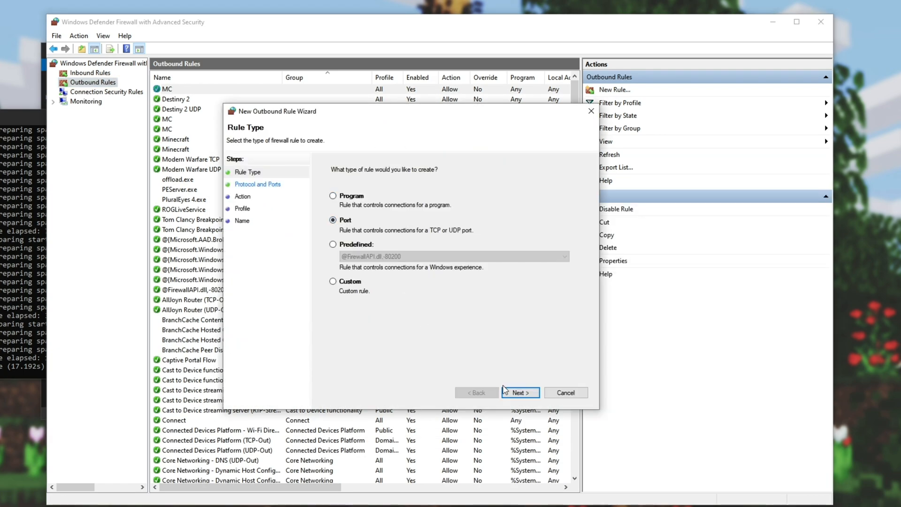
- Make the second outbound rule cover UDP, allow the connection and name it MC
{"action": "left_click", "coordinate": [519, 393]}
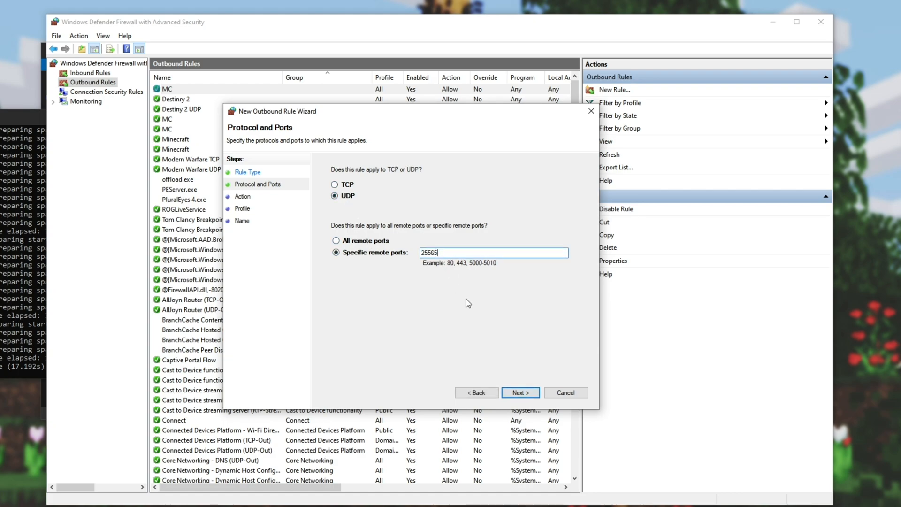
{"action": "left_click", "coordinate": [519, 393]}
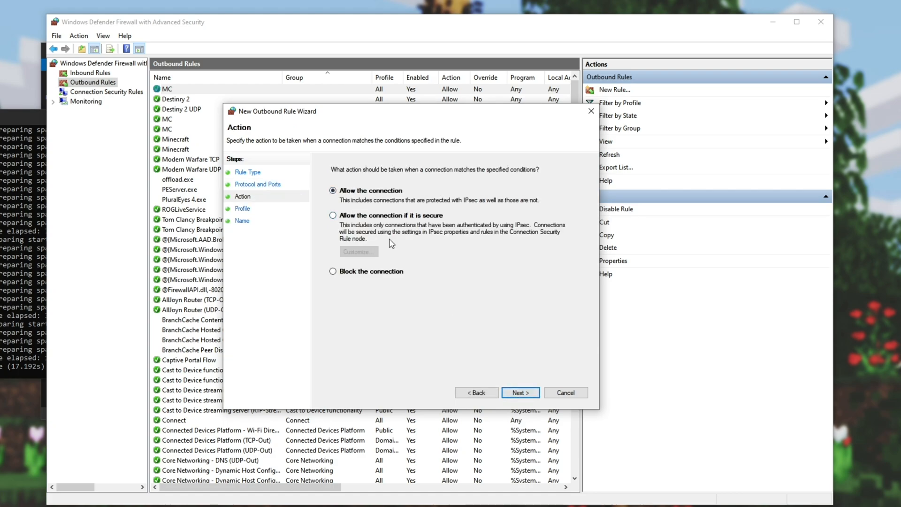
{"action": "left_click", "coordinate": [519, 392]}
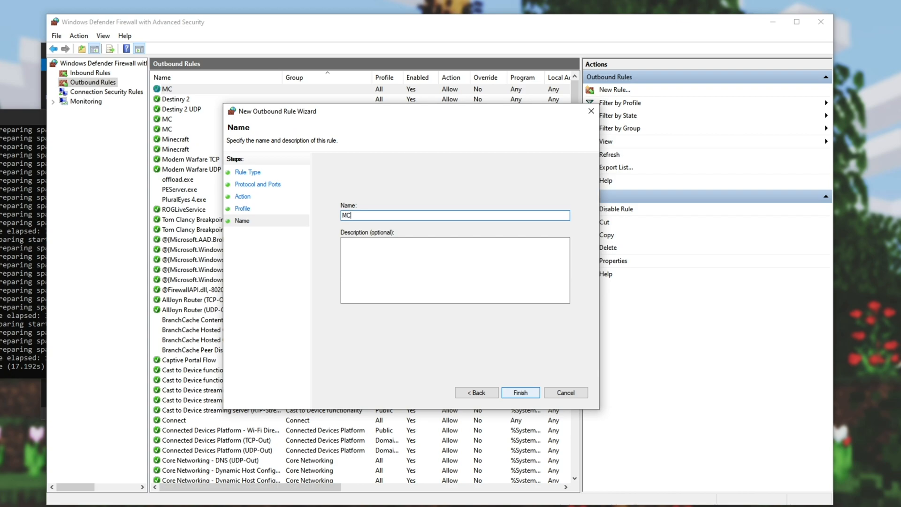
{"action": "left_click", "coordinate": [518, 393]}
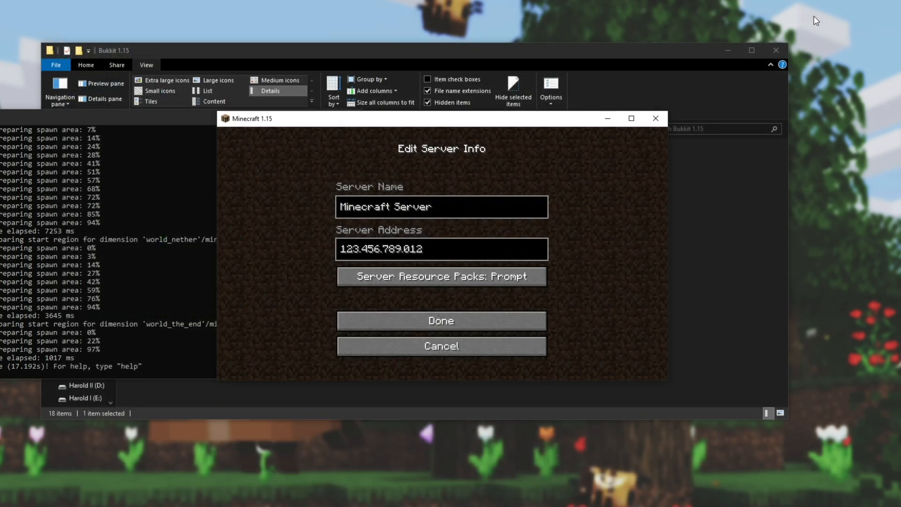
{"action": "mouse_move", "coordinate": [480, 193]}
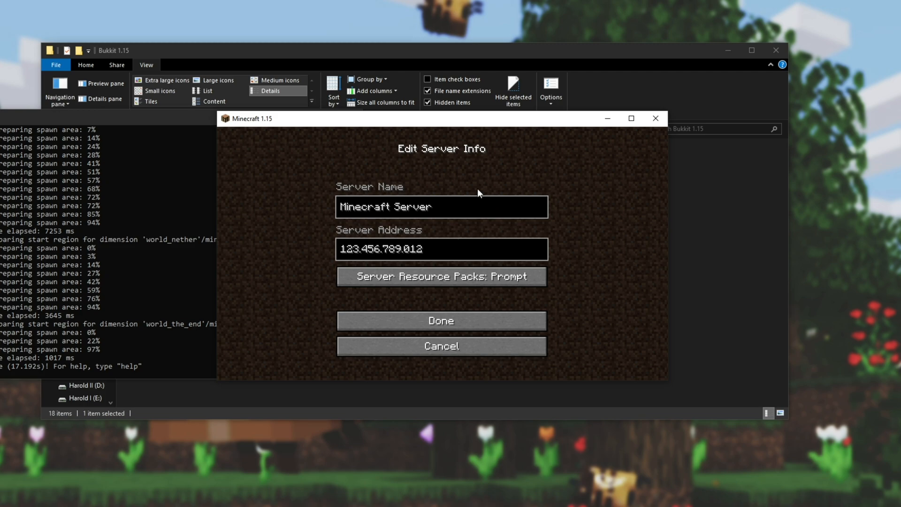
{"action": "mouse_move", "coordinate": [329, 283]}
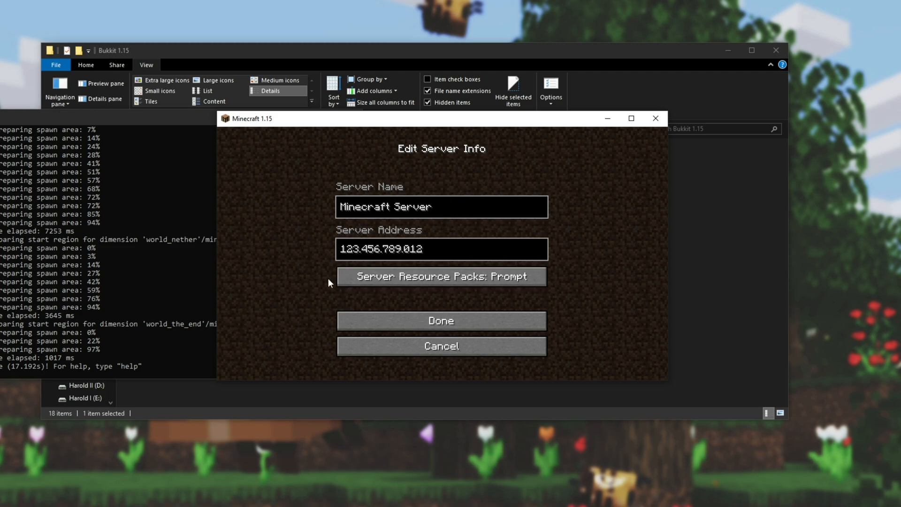
{"action": "mouse_move", "coordinate": [333, 279]}
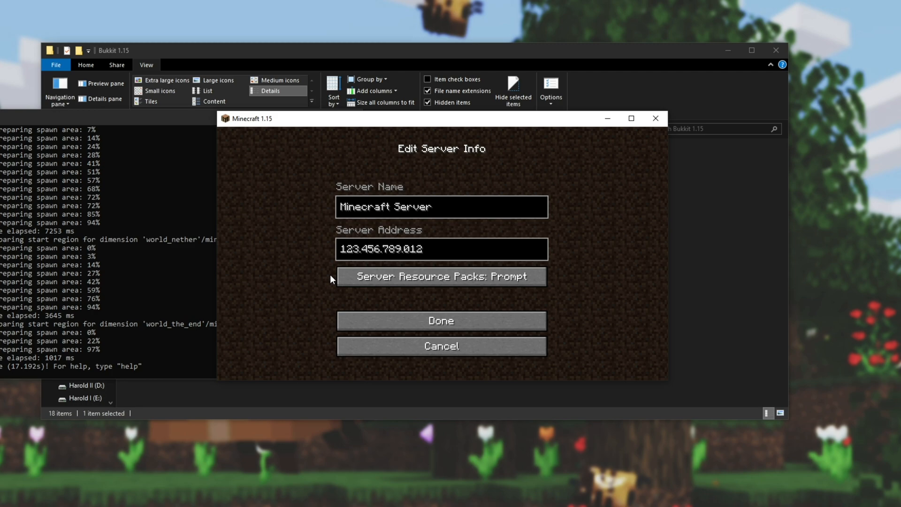
{"action": "mouse_move", "coordinate": [382, 290]}
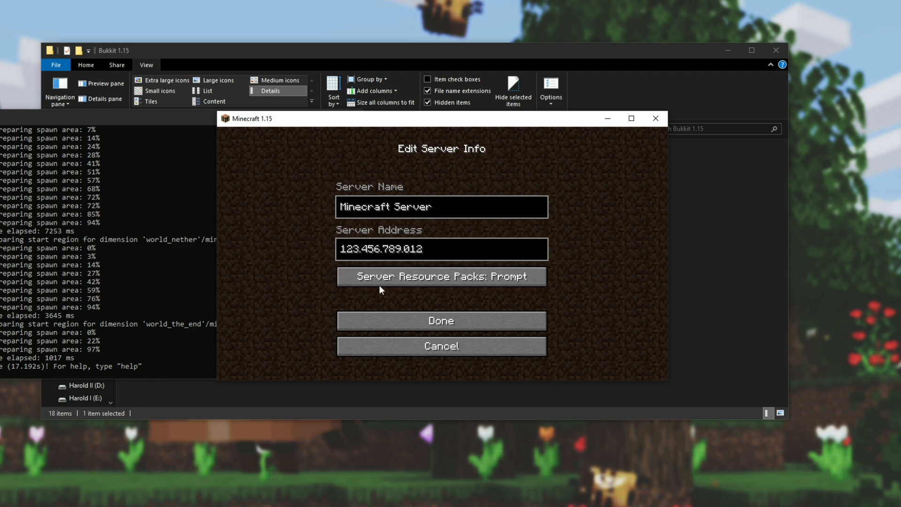
{"action": "mouse_move", "coordinate": [407, 264]}
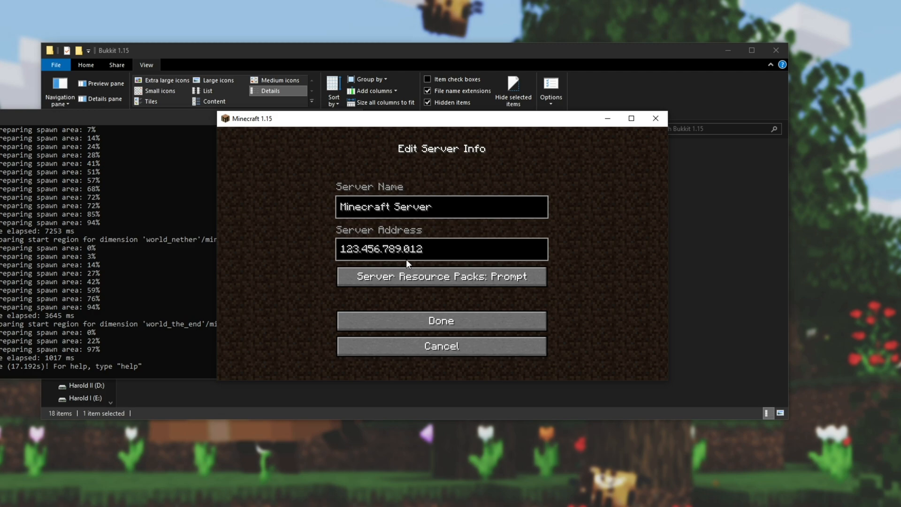
{"action": "mouse_move", "coordinate": [472, 255]}
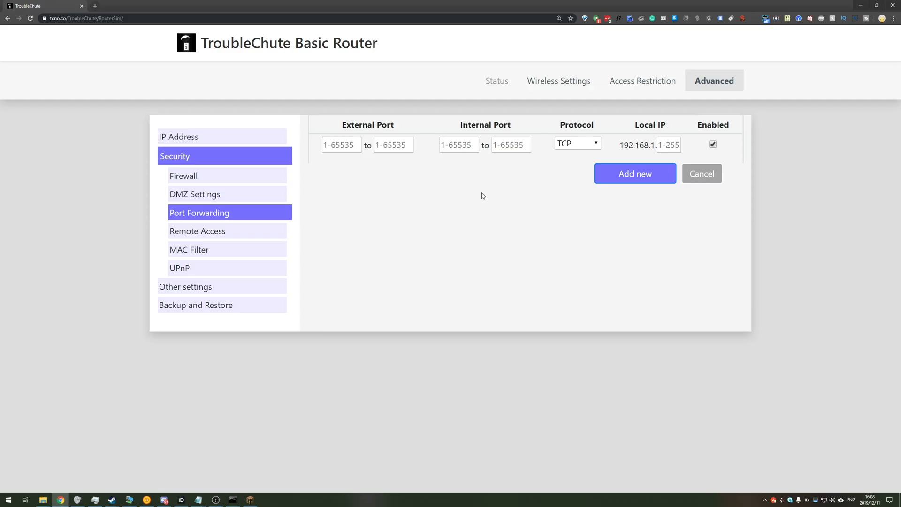
{"action": "mouse_move", "coordinate": [419, 206]}
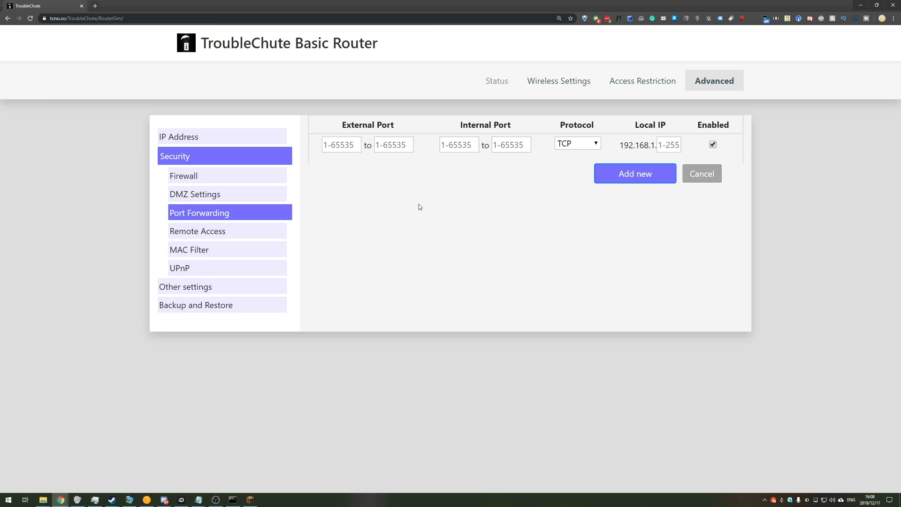
{"action": "mouse_move", "coordinate": [341, 127]}
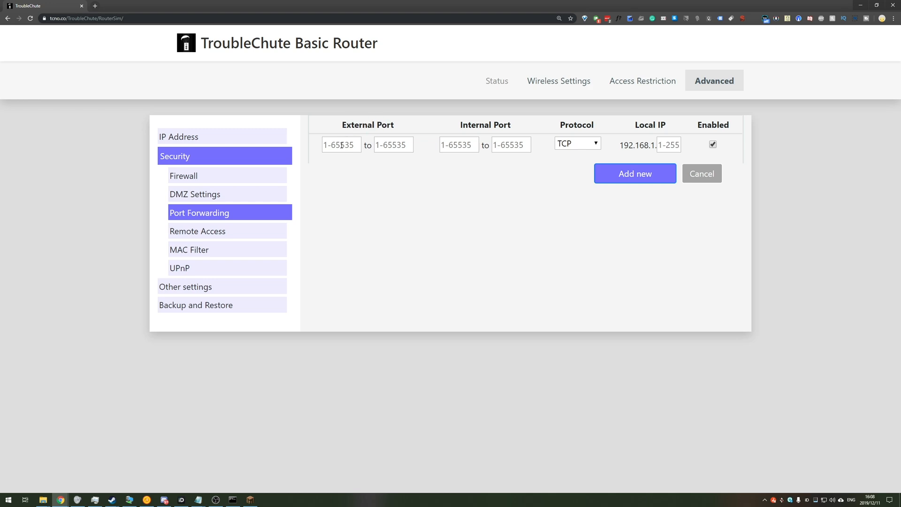
- Fill all port fields with 25565 and set the protocol to TCP/UDP
{"action": "type", "text": "25565"}
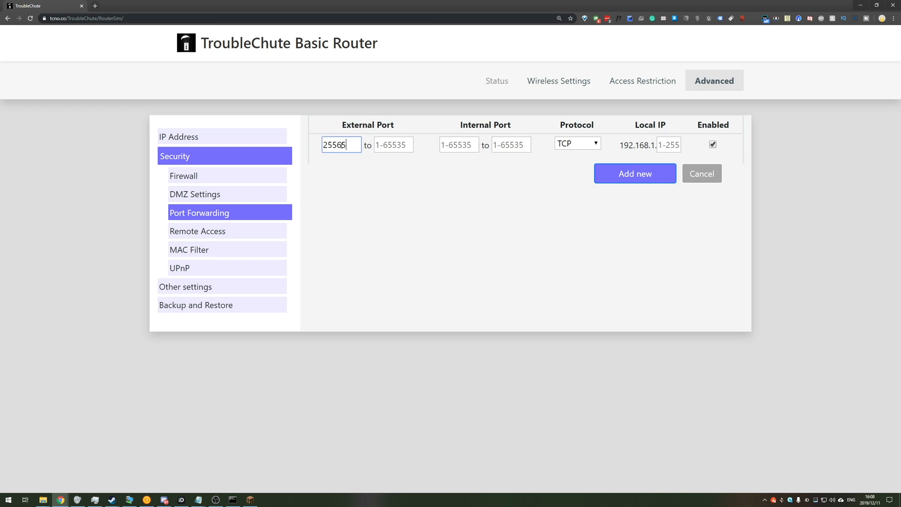
{"action": "left_click", "coordinate": [393, 145]}
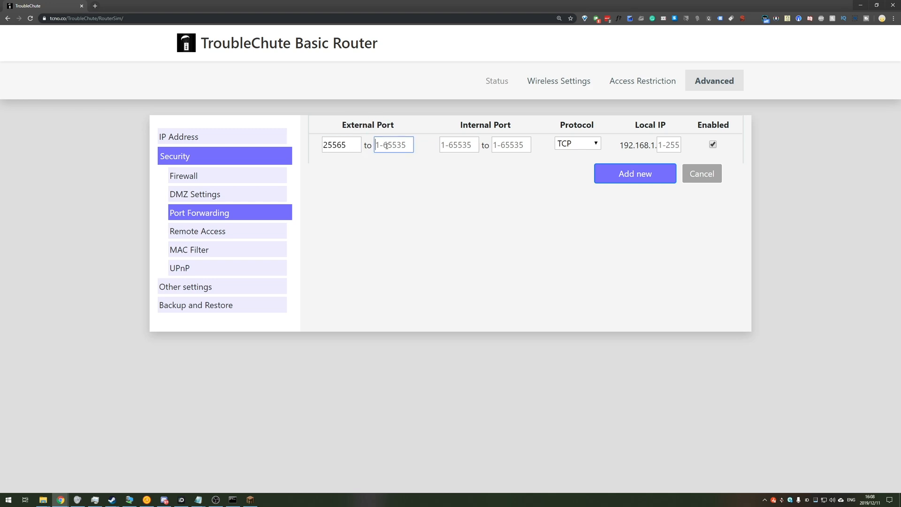
{"action": "type", "text": "25565"}
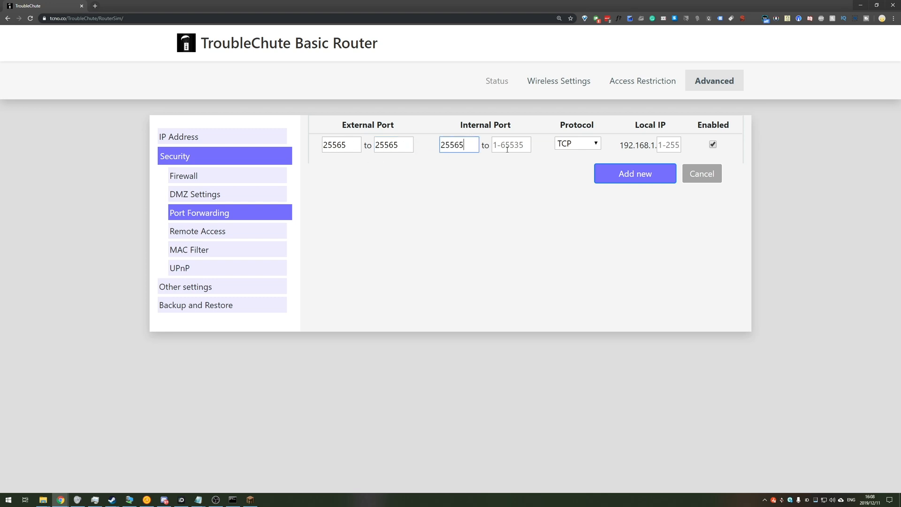
{"action": "type", "text": "25565"}
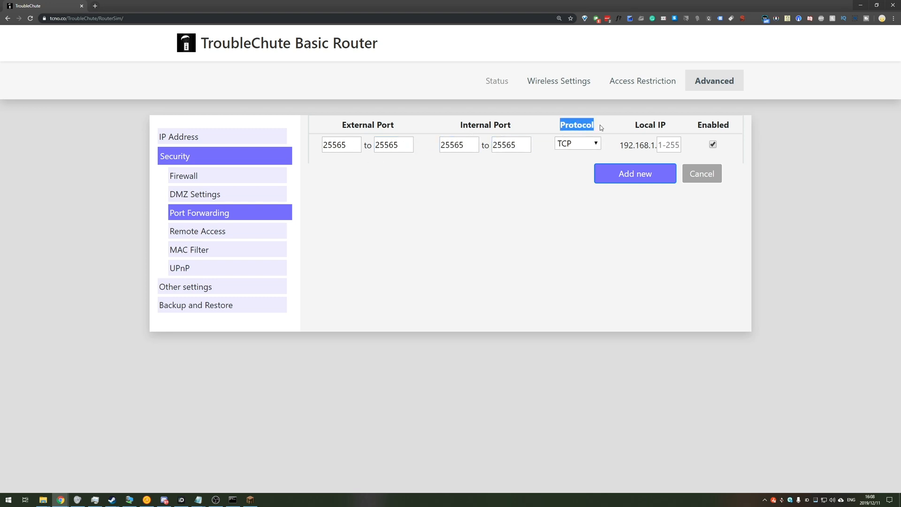
{"action": "left_click", "coordinate": [576, 143]}
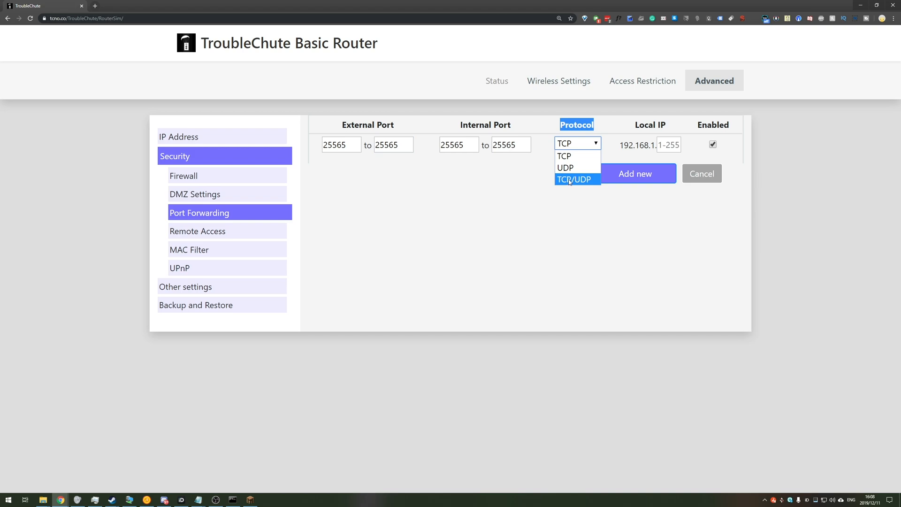
{"action": "mouse_move", "coordinate": [564, 156]}
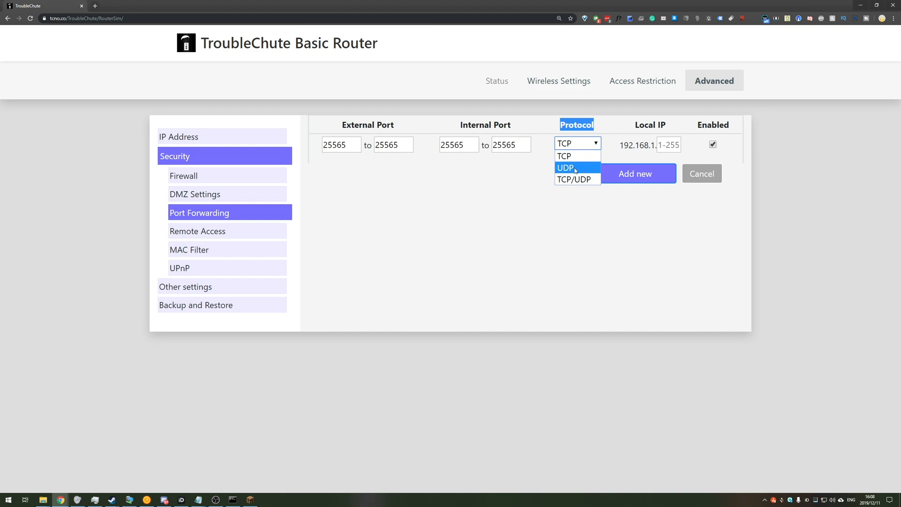
{"action": "left_click", "coordinate": [574, 179]}
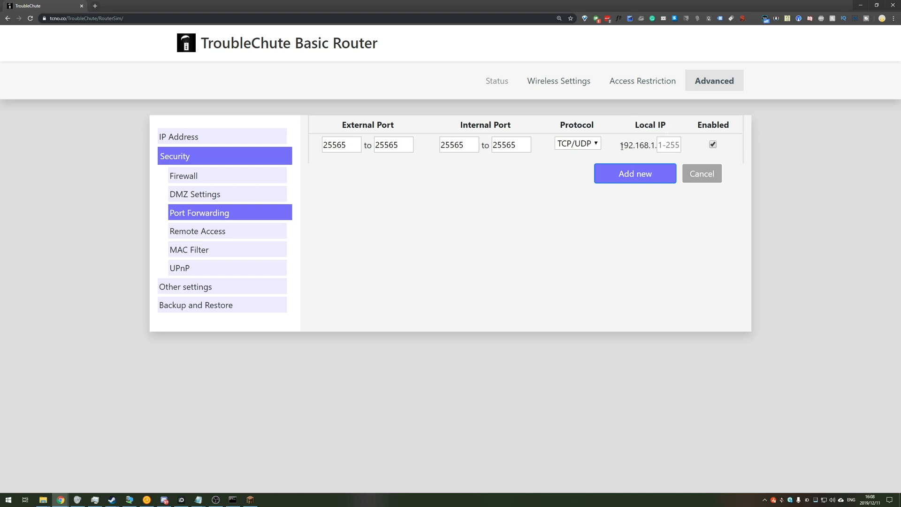
- Set the local IP to 192.168.1.20 and add the port-forwarding entry
{"action": "double_click", "coordinate": [637, 144]}
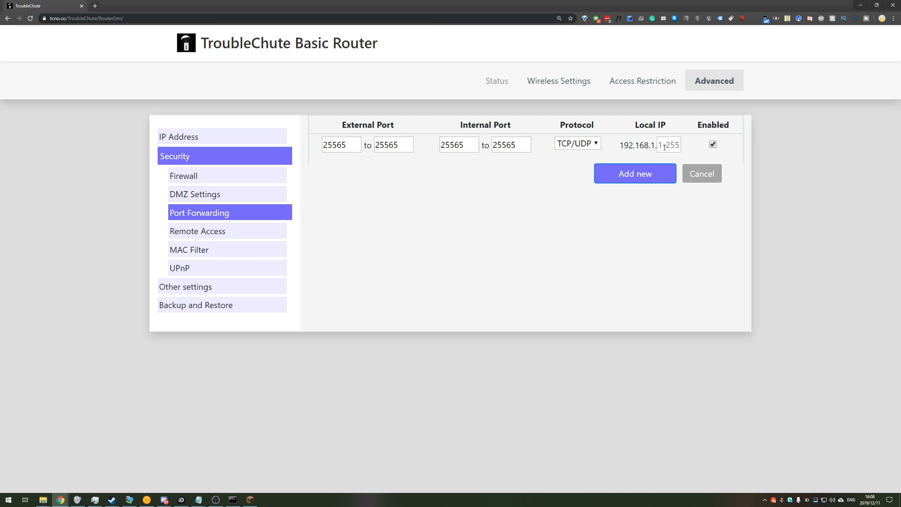
{"action": "type", "text": "20"}
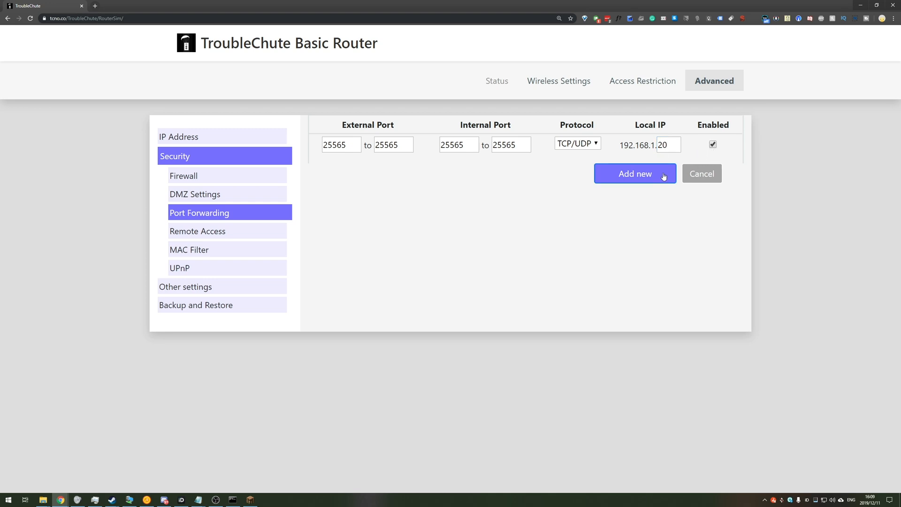
{"action": "left_click", "coordinate": [634, 174]}
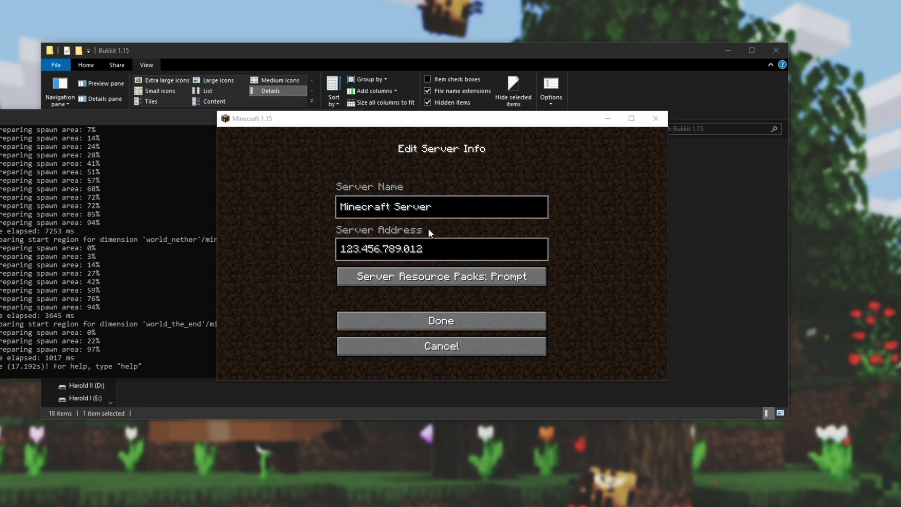
- Save the Minecraft Server entry with address localhost and join it
{"action": "left_click", "coordinate": [440, 321]}
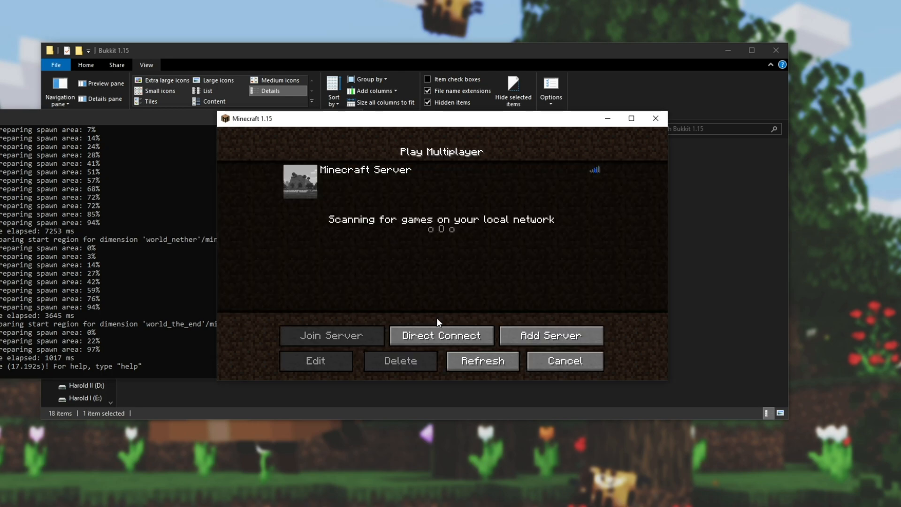
{"action": "left_click", "coordinate": [316, 360]}
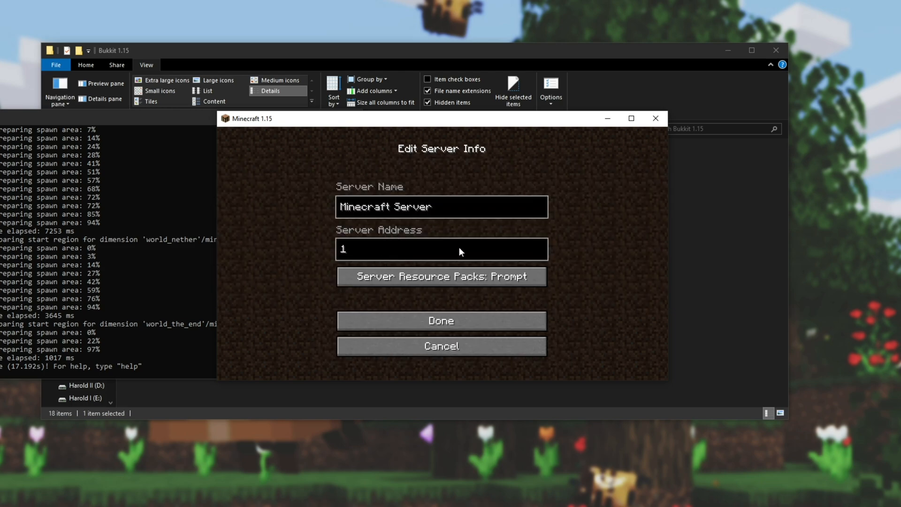
{"action": "type", "text": "loca"}
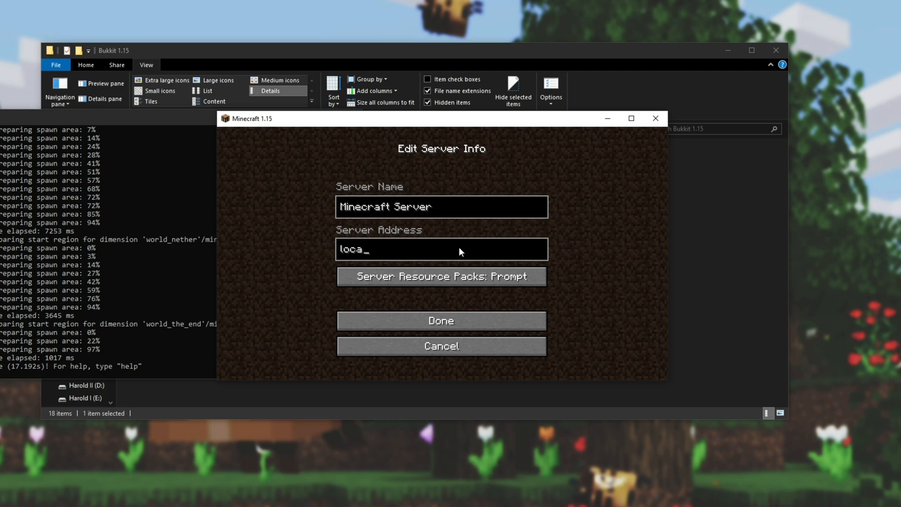
{"action": "type", "text": "lhost"}
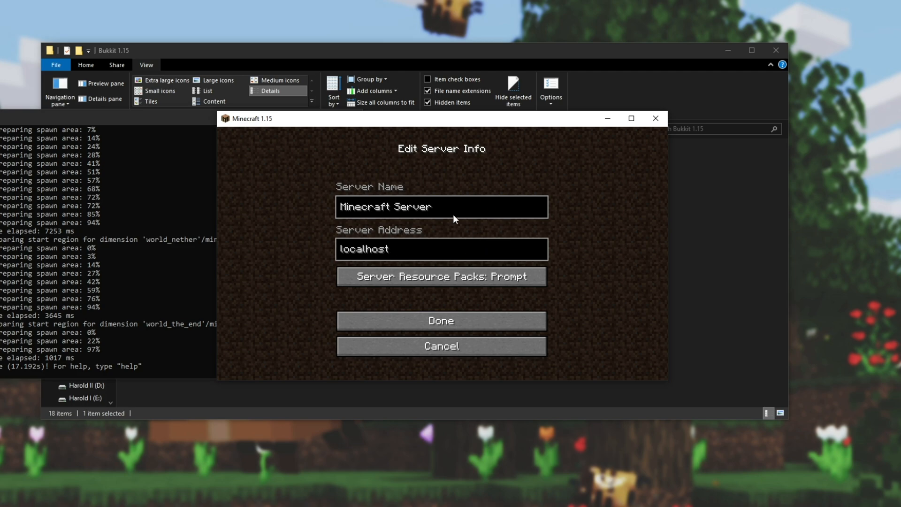
{"action": "left_click", "coordinate": [441, 248]}
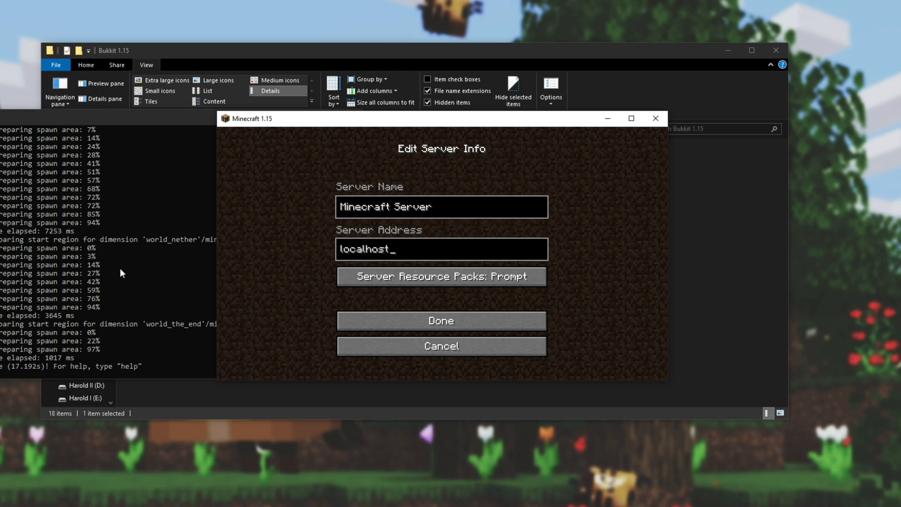
{"action": "left_click", "coordinate": [440, 320]}
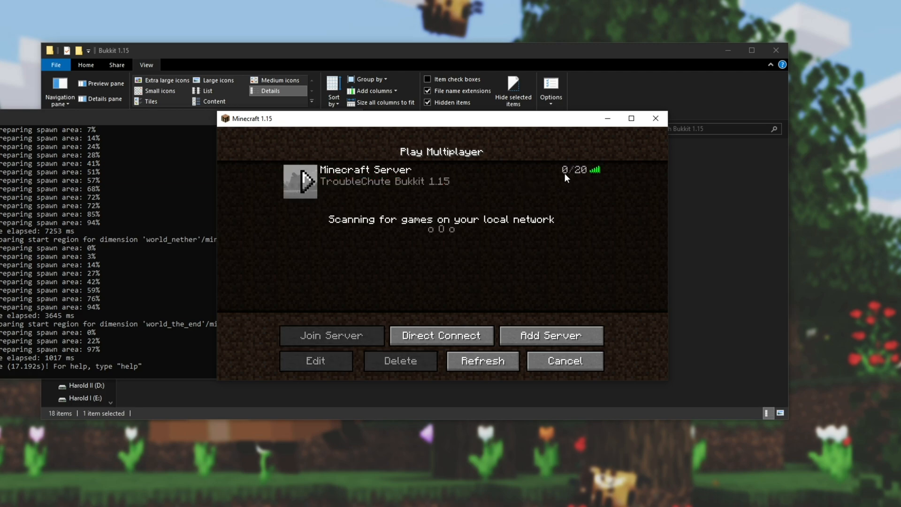
{"action": "mouse_move", "coordinate": [338, 192]}
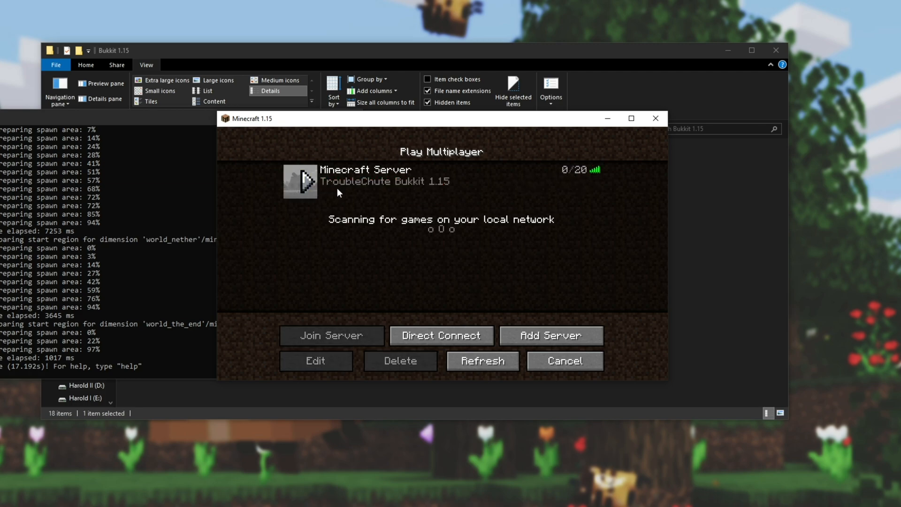
{"action": "mouse_move", "coordinate": [418, 193]}
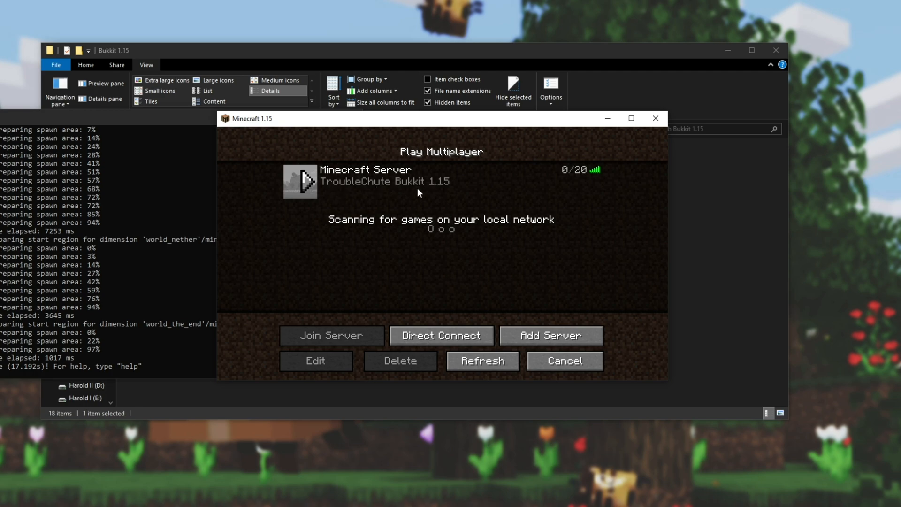
{"action": "left_click", "coordinate": [331, 336]}
{"action": "type", "text": "op"}
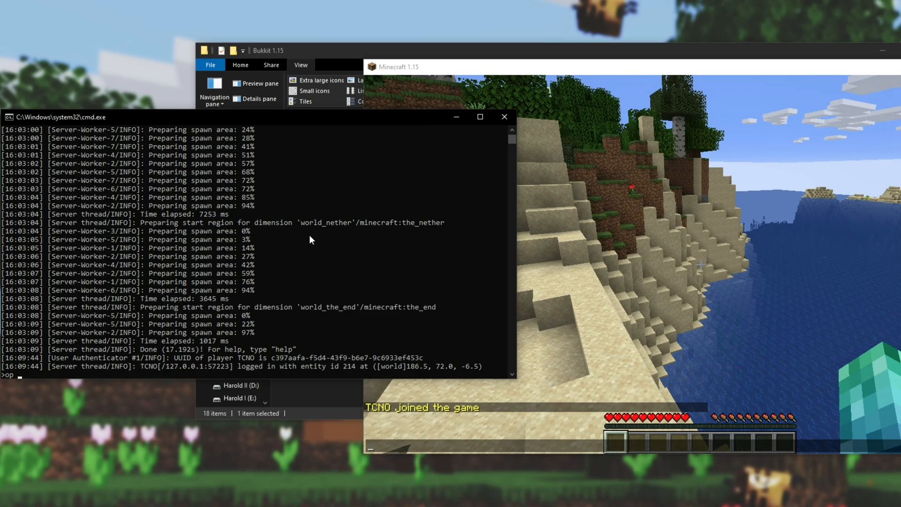
- Make tcno a server operator, then switch to Creative Mode with /gamemode creative
{"action": "type", "text": "tcno"}
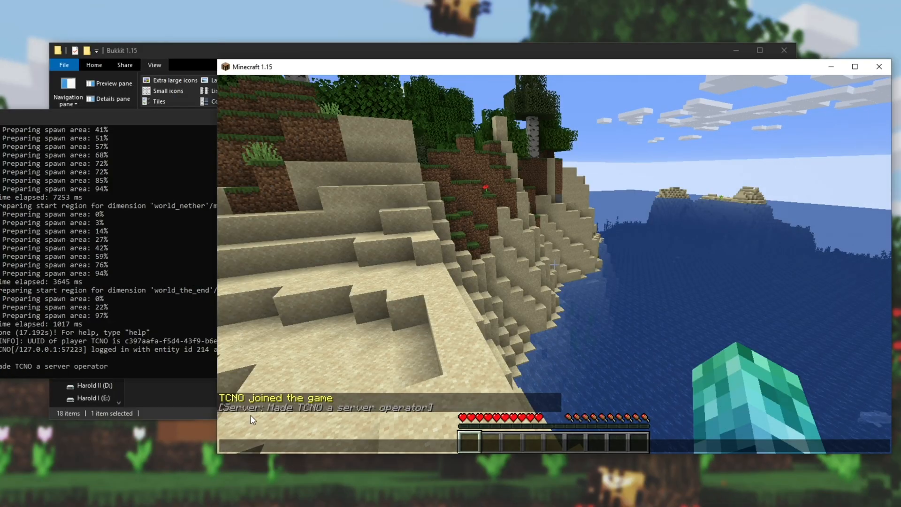
{"action": "type", "text": "/gamemode"}
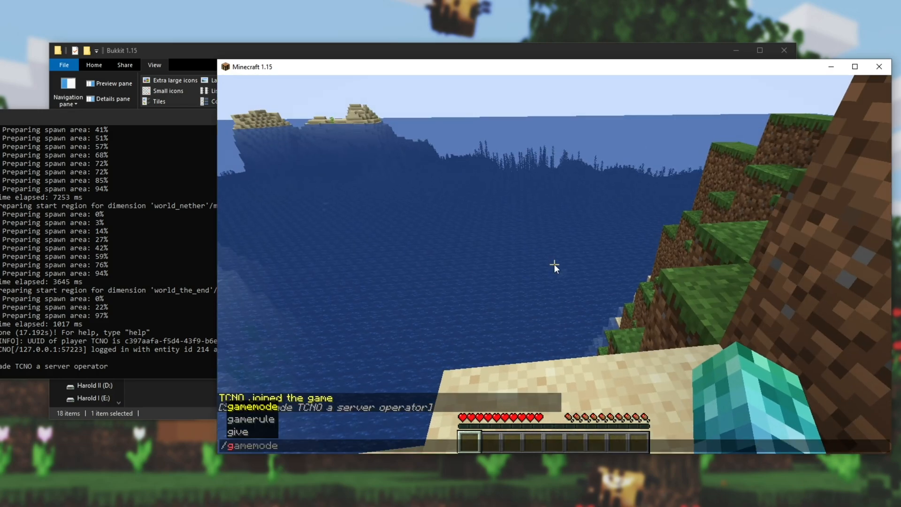
{"action": "key", "text": "Return"}
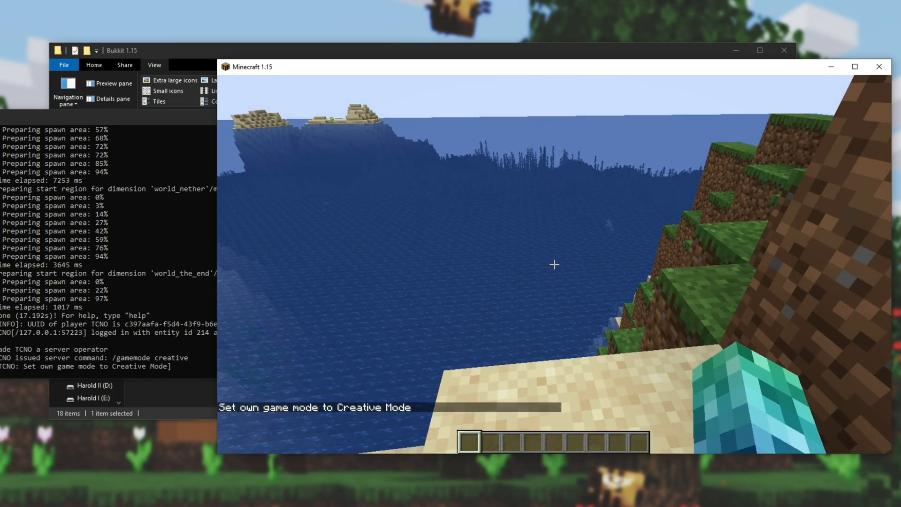
{"action": "mouse_move", "coordinate": [553, 265]}
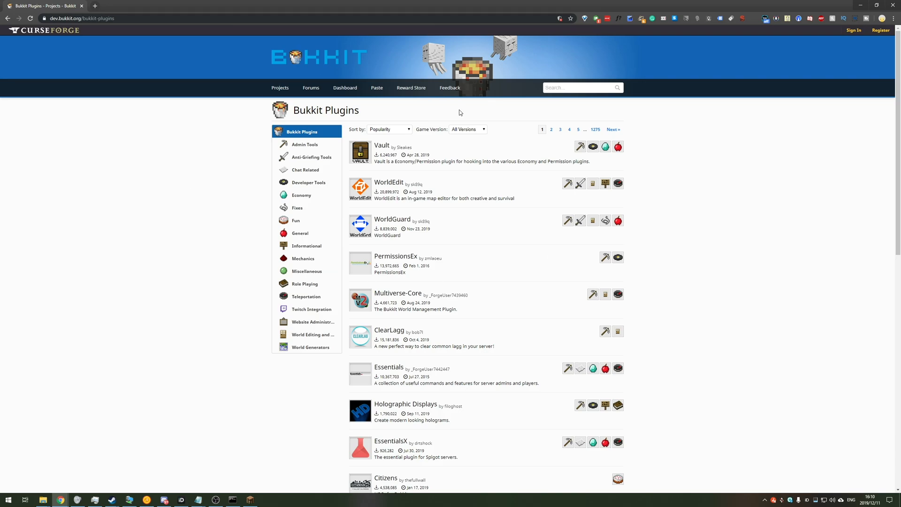
{"action": "mouse_move", "coordinate": [429, 295]}
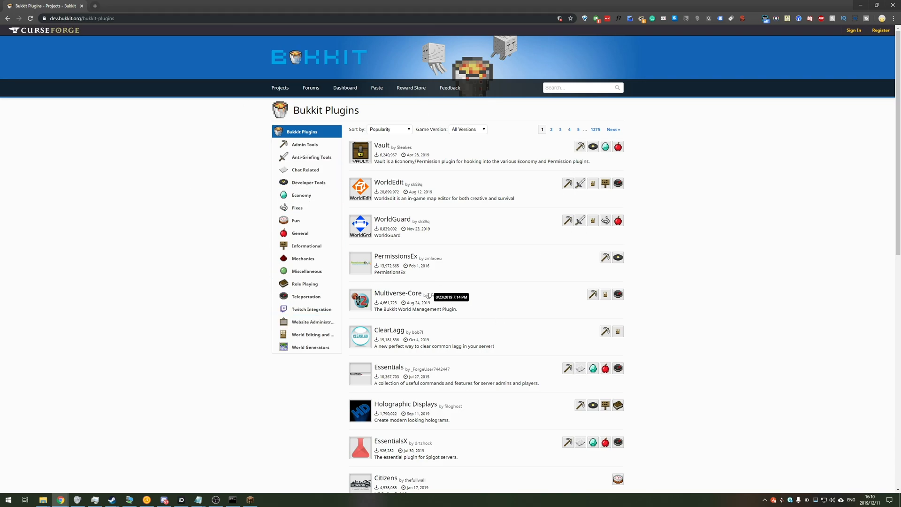
{"action": "mouse_move", "coordinate": [393, 183]}
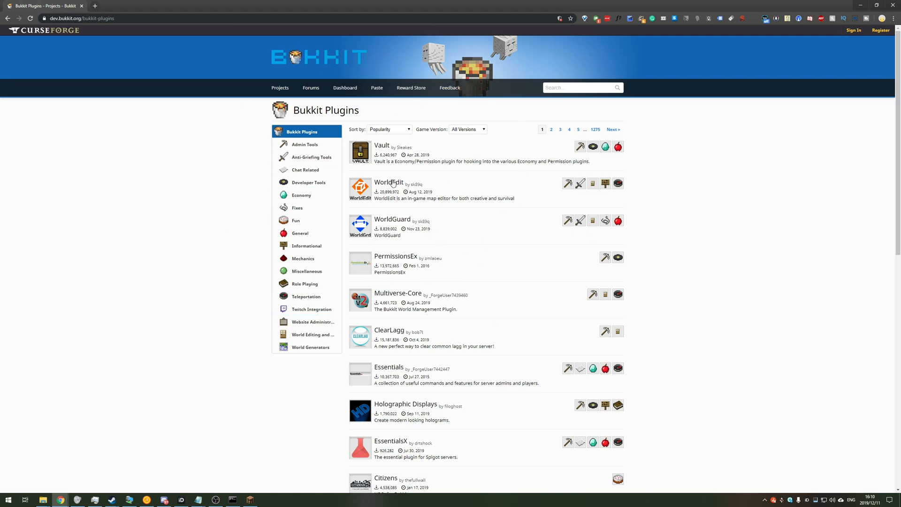
- Download the latest WorldEdit jar from its Bukkit project page and keep it despite the warning
{"action": "left_click", "coordinate": [388, 182]}
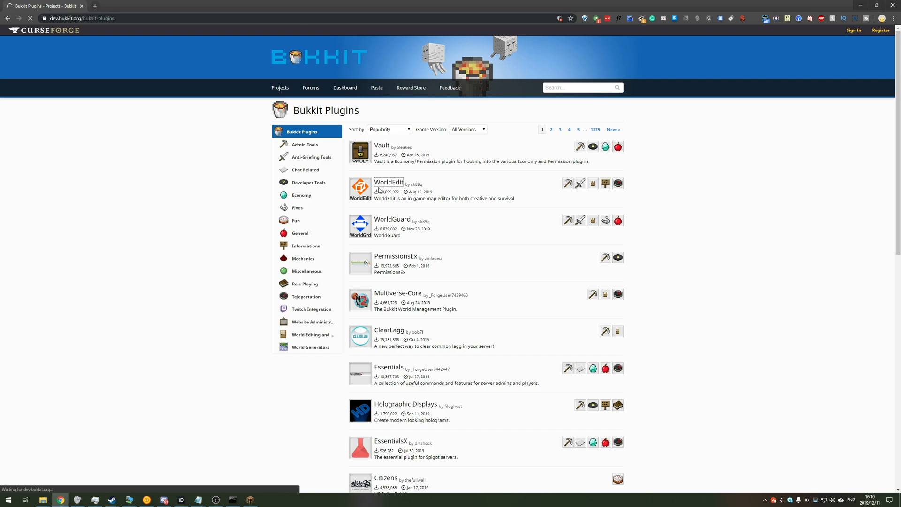
{"action": "left_click", "coordinate": [389, 181]}
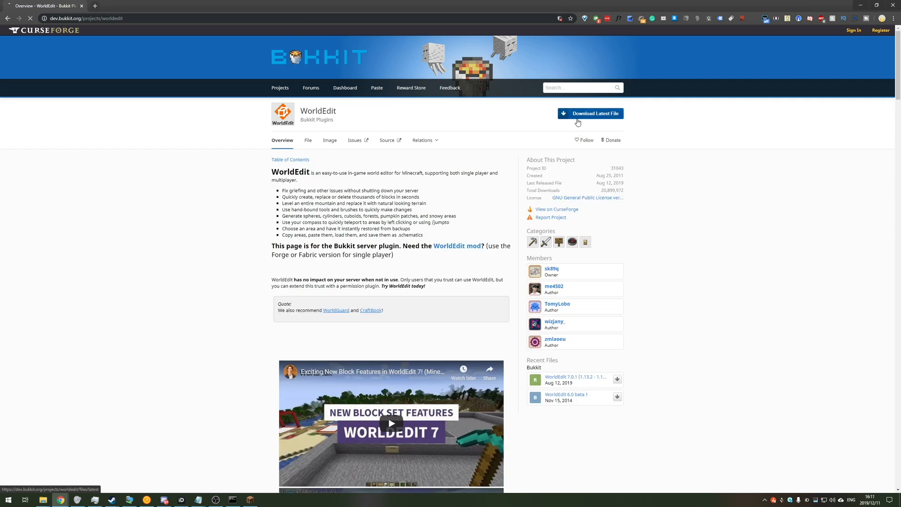
{"action": "left_click", "coordinate": [589, 114]}
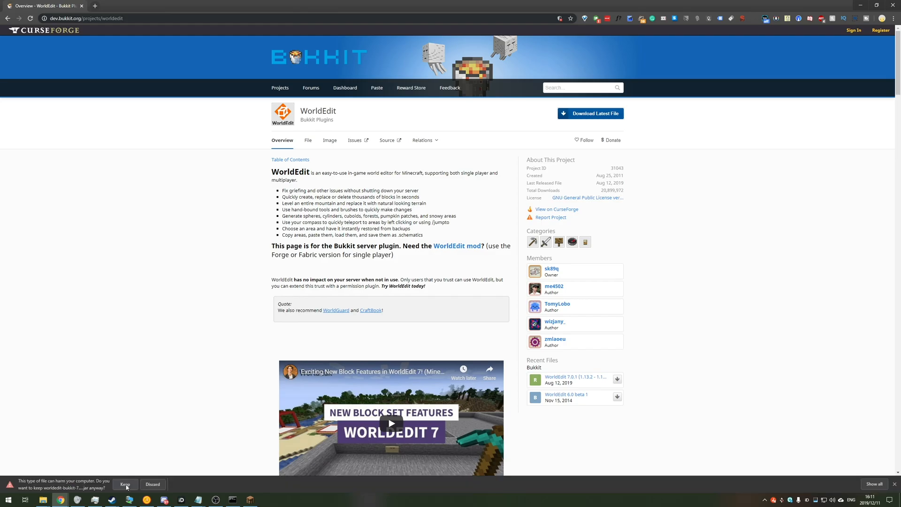
{"action": "left_click", "coordinate": [125, 484]}
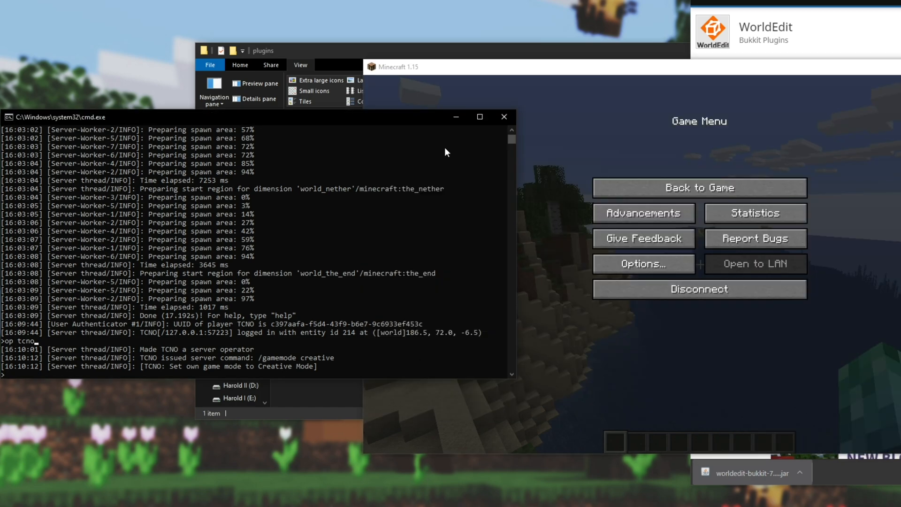
{"action": "mouse_move", "coordinate": [504, 117]}
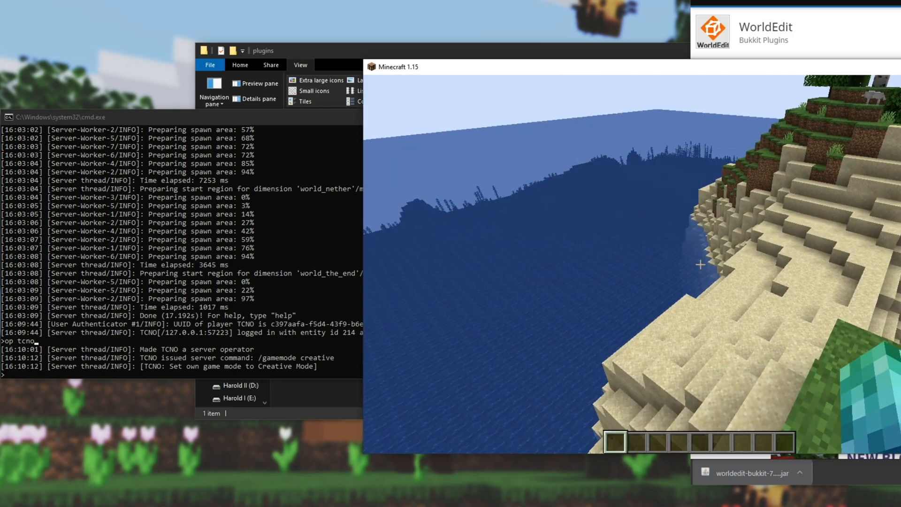
- With the WorldEdit jar in the plugins folder, run save-all and stop in the server console
{"action": "key", "text": "Escape"}
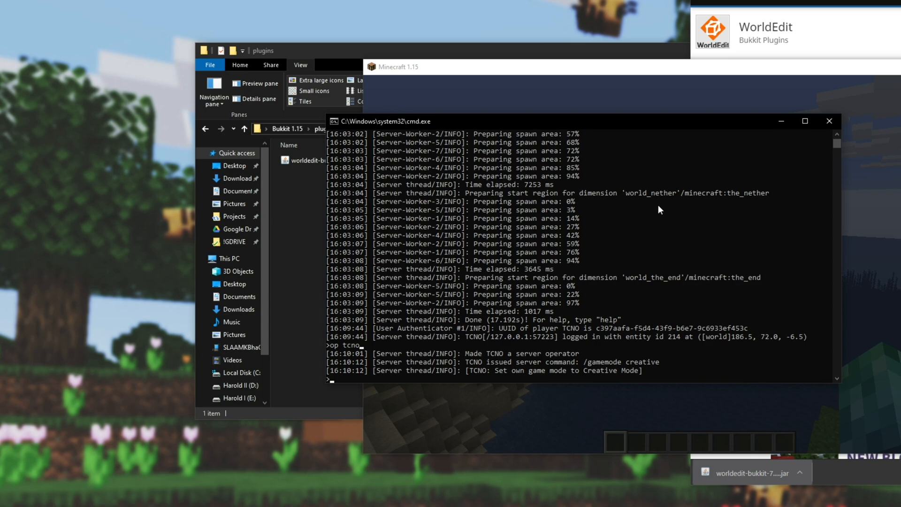
{"action": "type", "text": "save-all"}
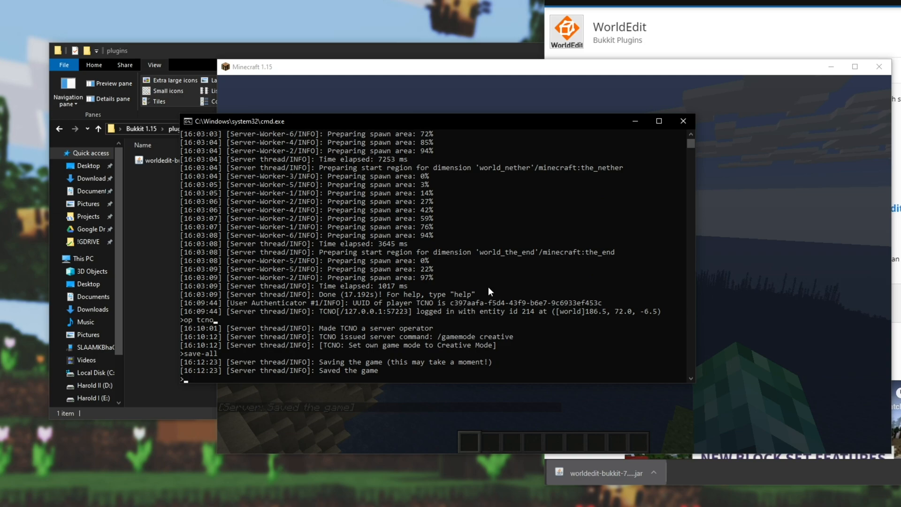
{"action": "type", "text": "stop"}
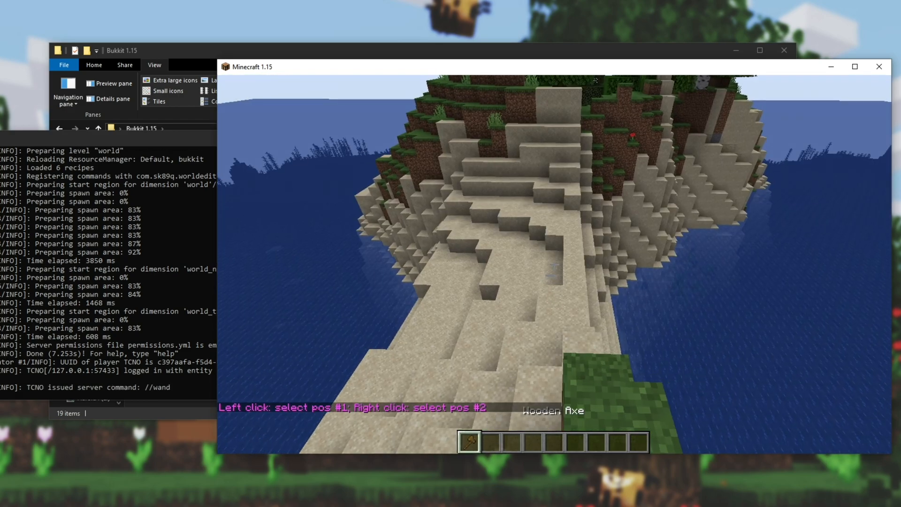
- Set the selection corners and fill the region with glowstone via //set, changing 630 blocks
{"action": "left_click", "coordinate": [554, 265]}
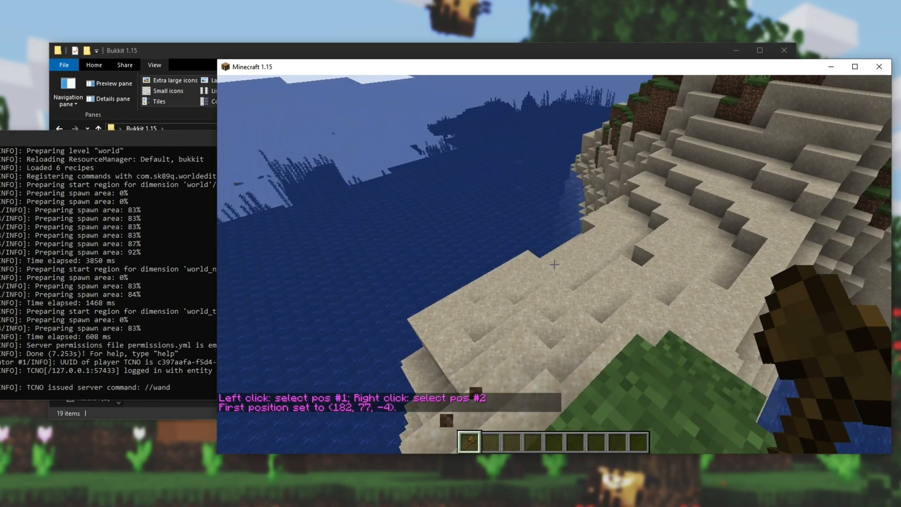
{"action": "mouse_move", "coordinate": [554, 265]}
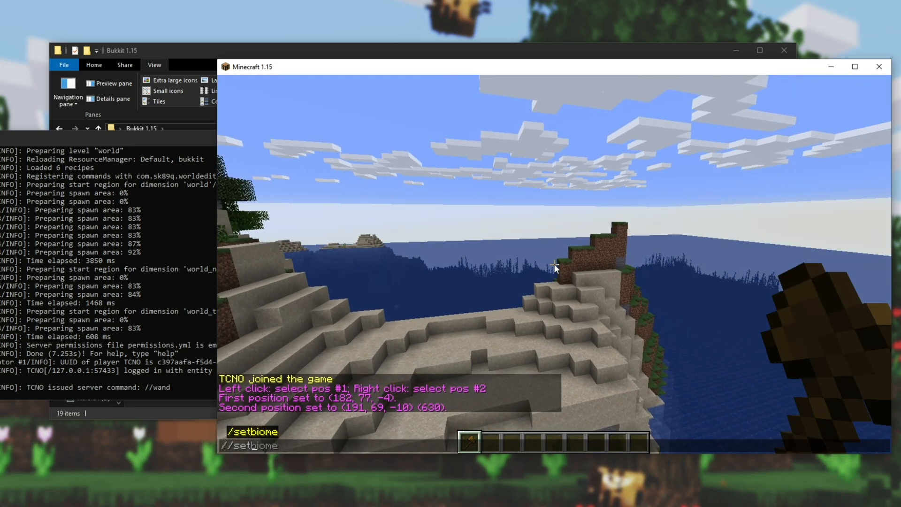
{"action": "type", "text": "//set ##"}
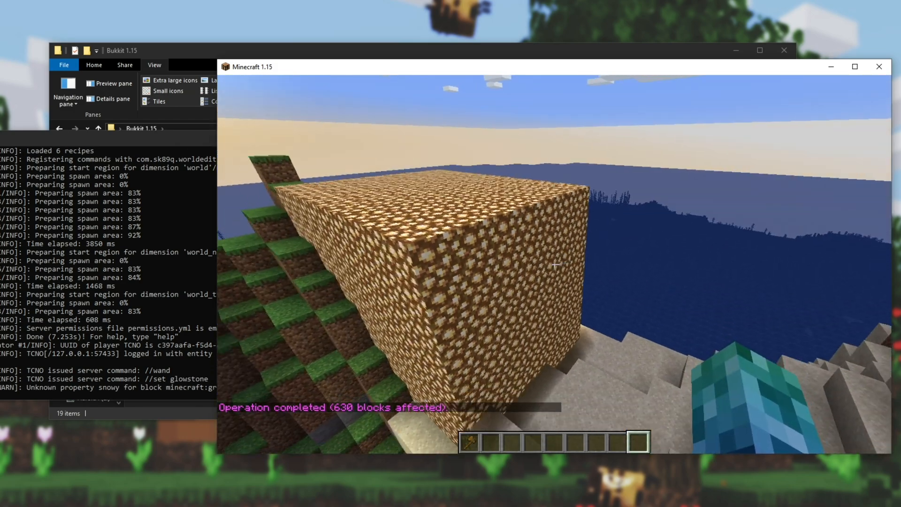
{"action": "mouse_move", "coordinate": [552, 264]}
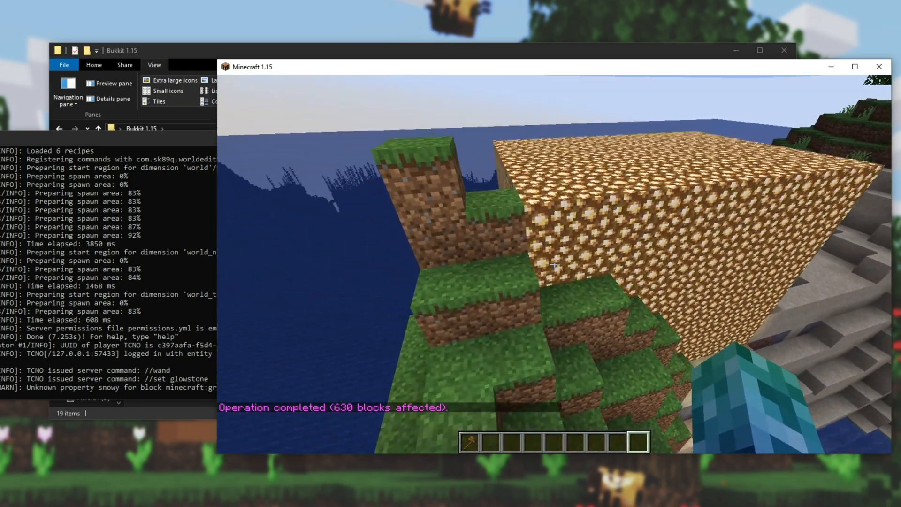
{"action": "mouse_move", "coordinate": [554, 265]}
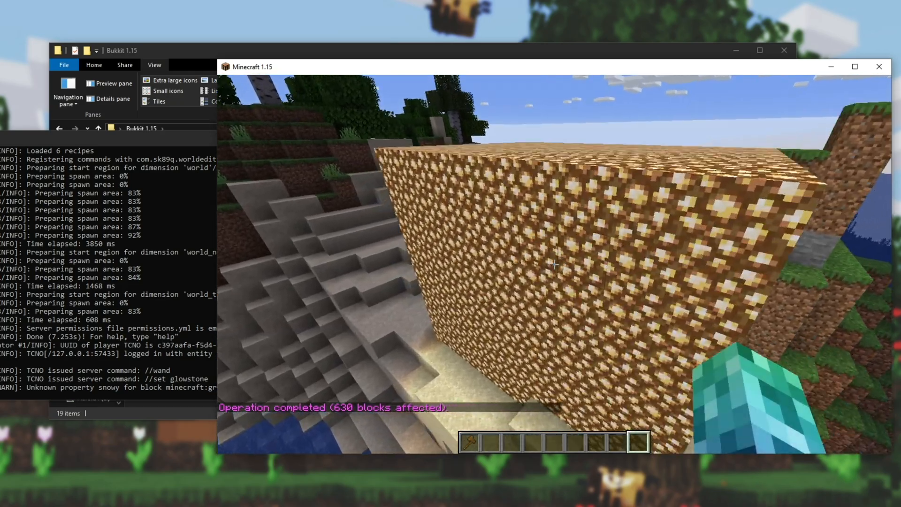